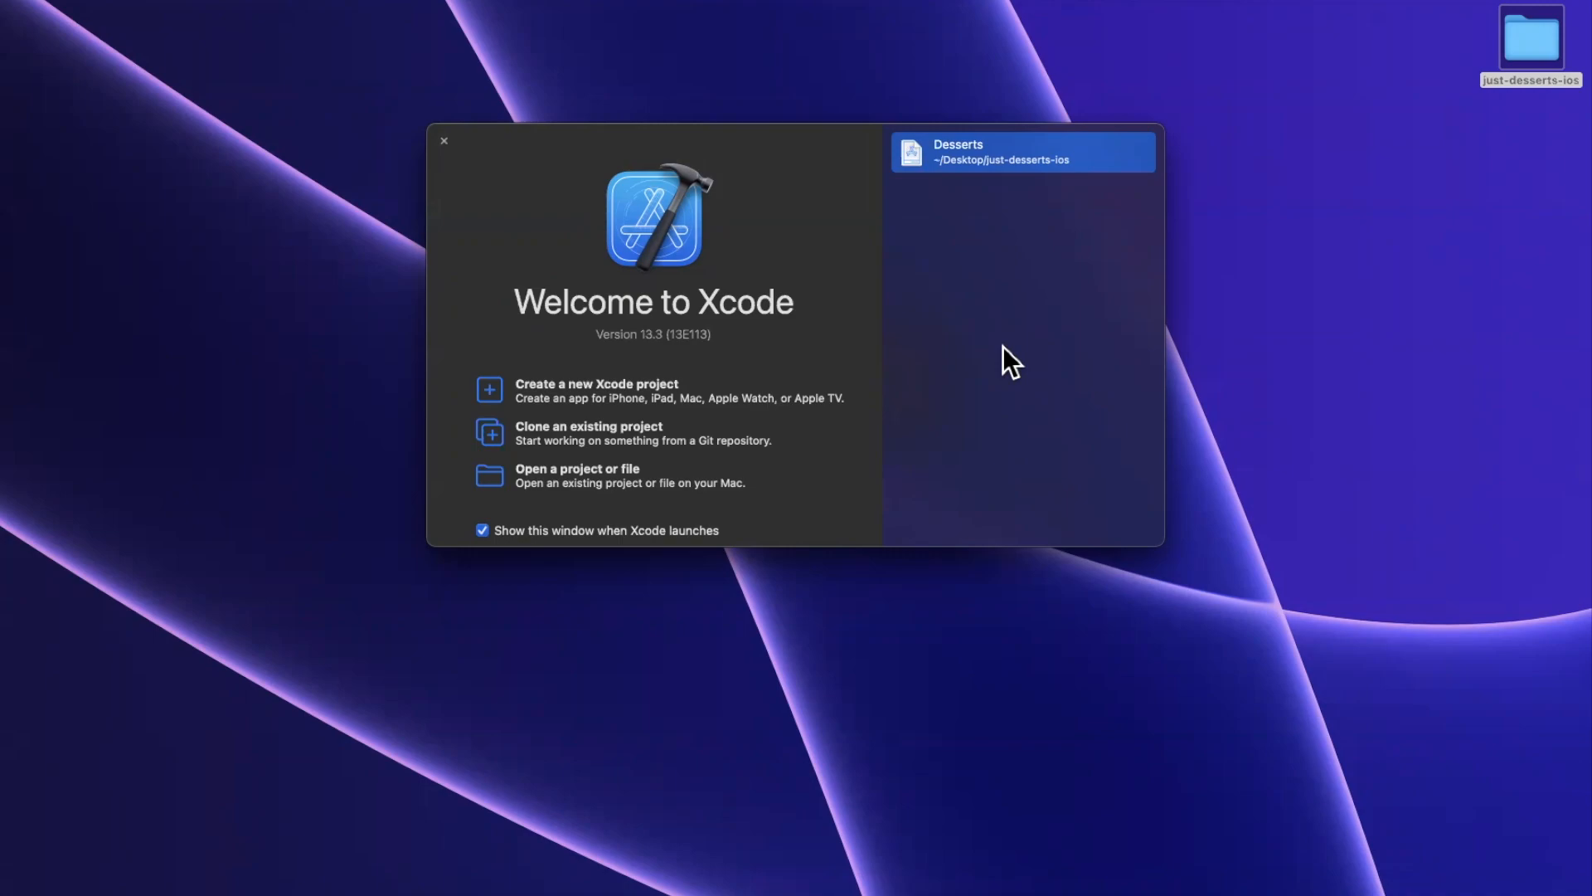
mouse_move(995, 109)
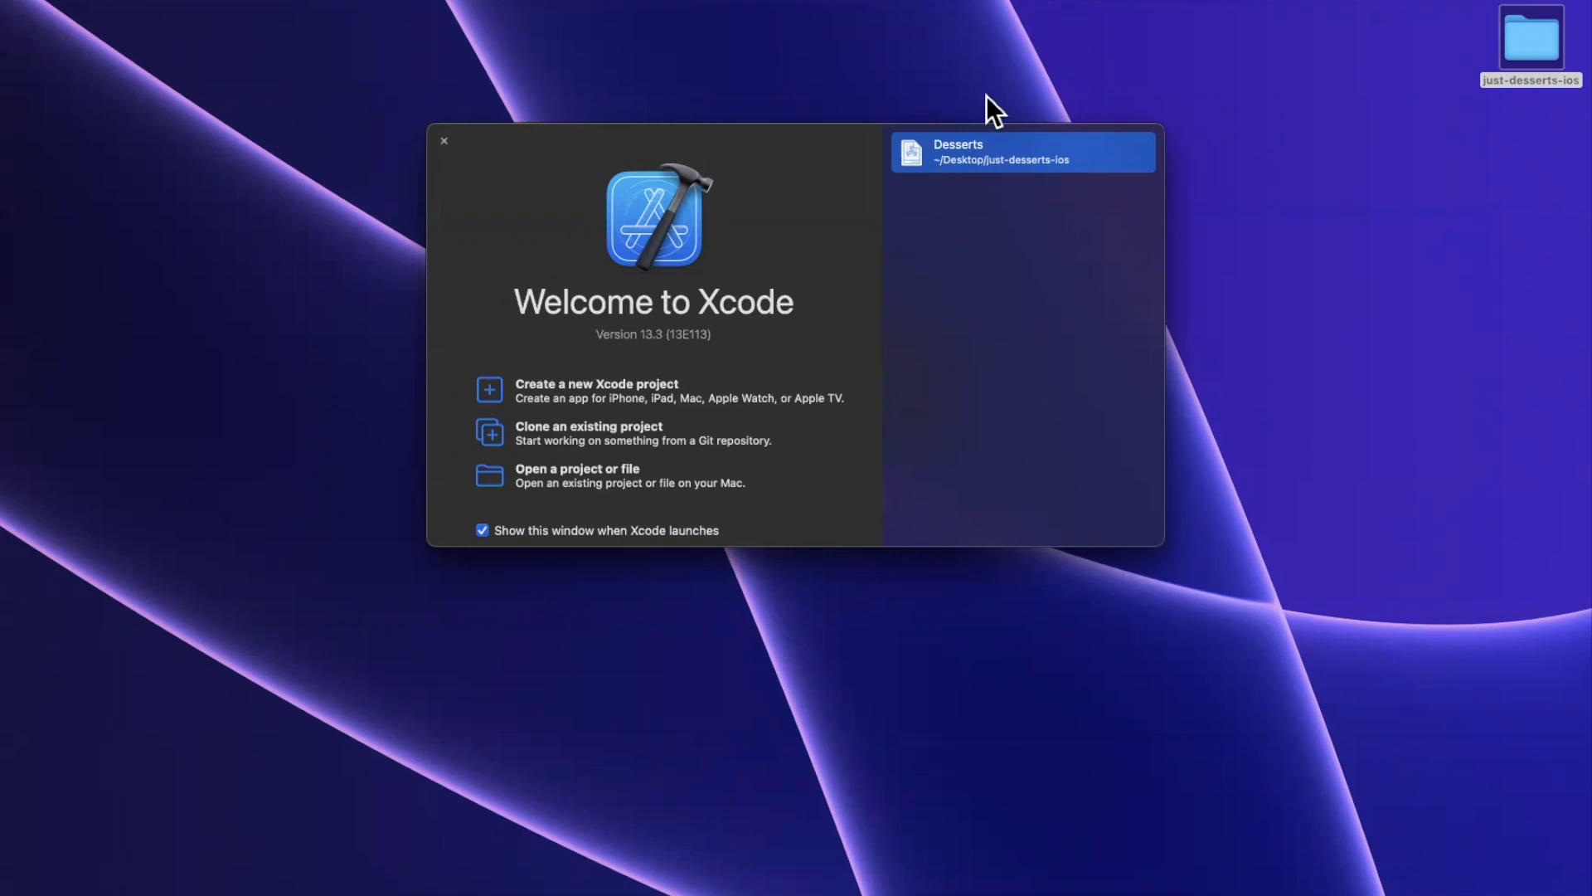
mouse_move(1006, 216)
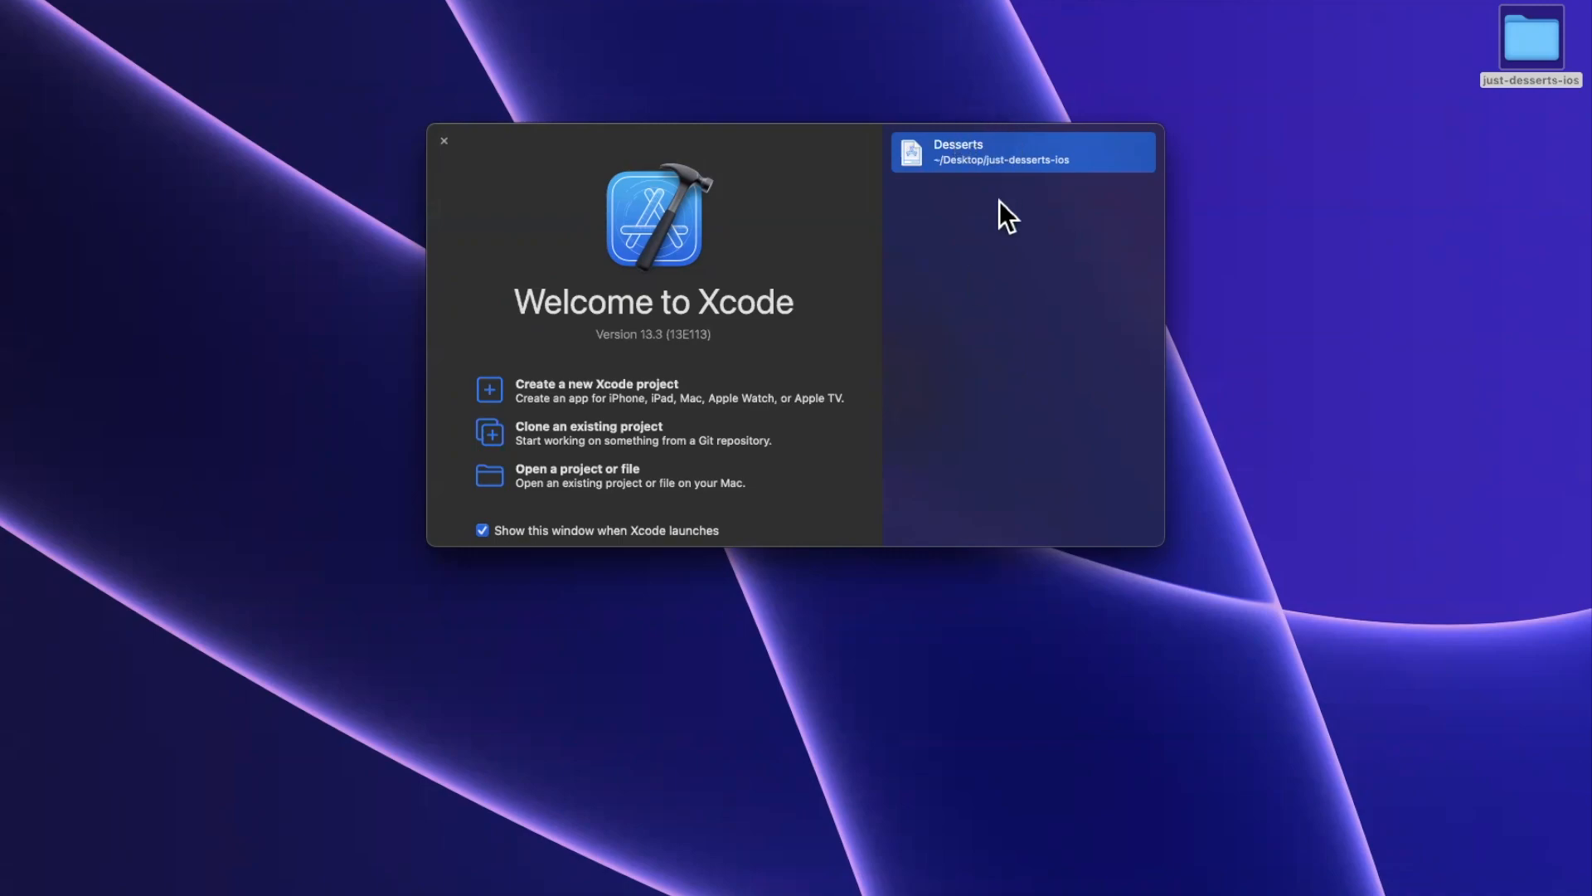
Open the recent Desserts project from the Welcome to Xcode window
double_click(1022, 151)
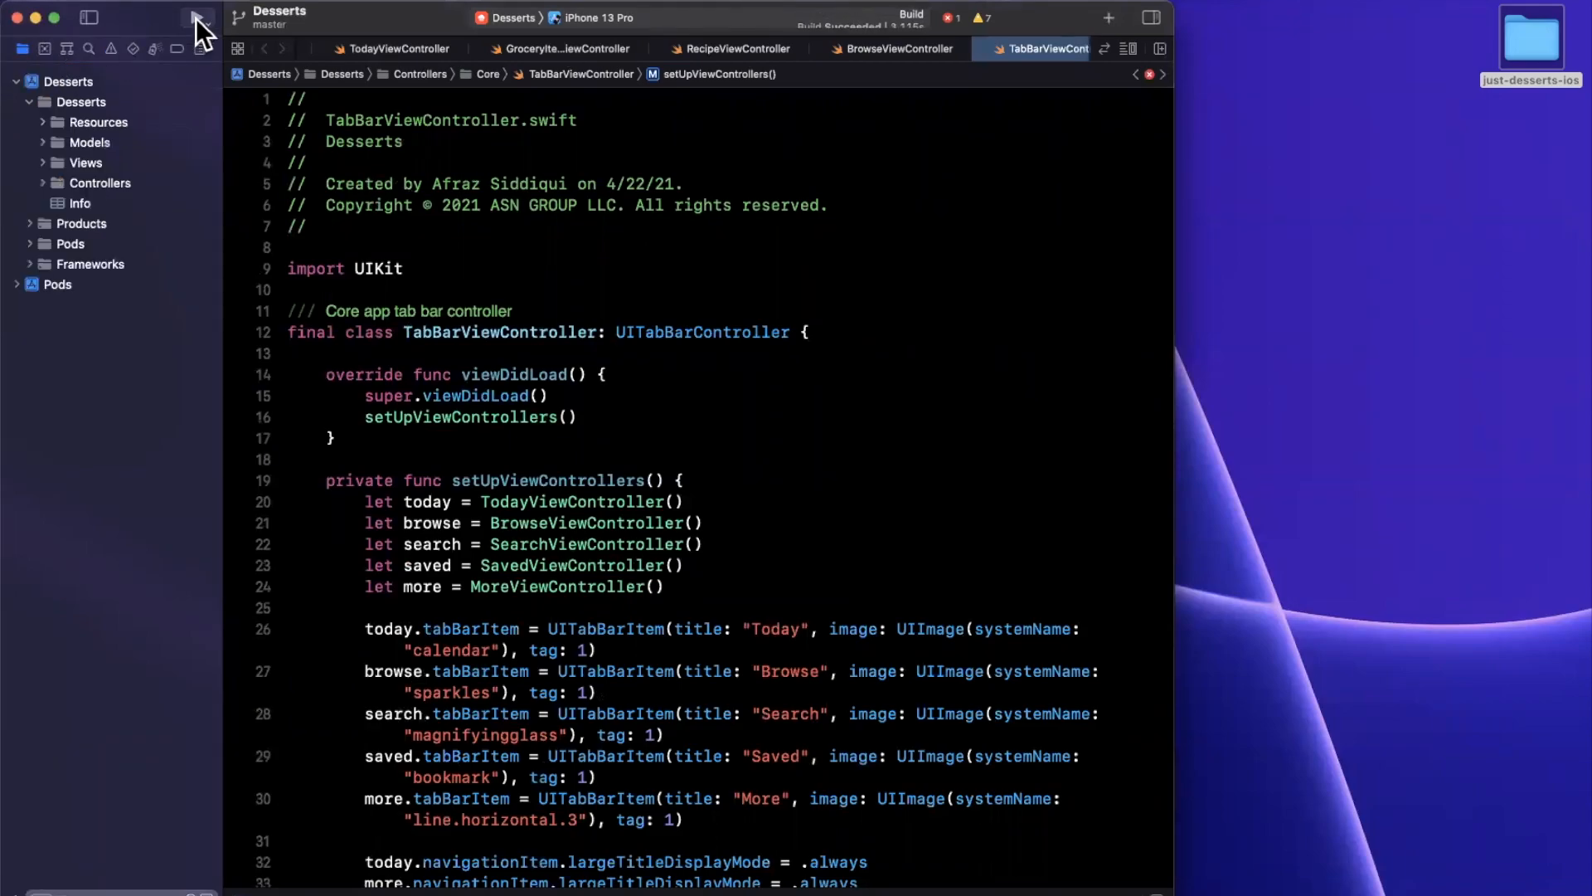
Build and run the Desserts app on the iPhone 13 Pro simulator
click(197, 17)
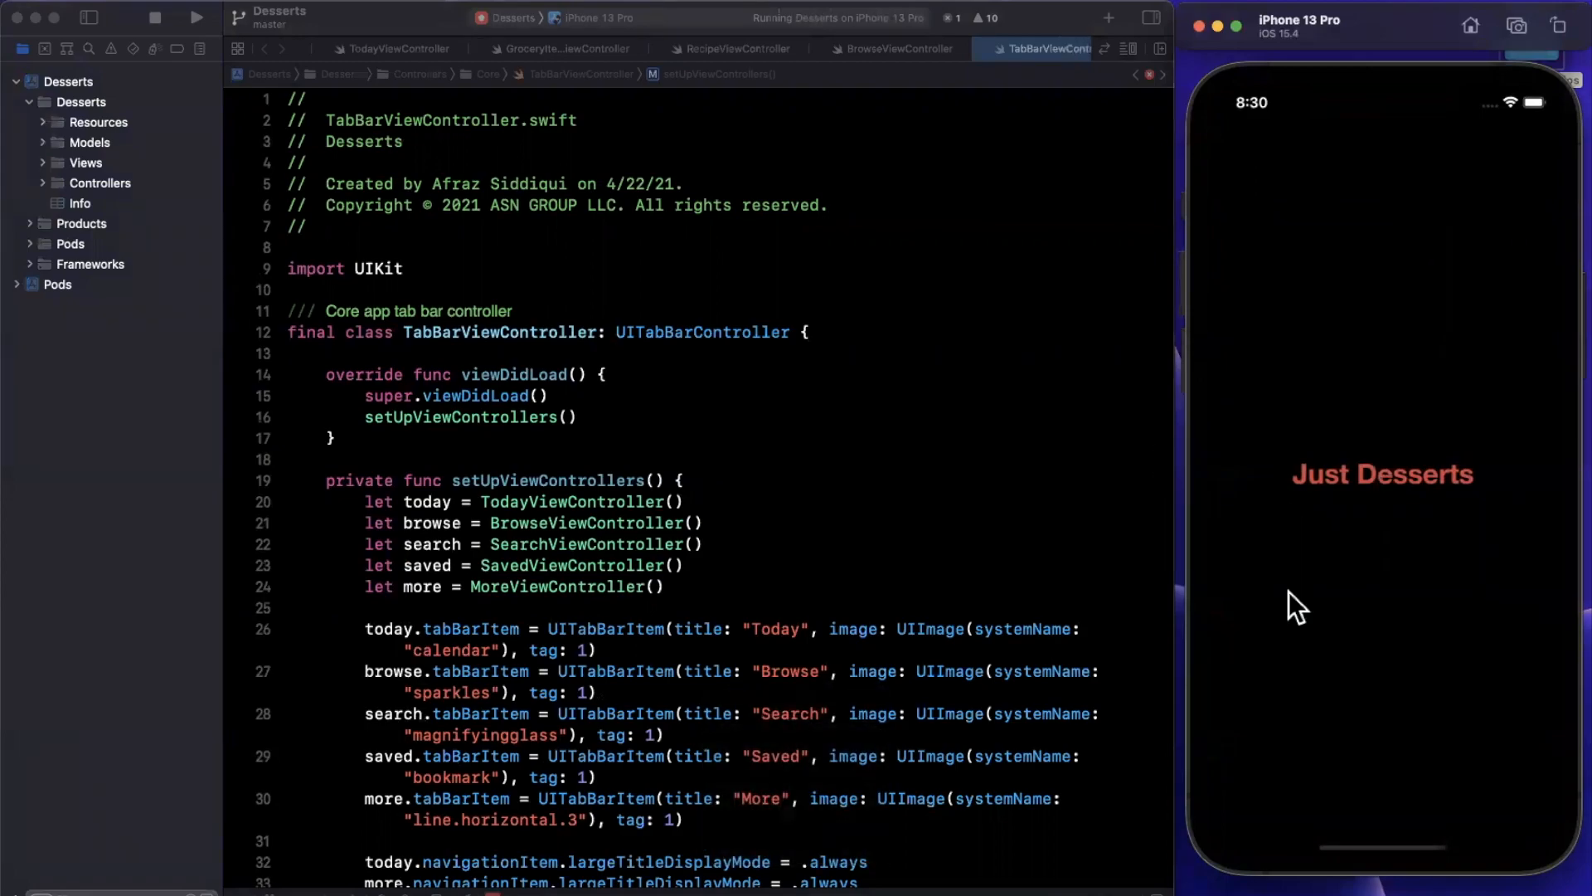
mouse_move(1307, 692)
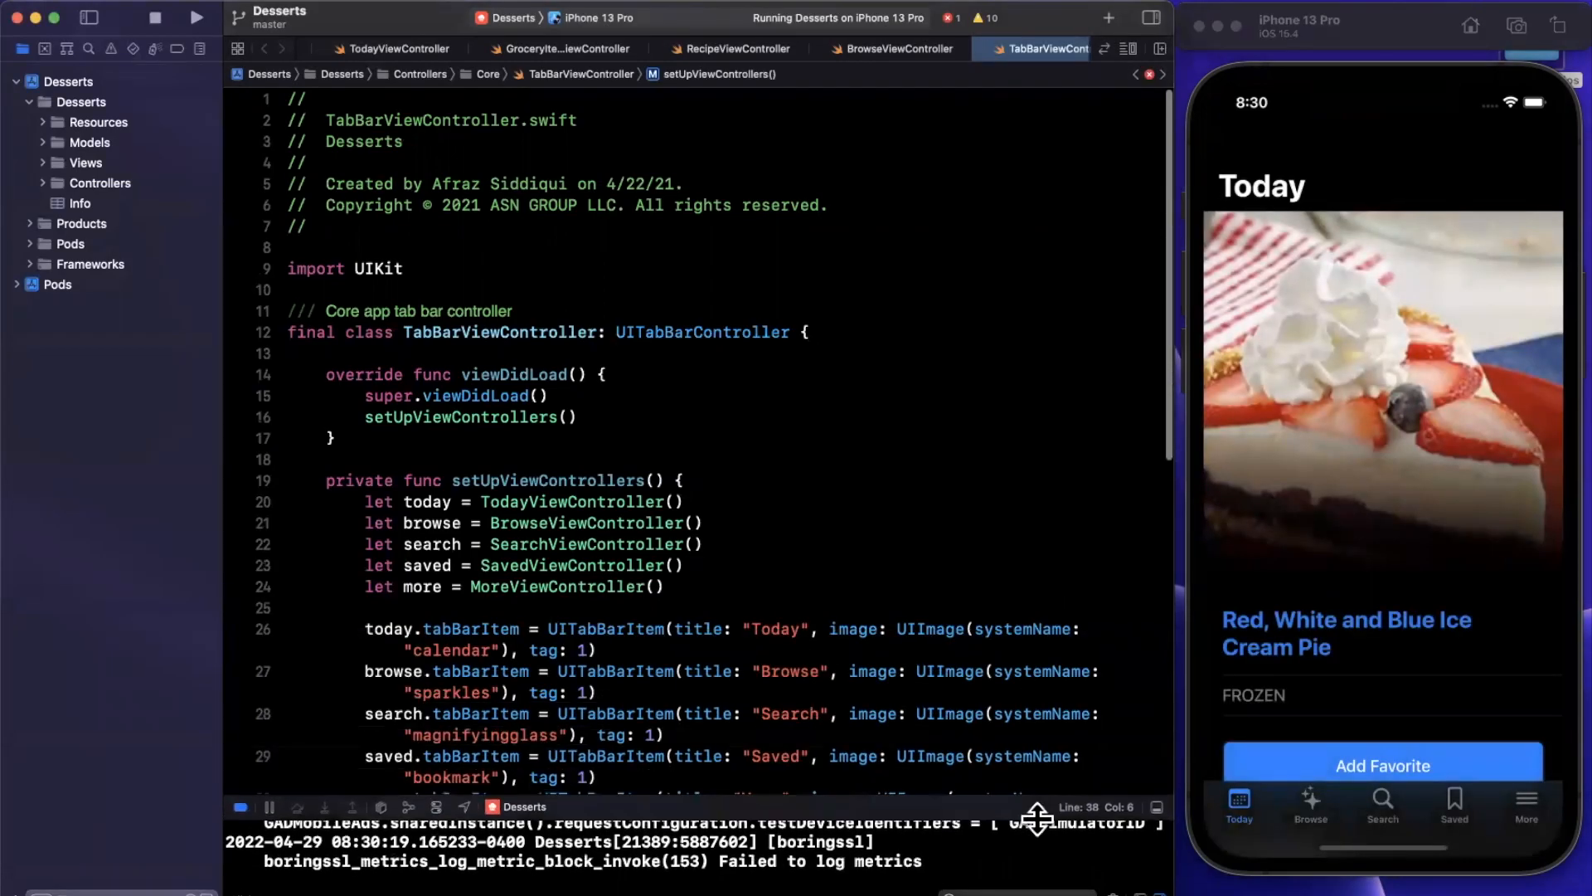
click(686, 501)
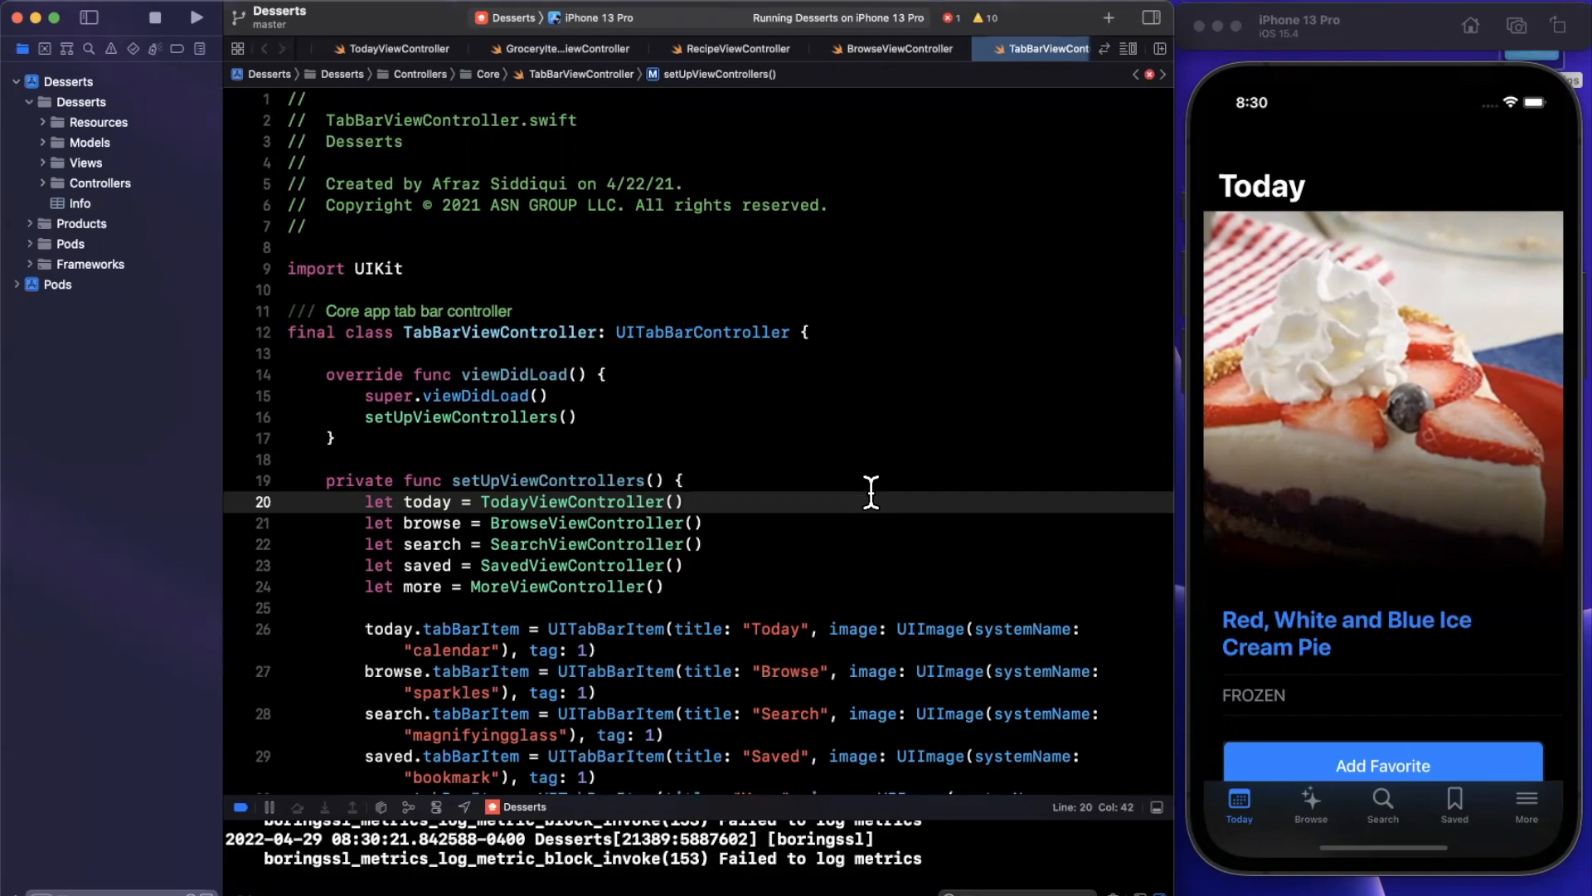
mouse_move(345, 350)
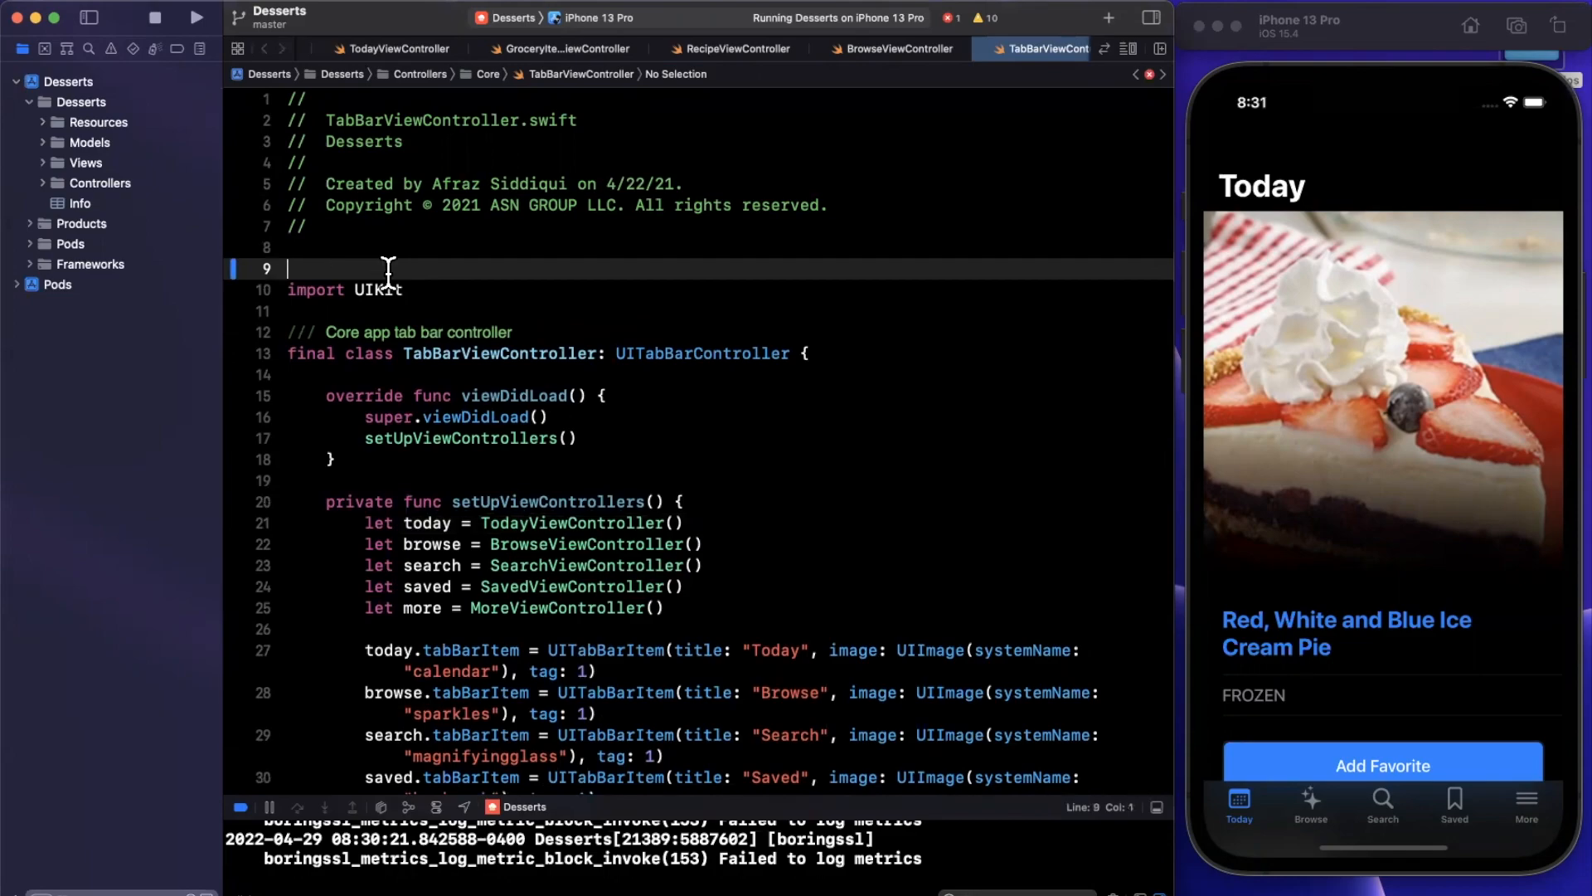
Add 'import MetricKit' above UIKit and open a blank line after super.viewDidLoad()
text(impor UIFontMetrics)
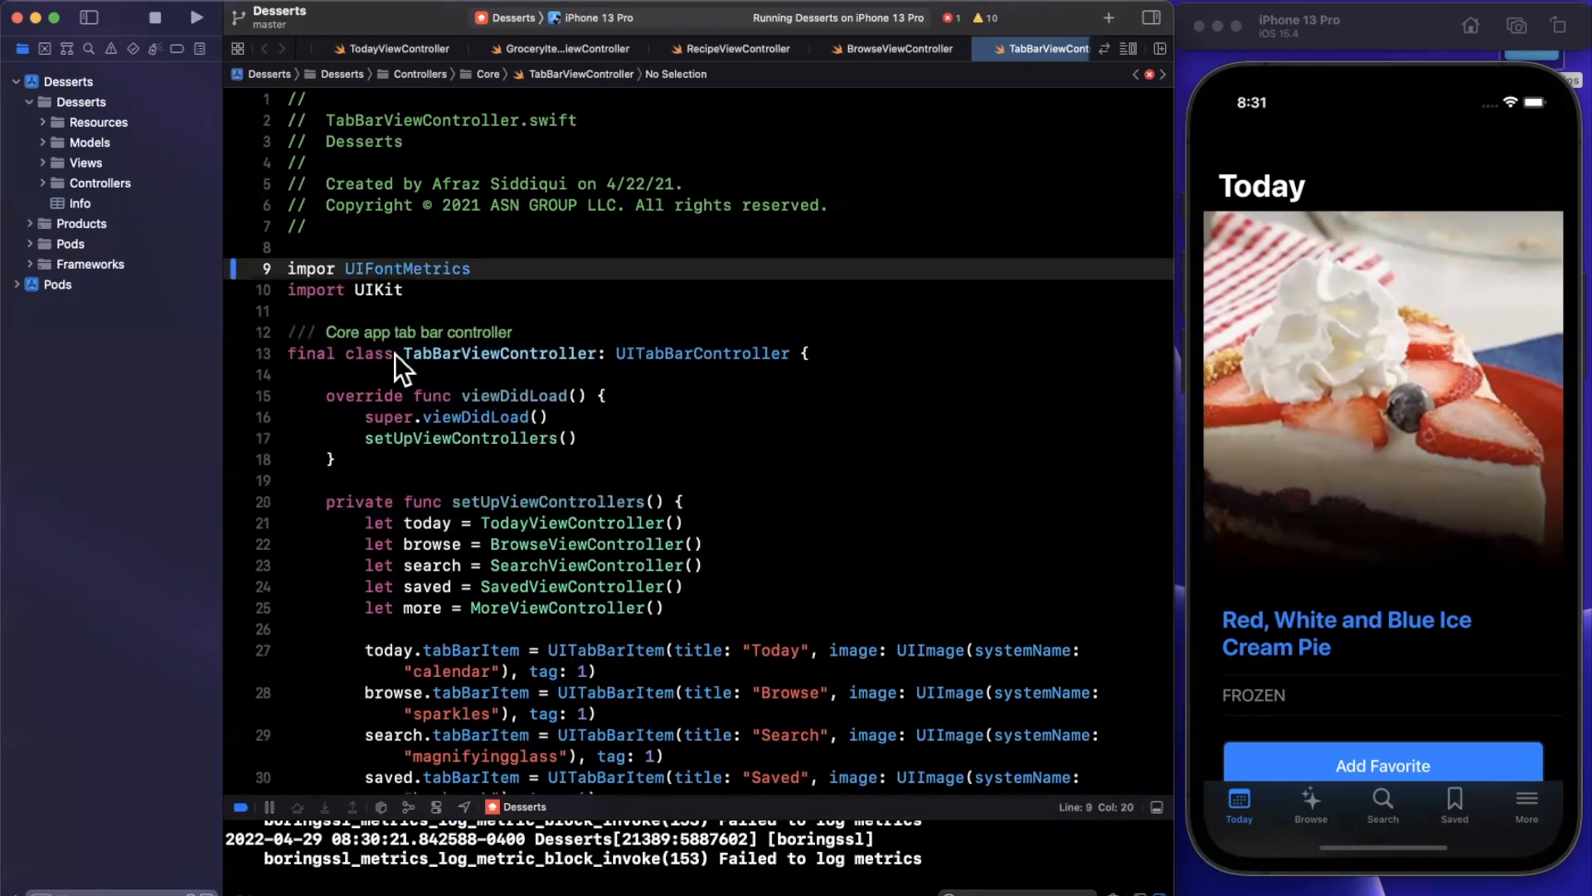
double_click(498, 353)
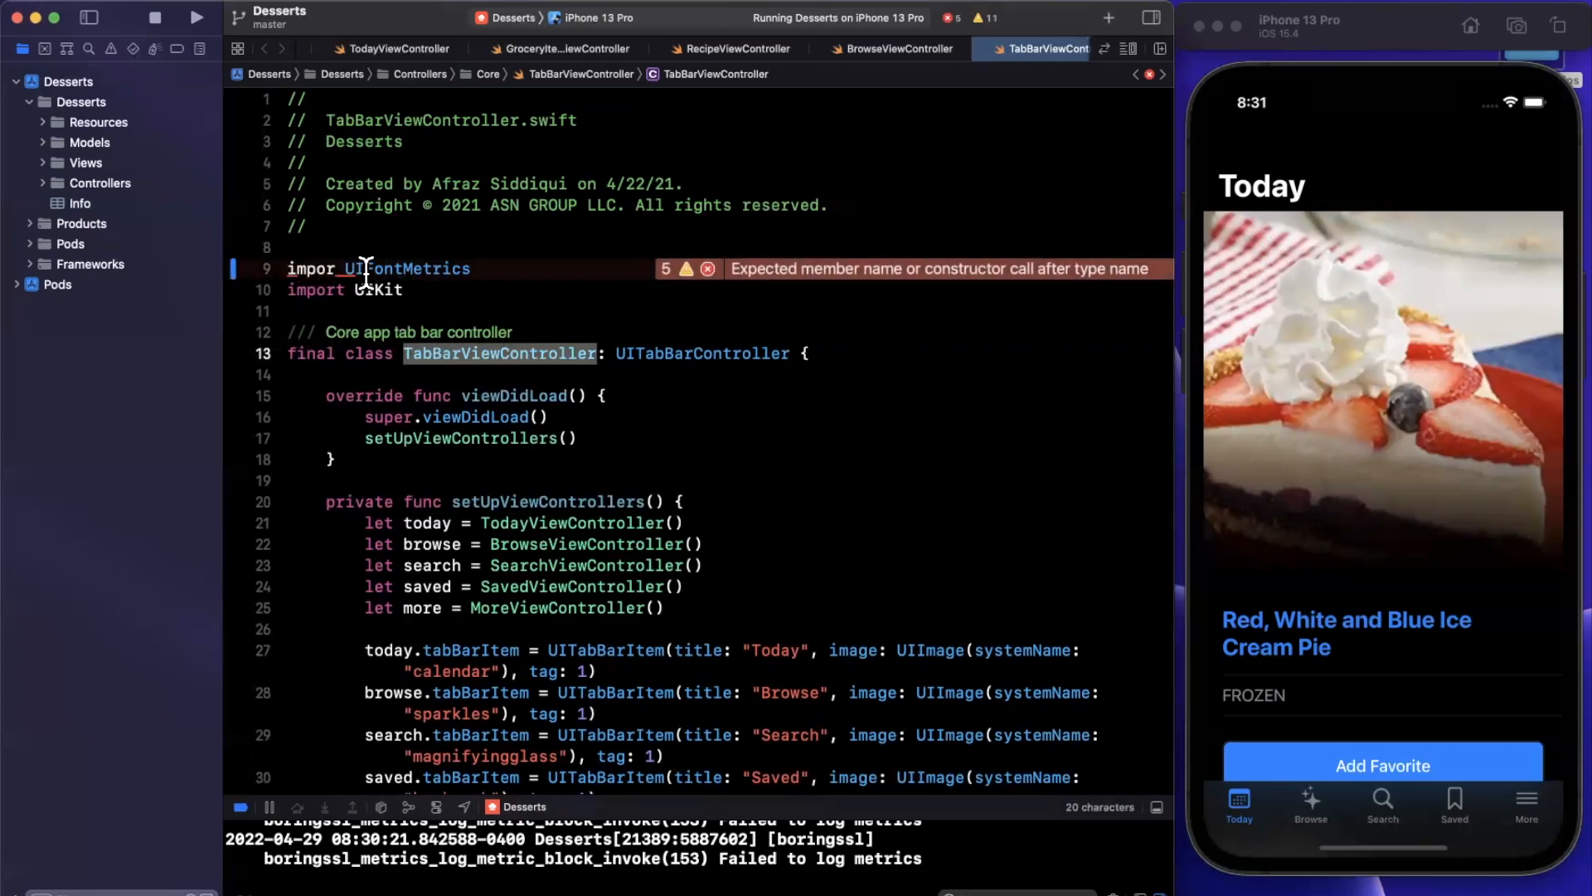
text(Metr)
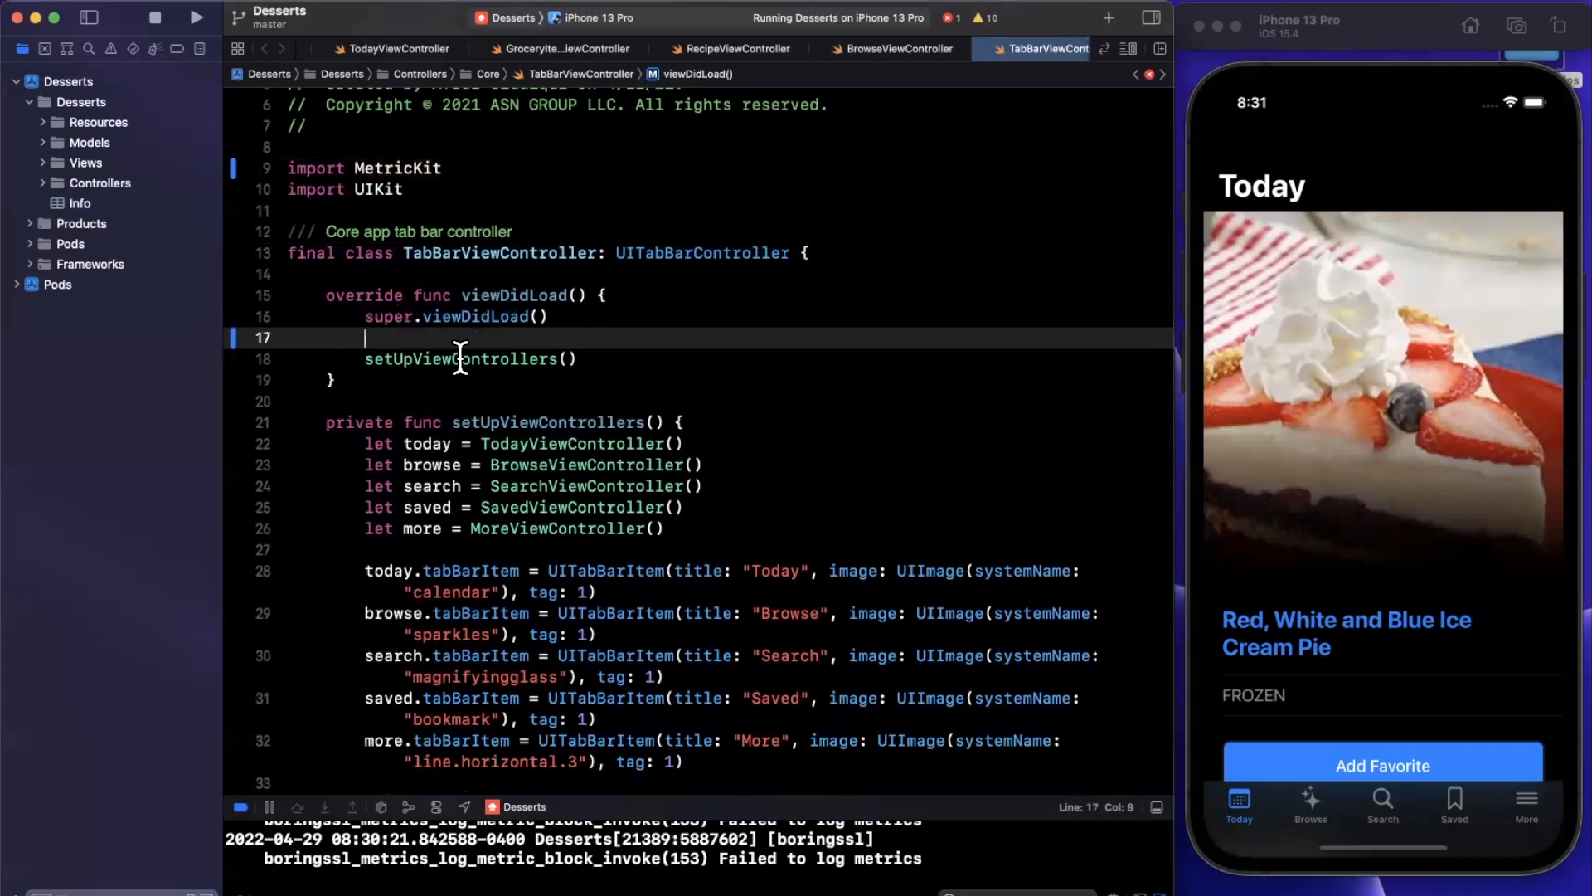
Call a private setUpMetricsKit() that stores MXMetricManager.shared and calls manager.add(self)
text(setUpMetricsKit()
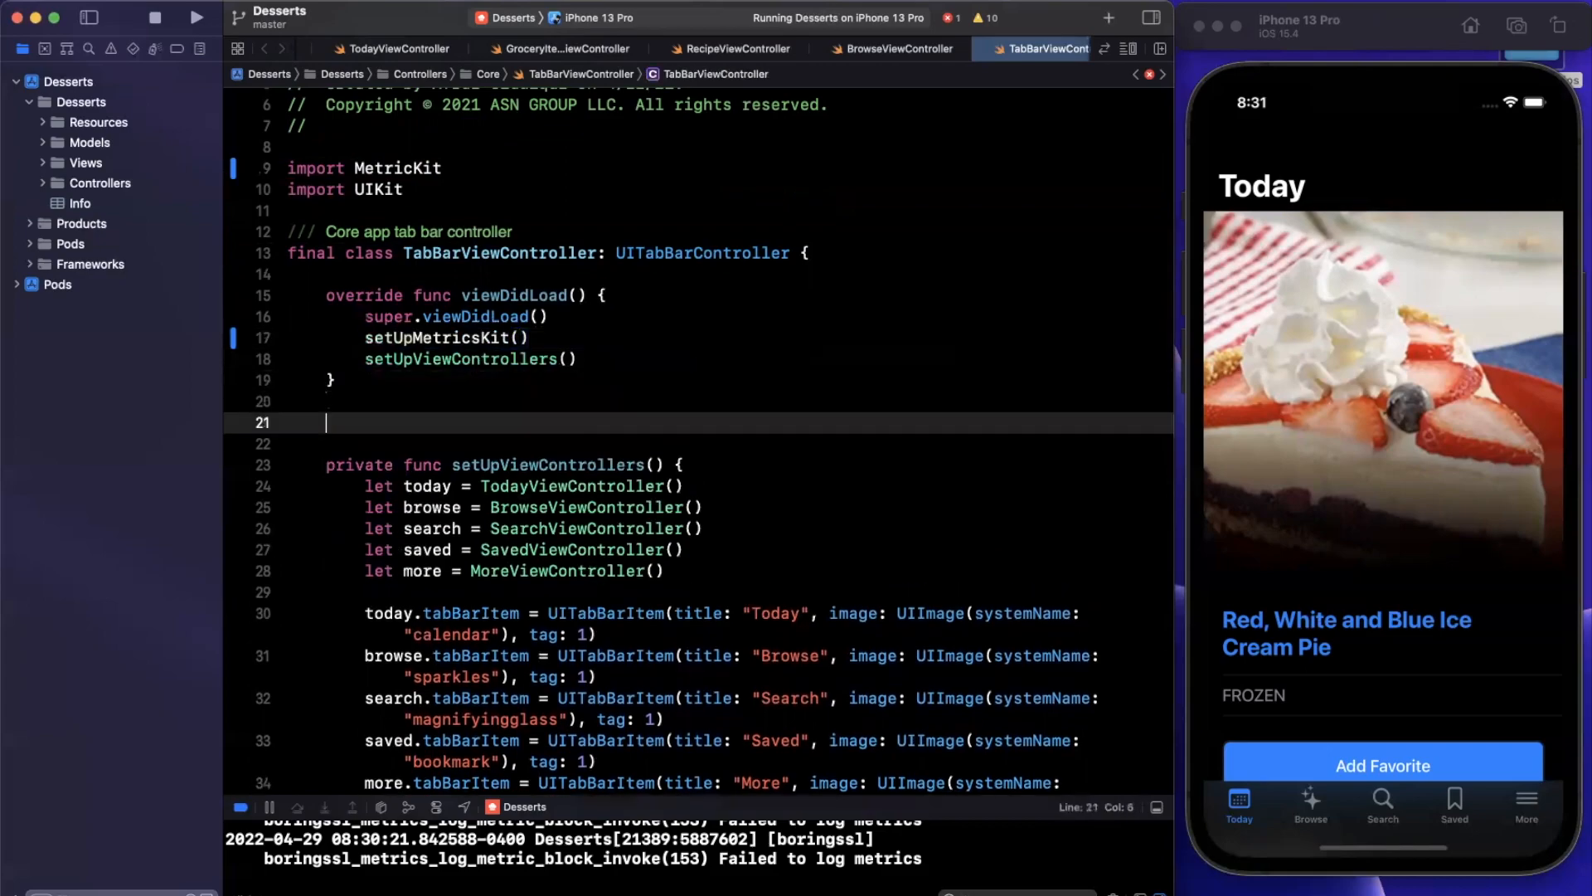
text(private func setUpMetricsKit() {)
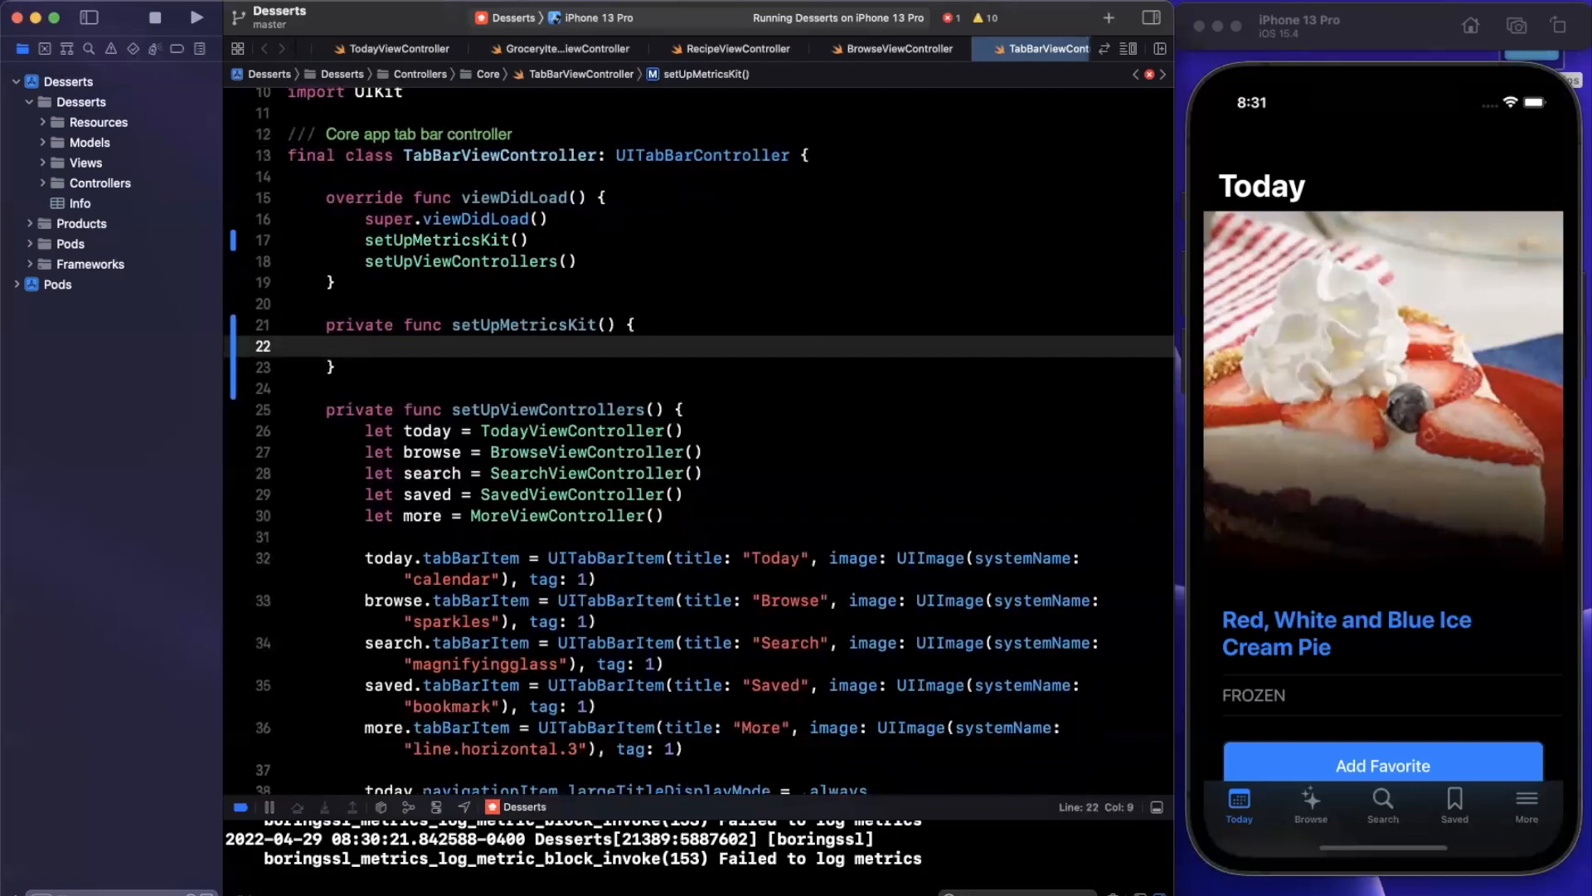
text(let manager =)
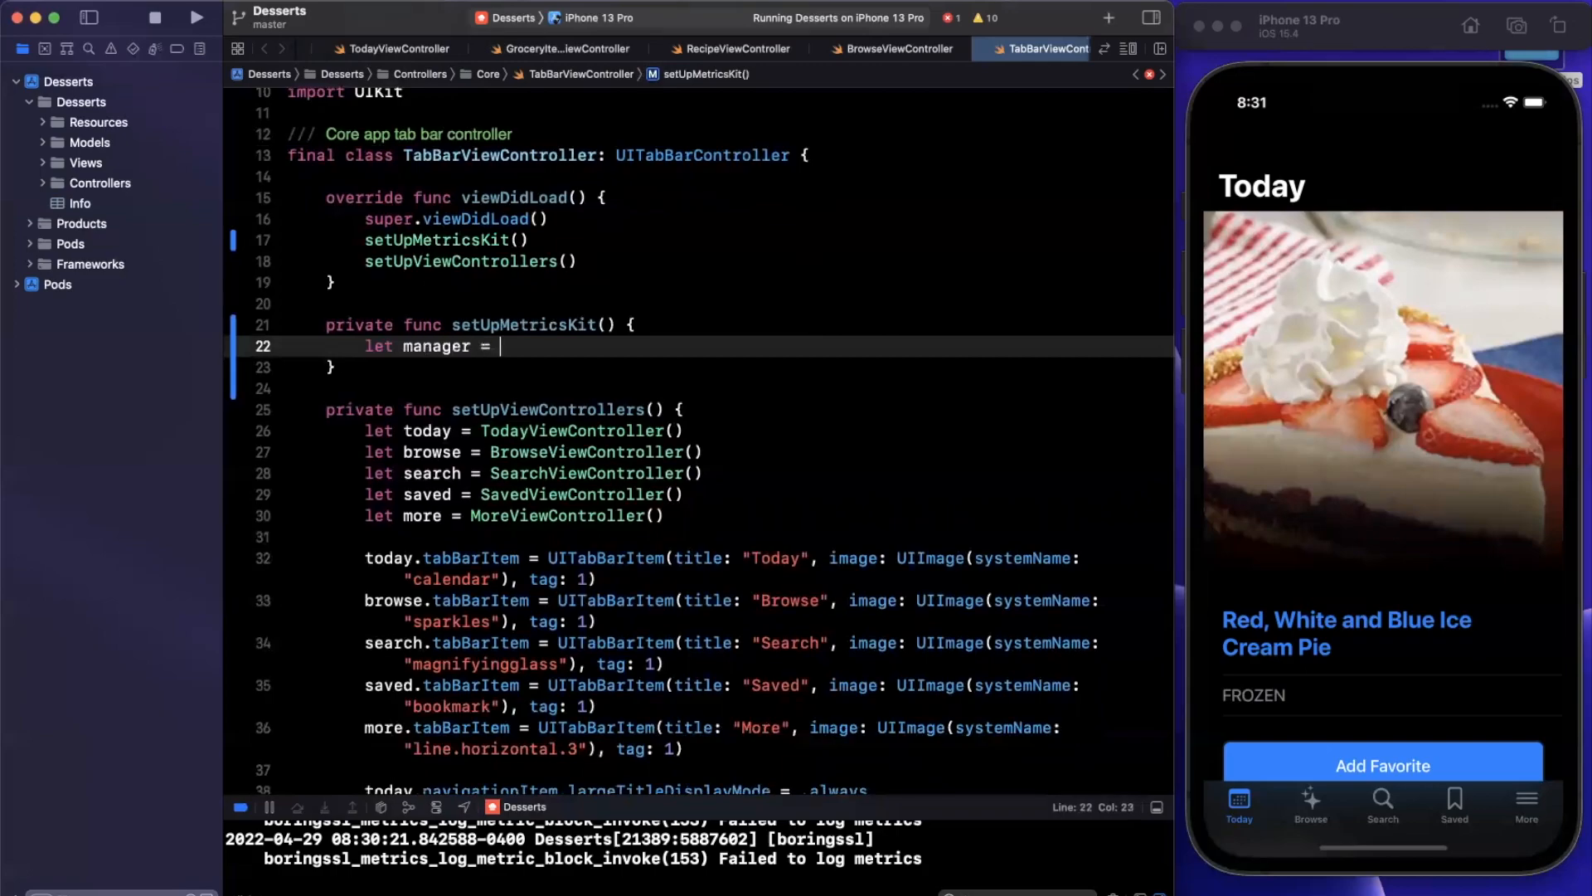
text(MX)
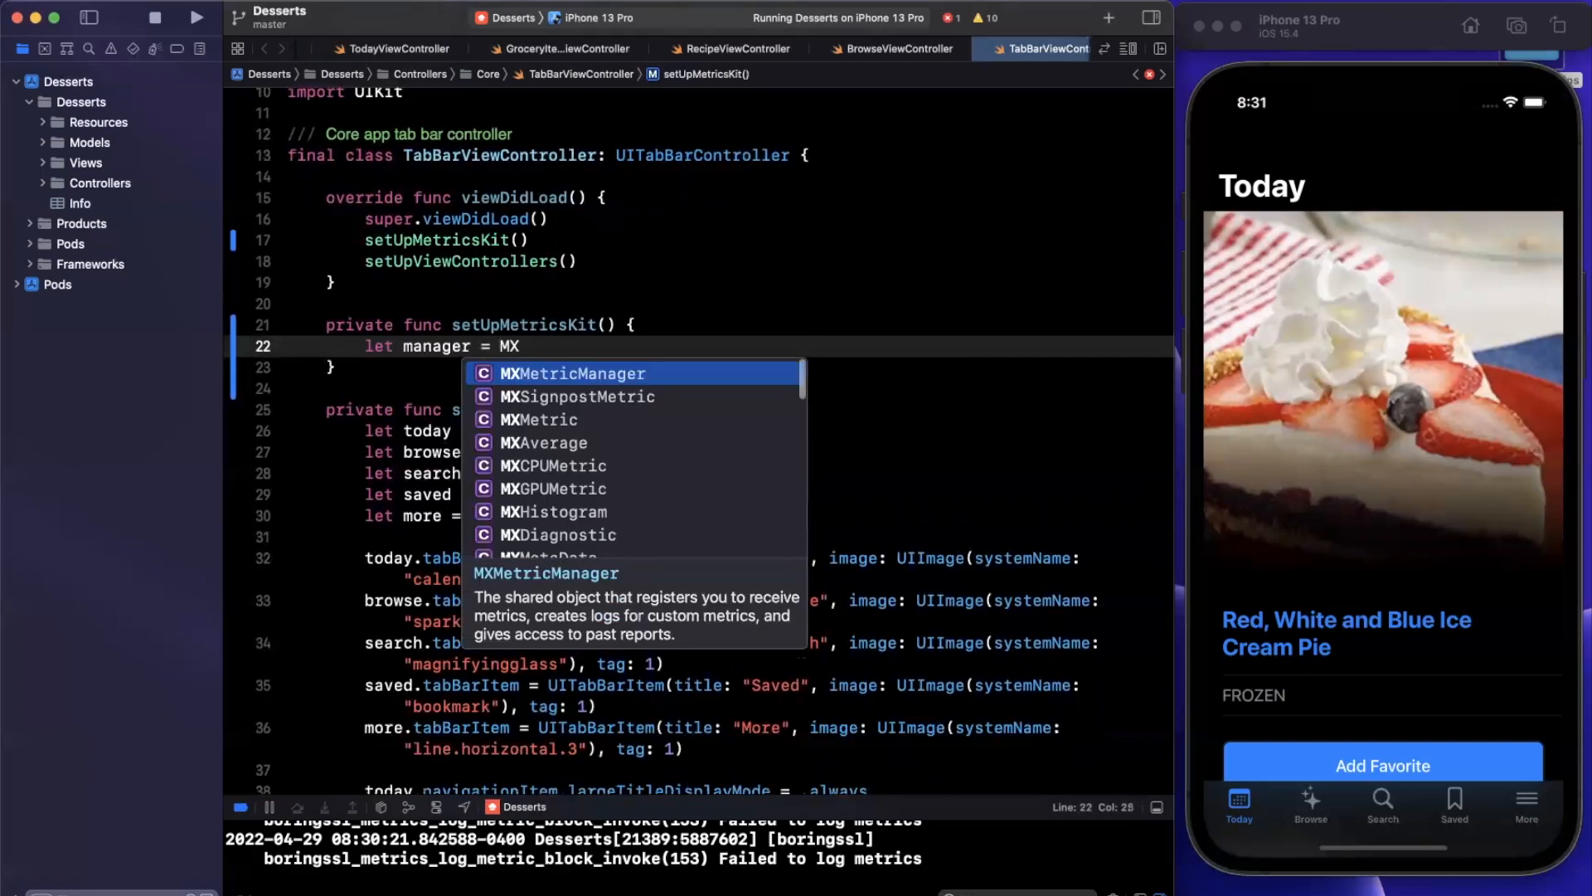
text(manager.shared)
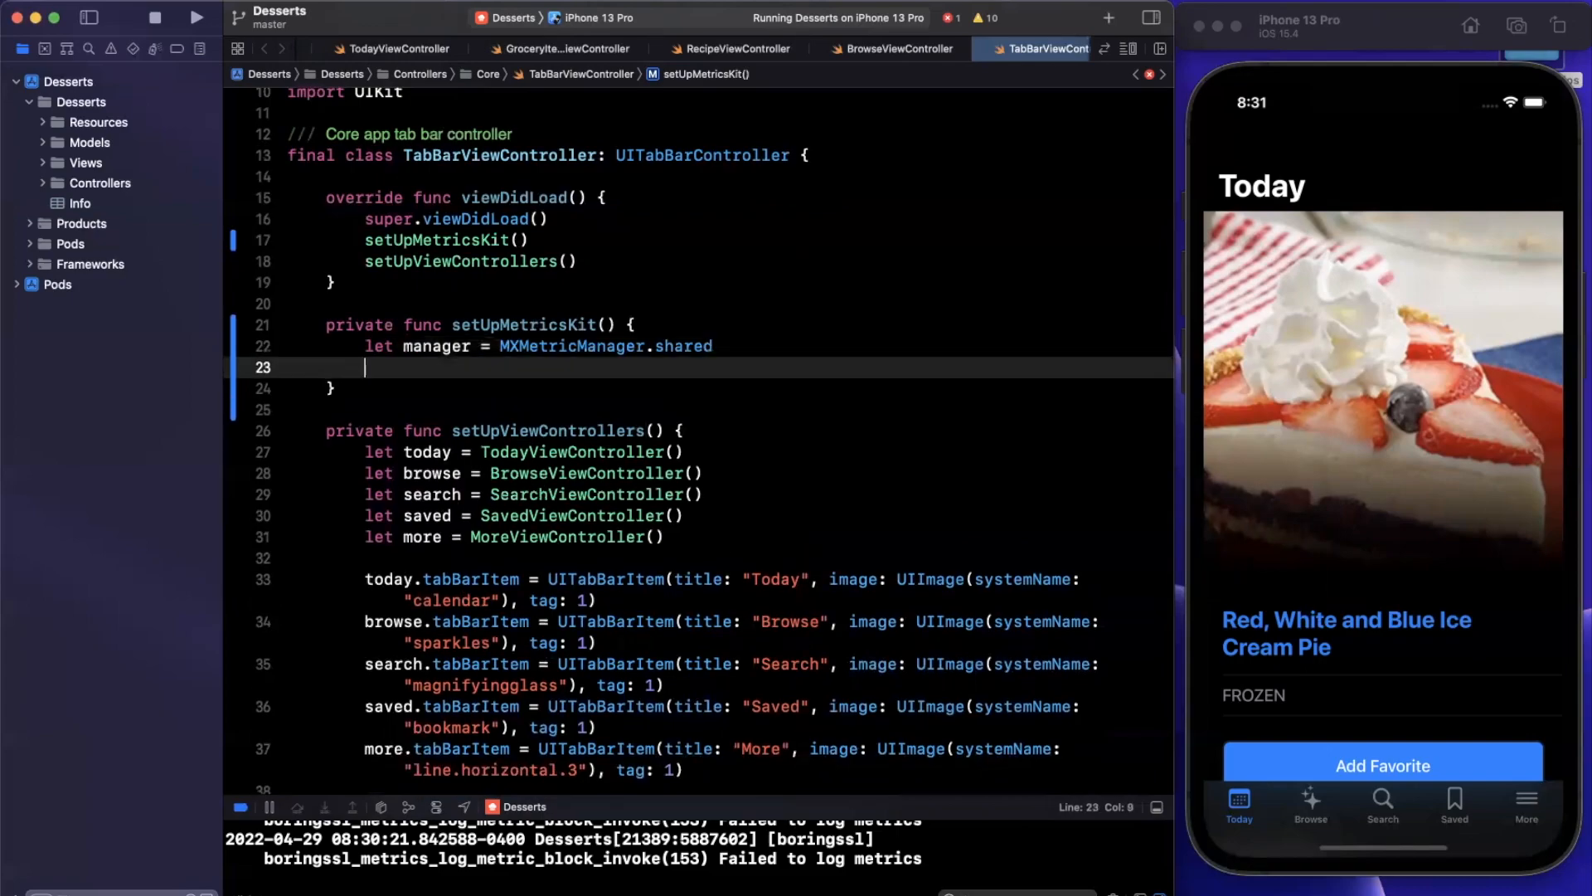
mouse_move(511, 394)
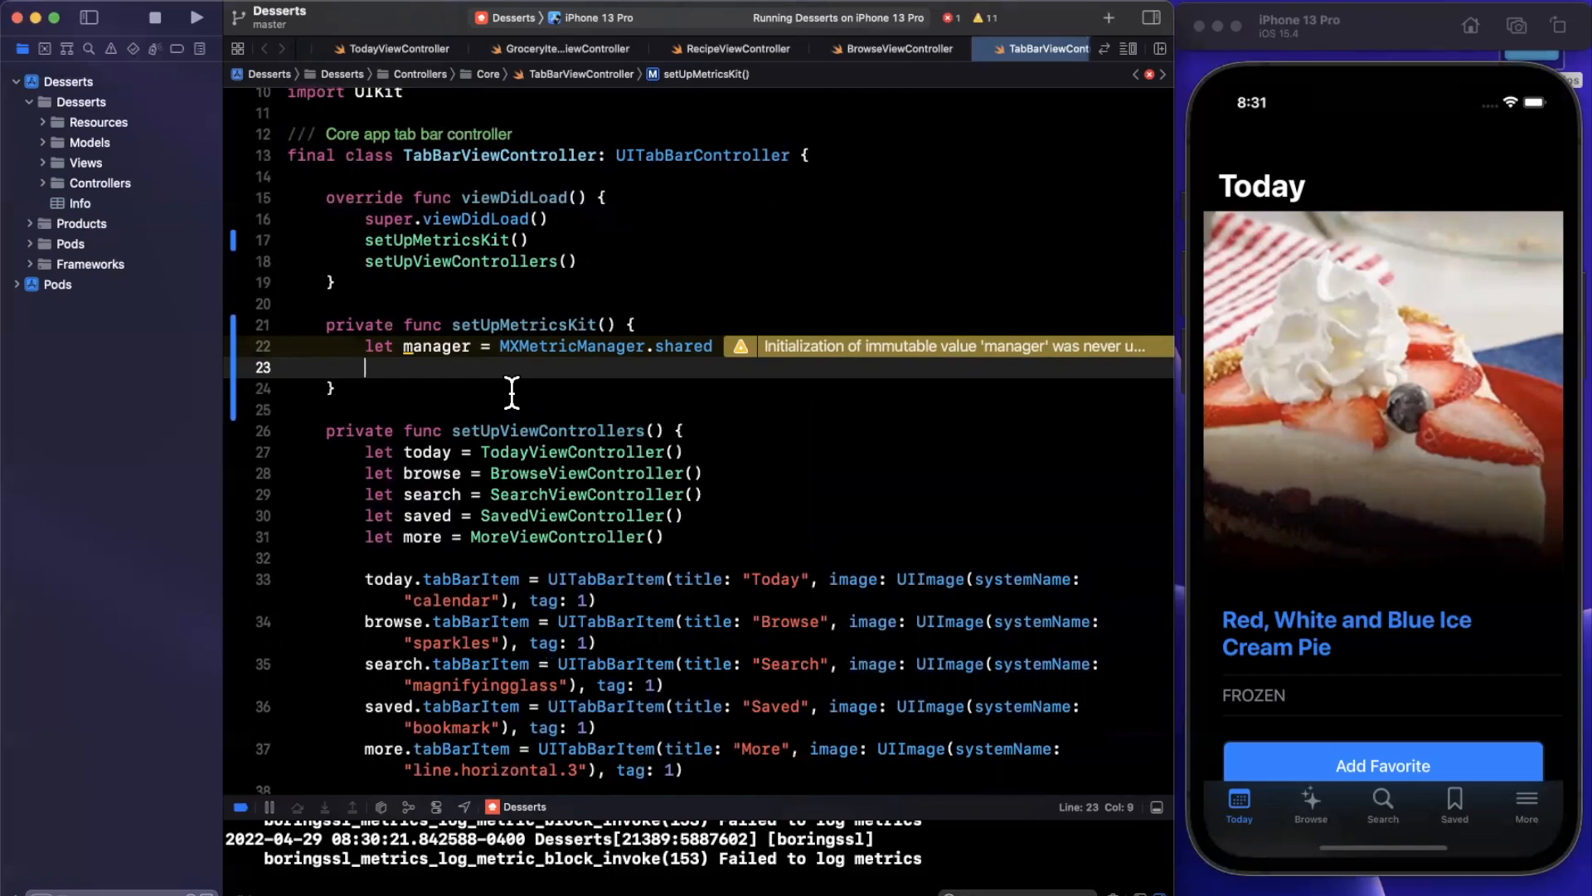
text(manager.)
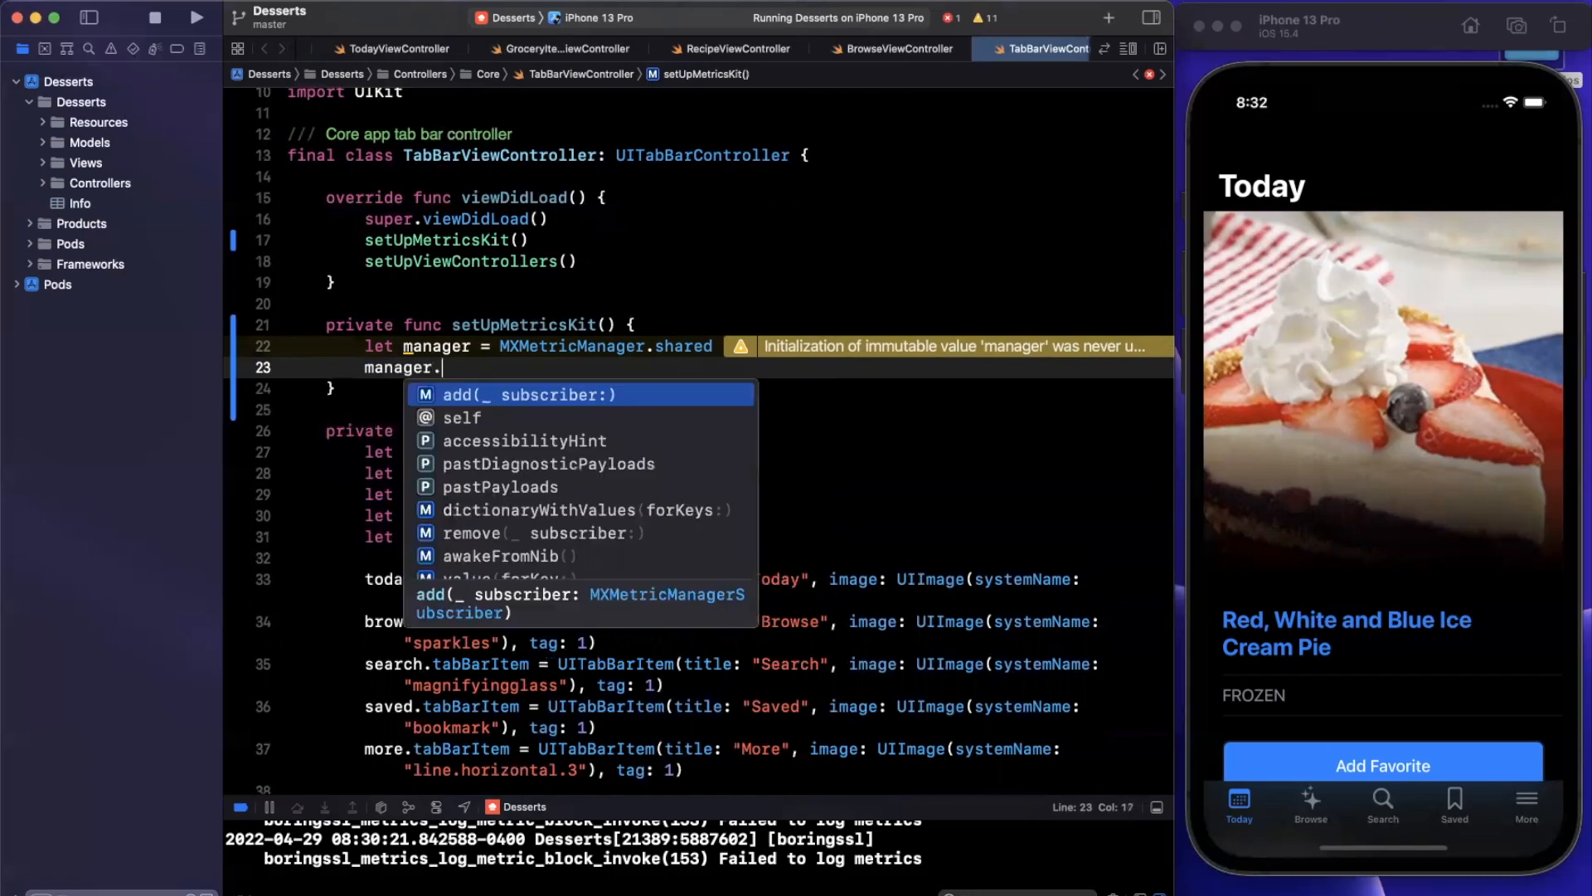
text(add(sel)
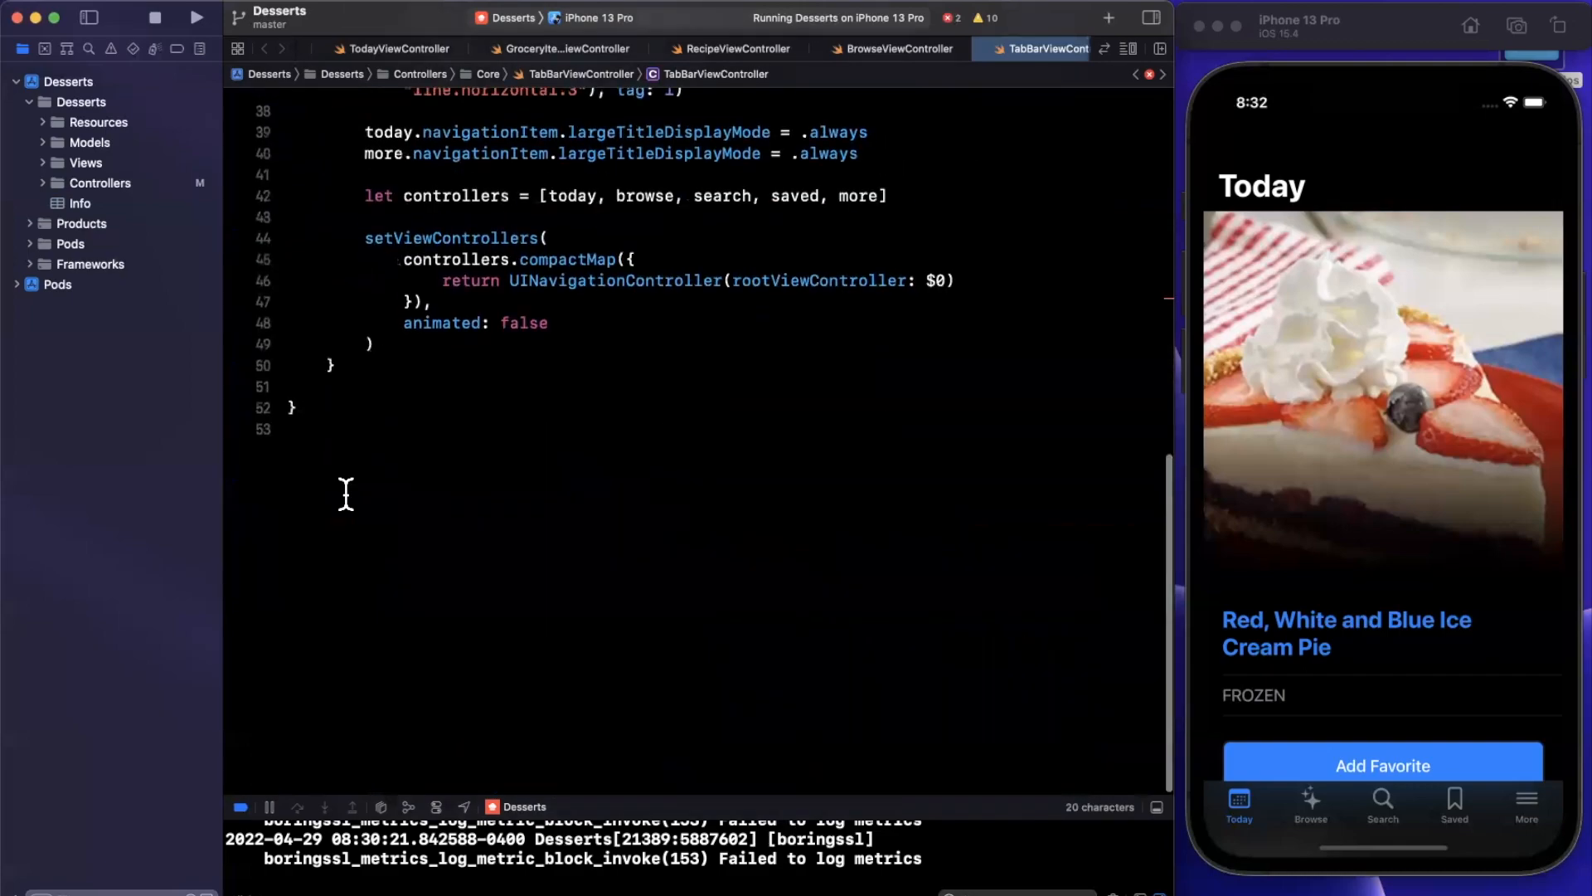
Declare a TabBarViewController extension conforming to MXMetricManagerSubscriber
text(exte)
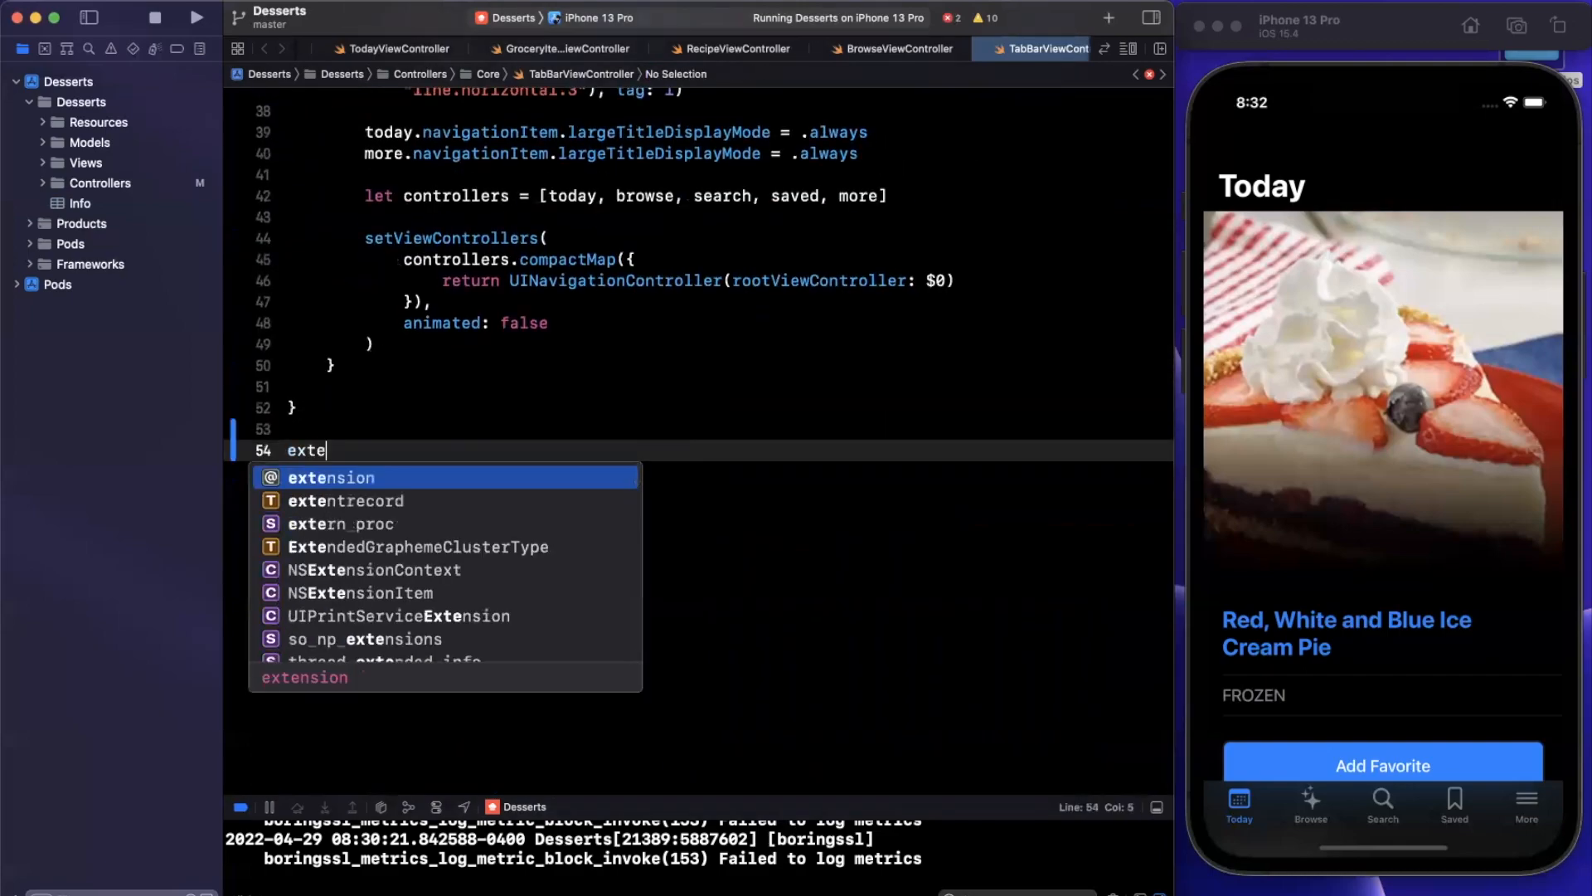
text(extension TabBarViewController:)
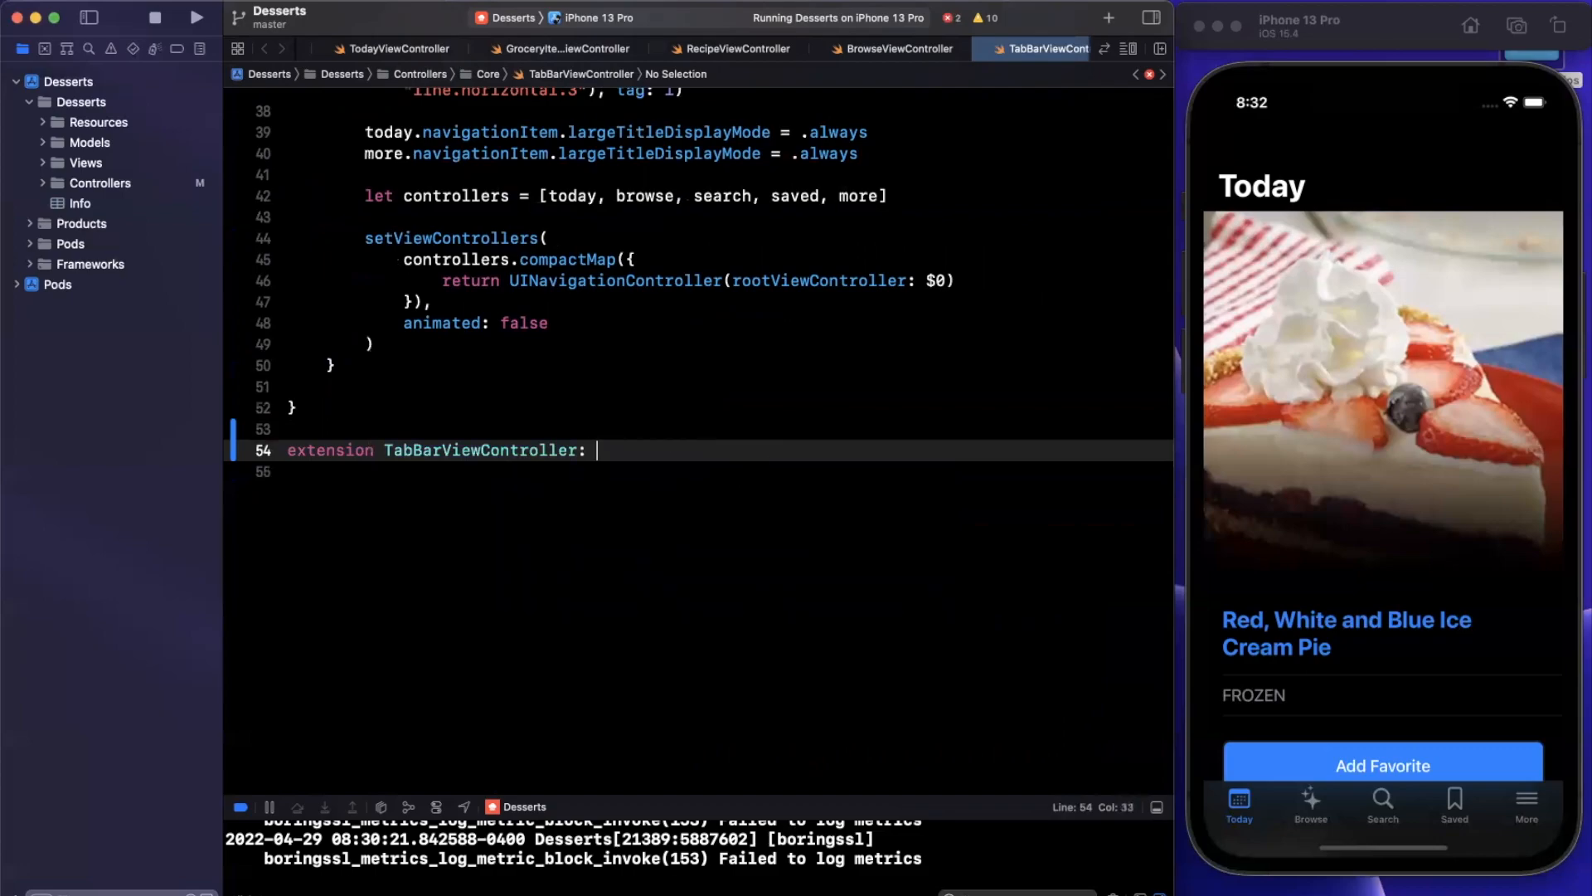
text(MXSub)
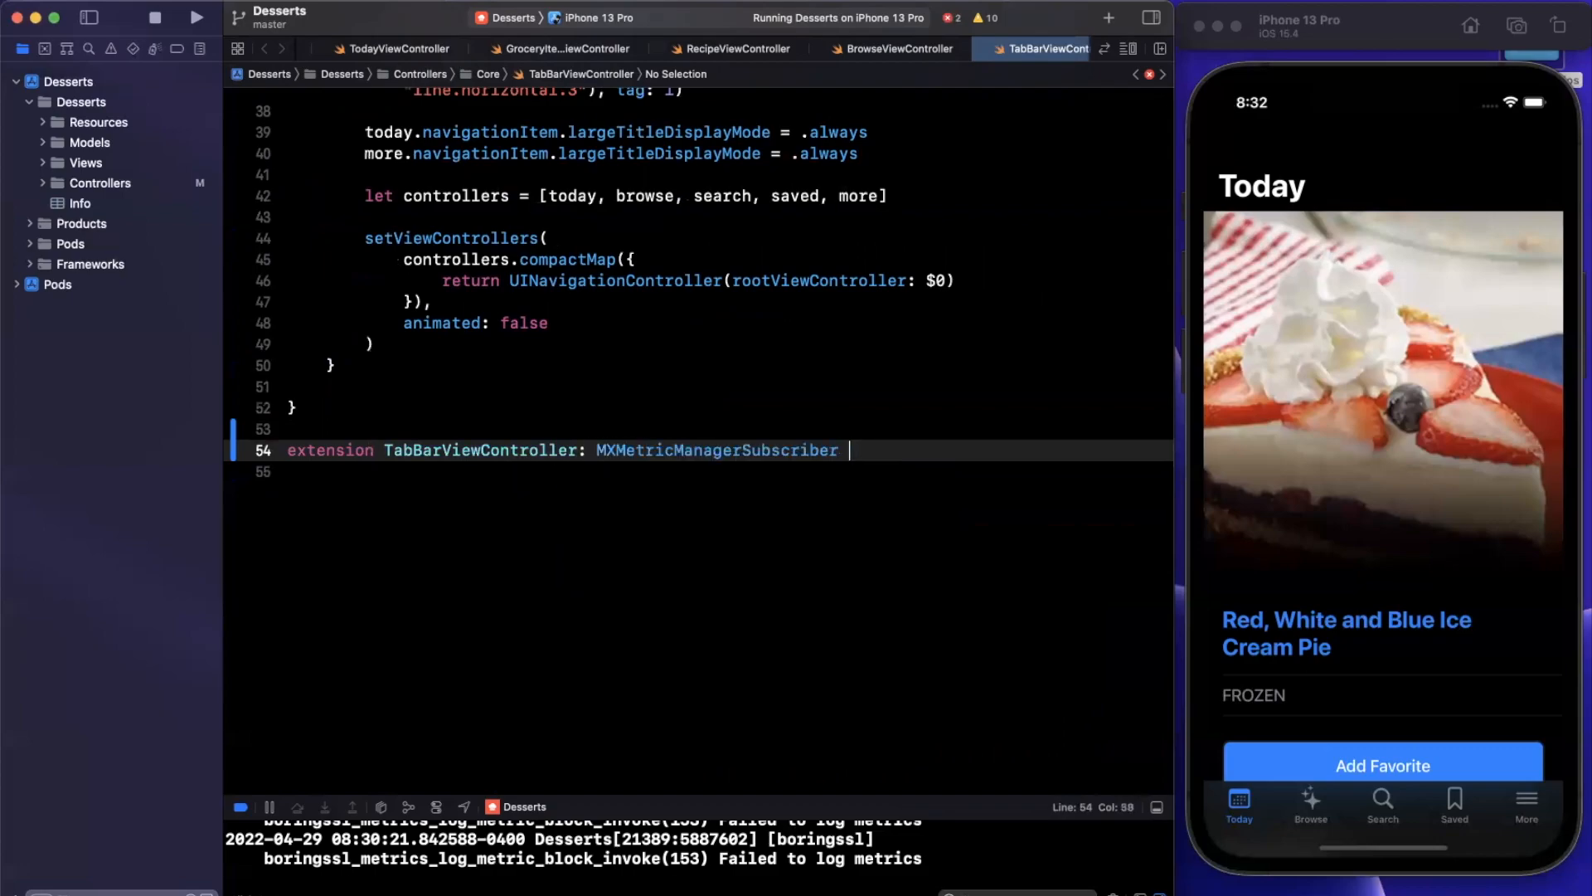
text({)
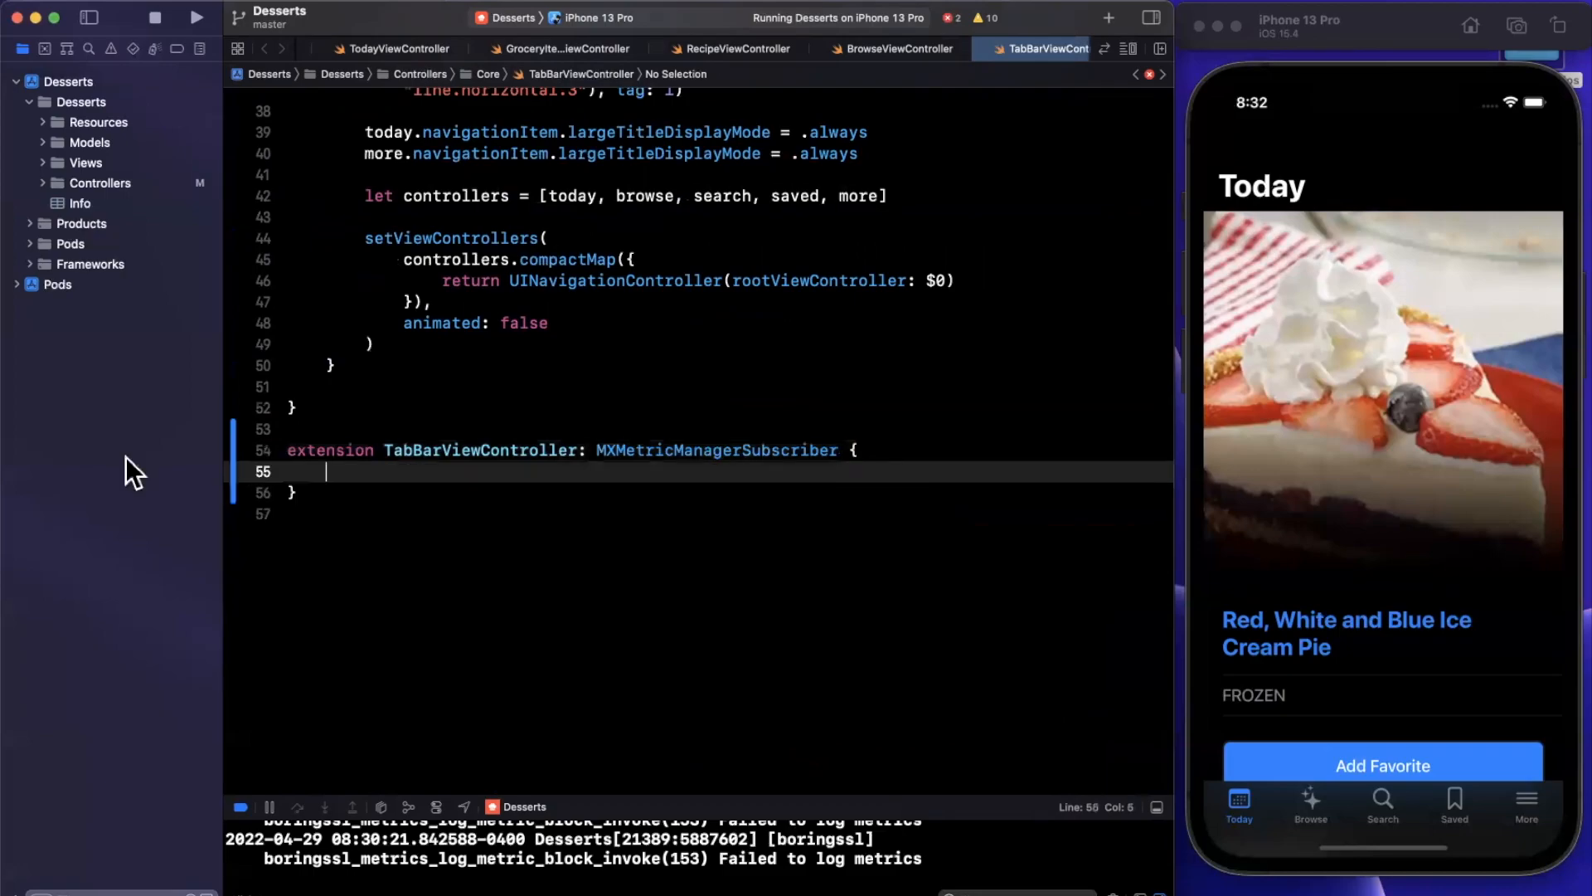
Add empty didReceive stubs for metric and MXDiagnosticPayload arrays
text(did)
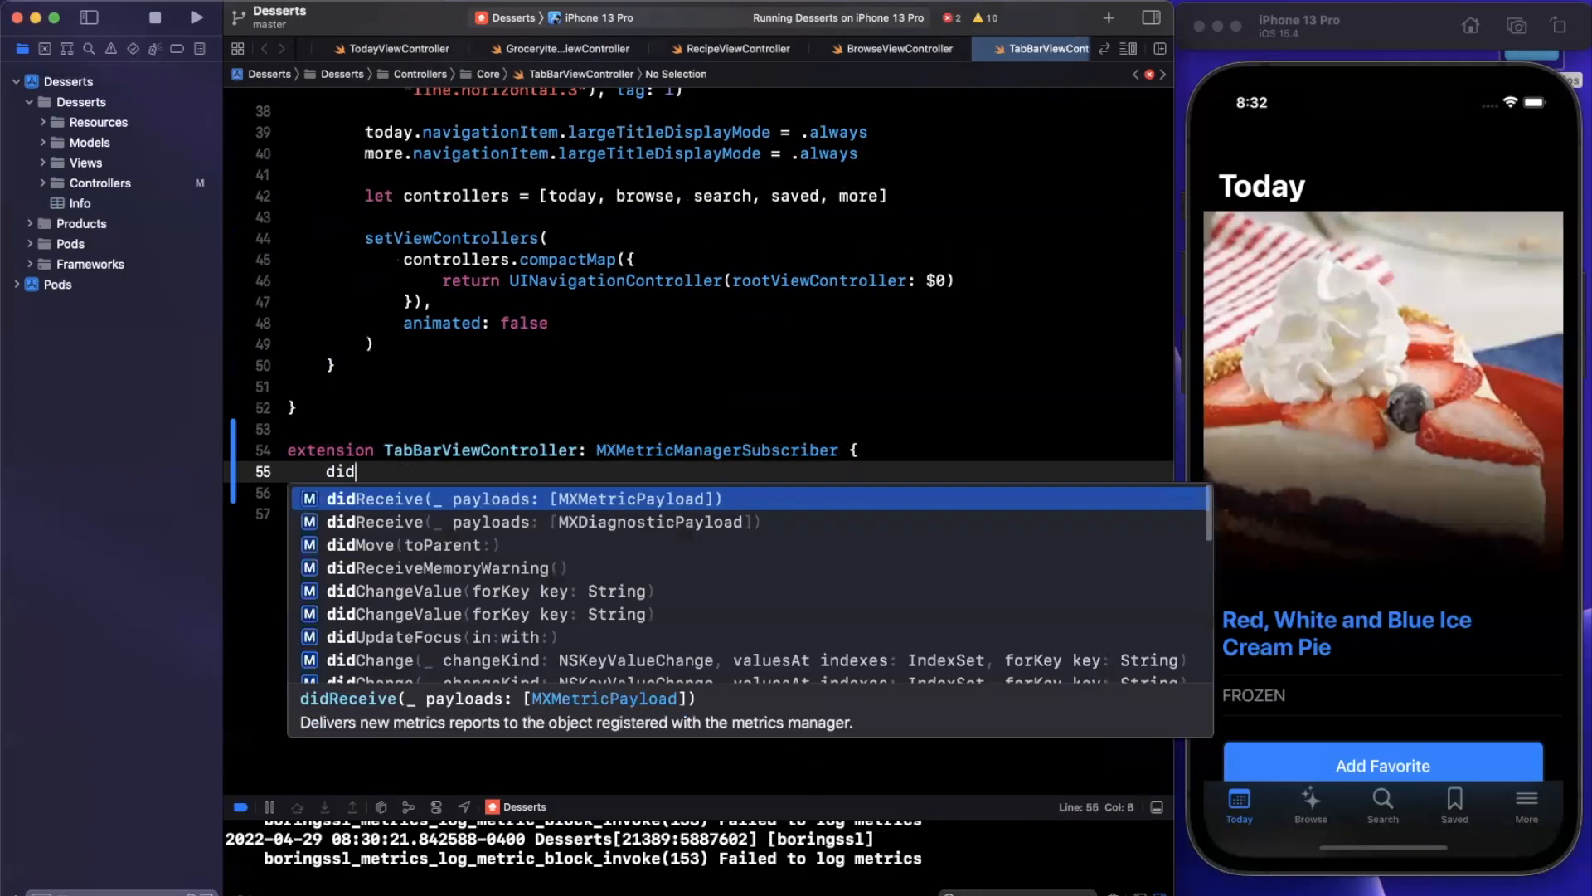
text(rec)
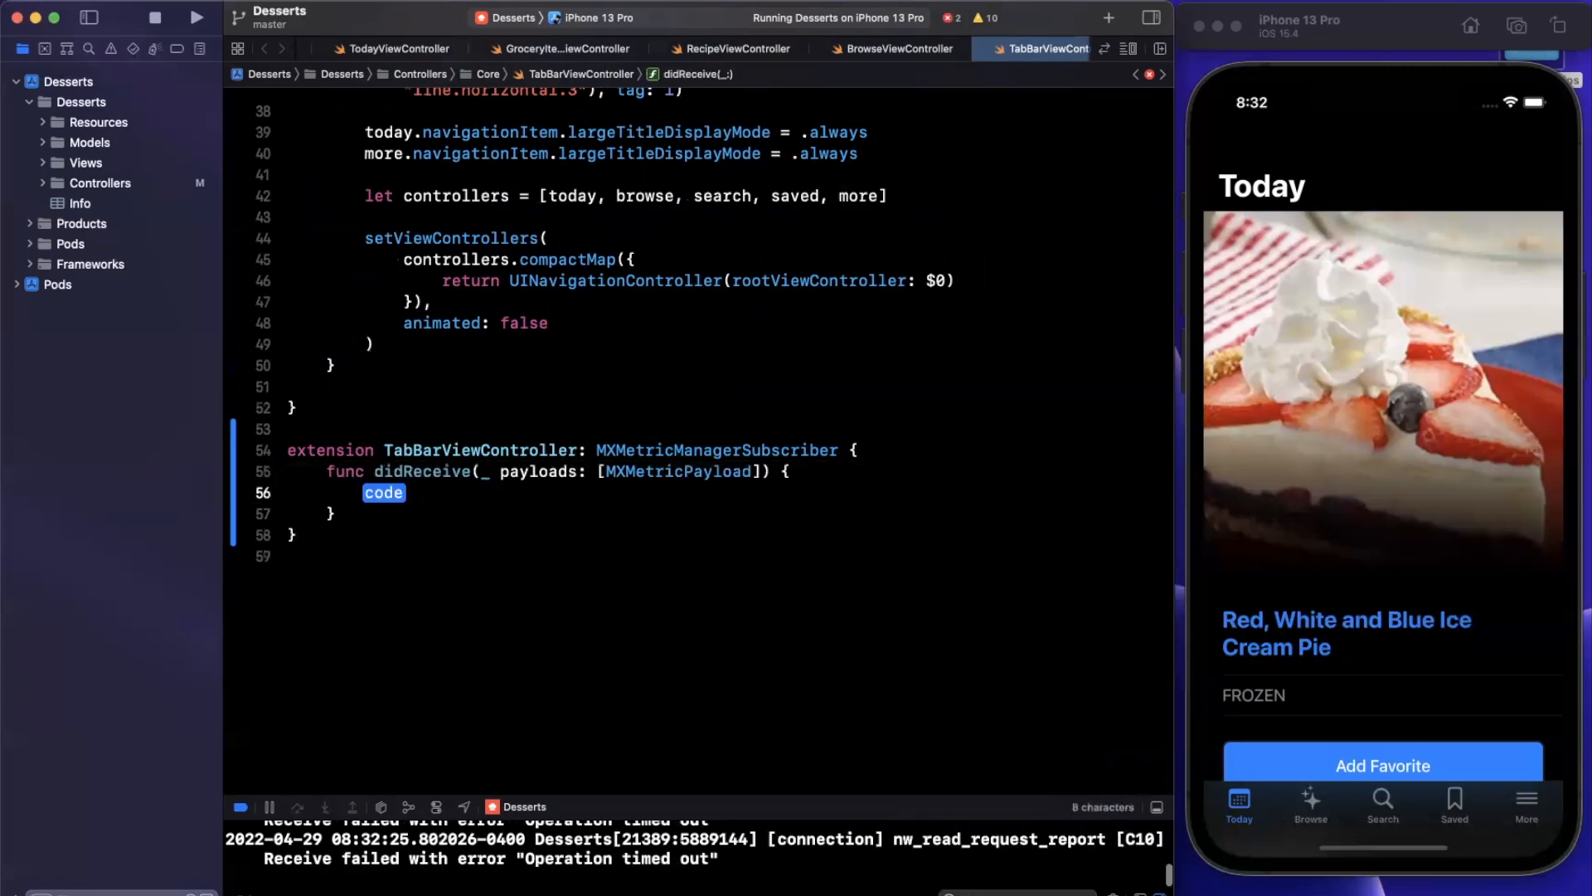
text(did)
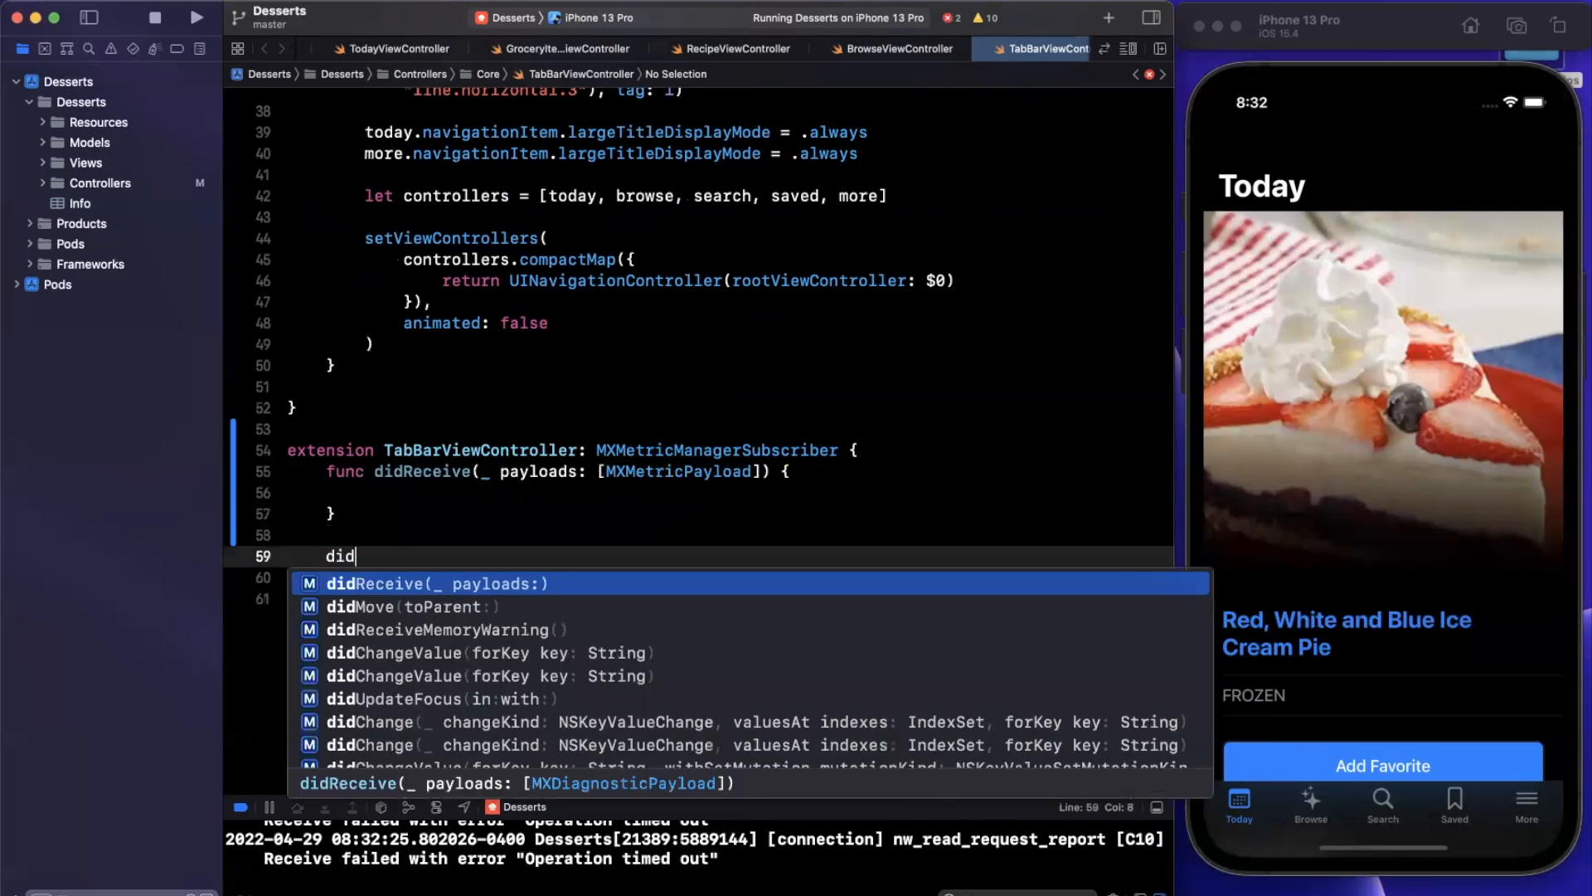
text(rec)
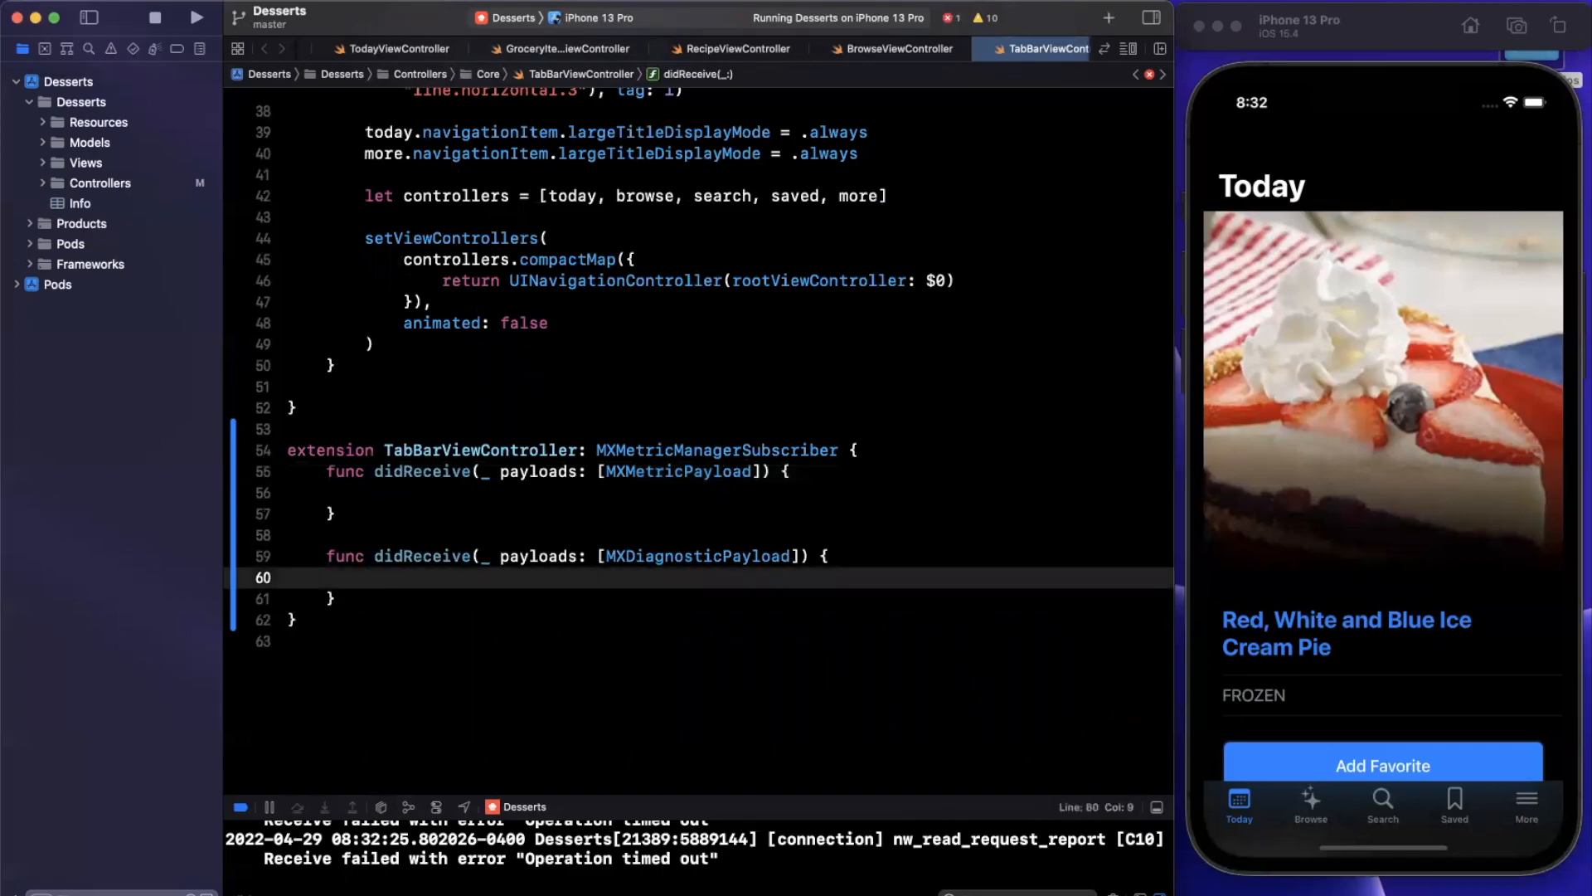
double_click(680, 471)
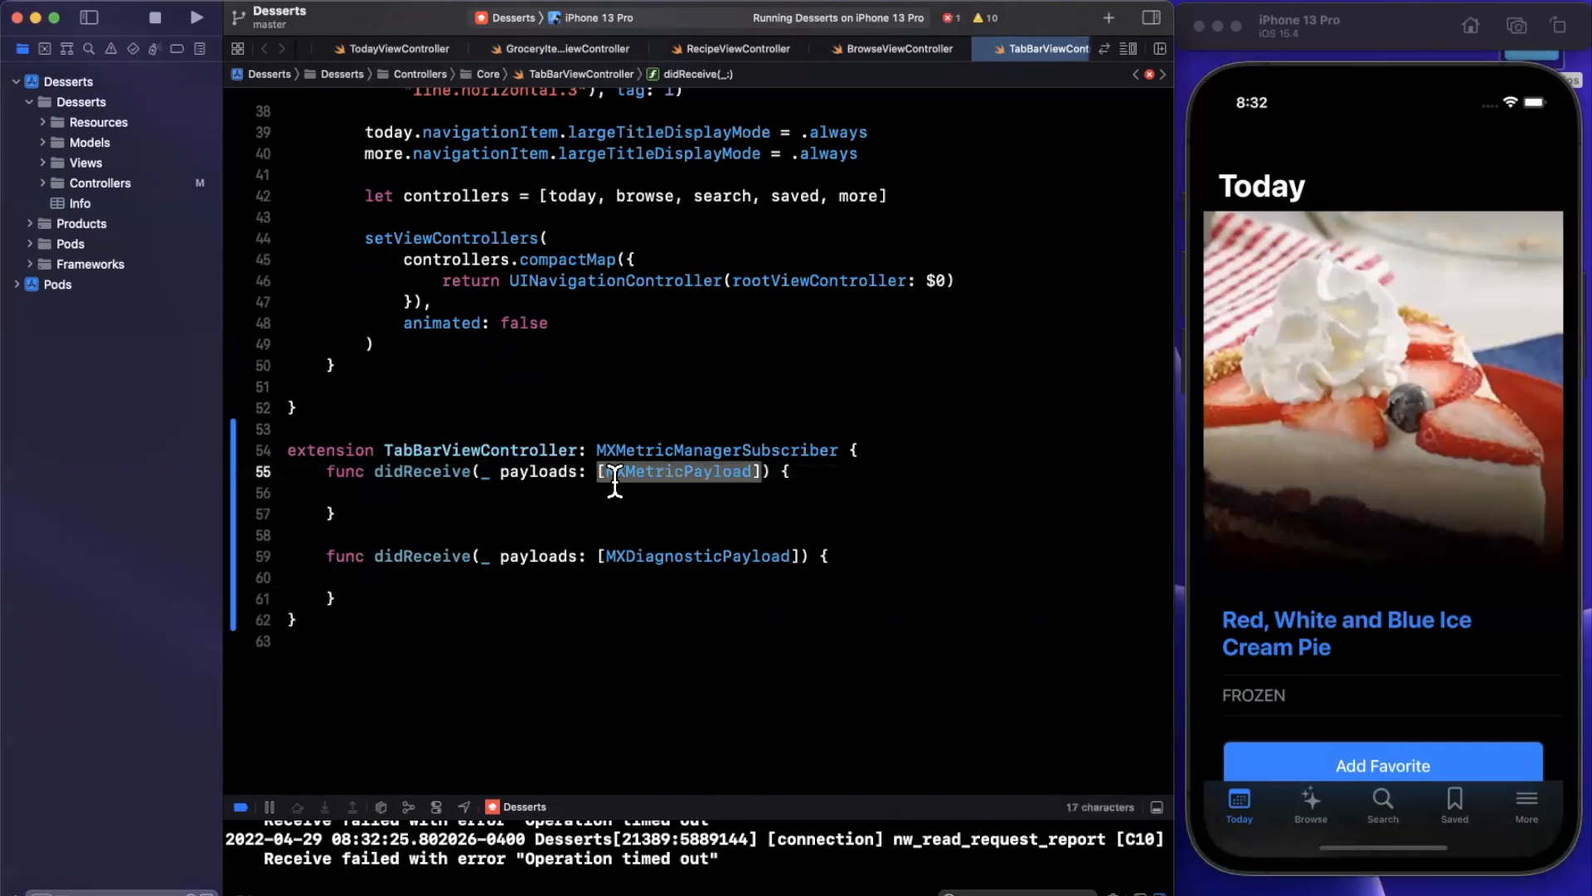
mouse_move(615, 483)
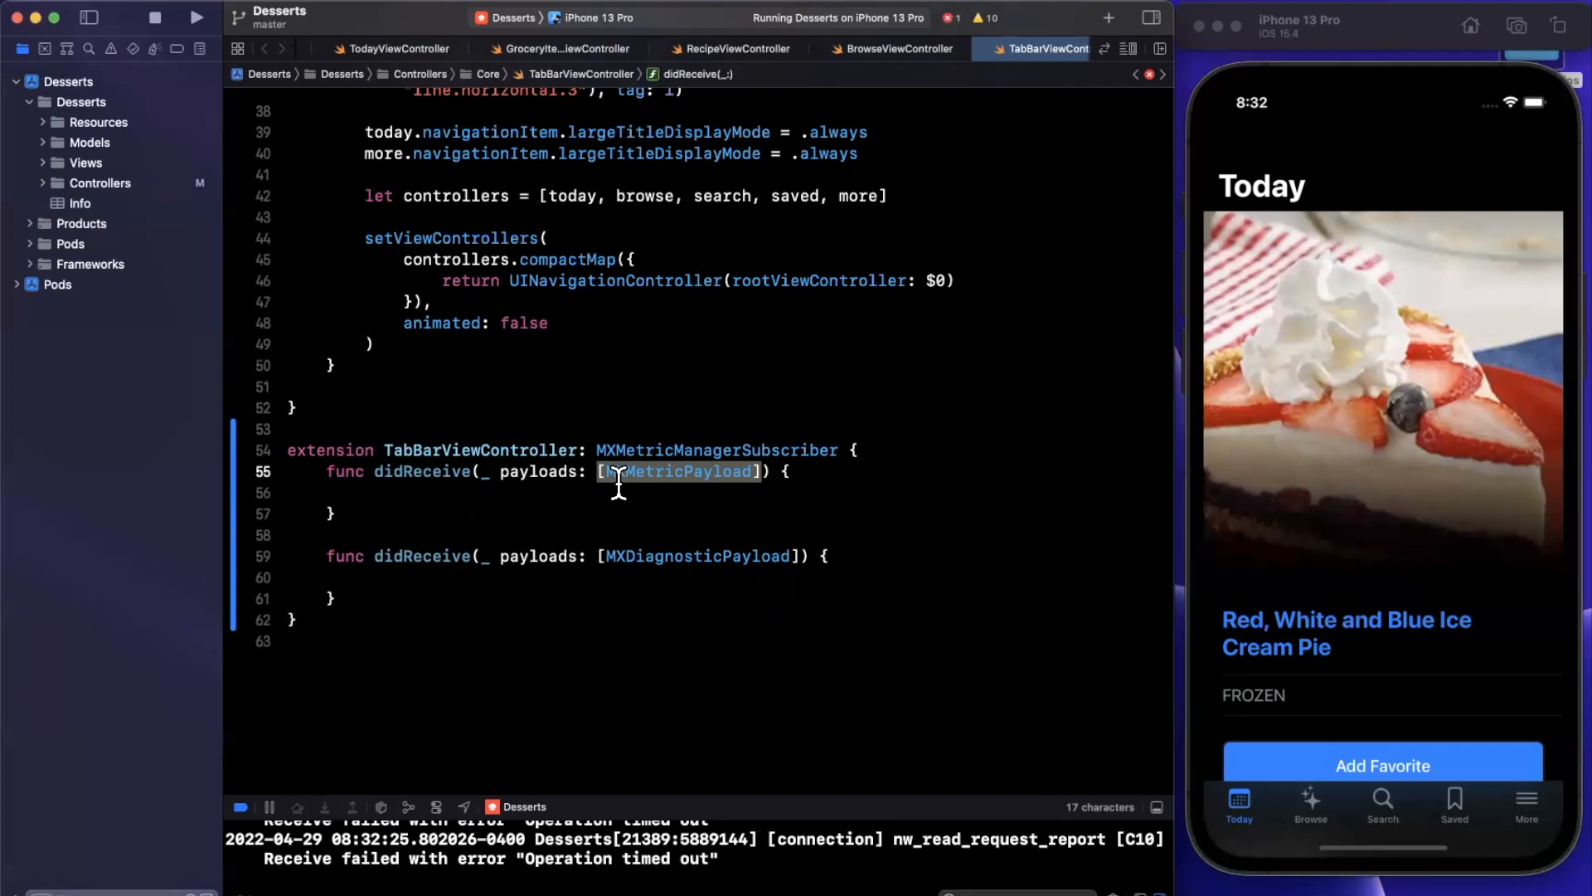
click(619, 493)
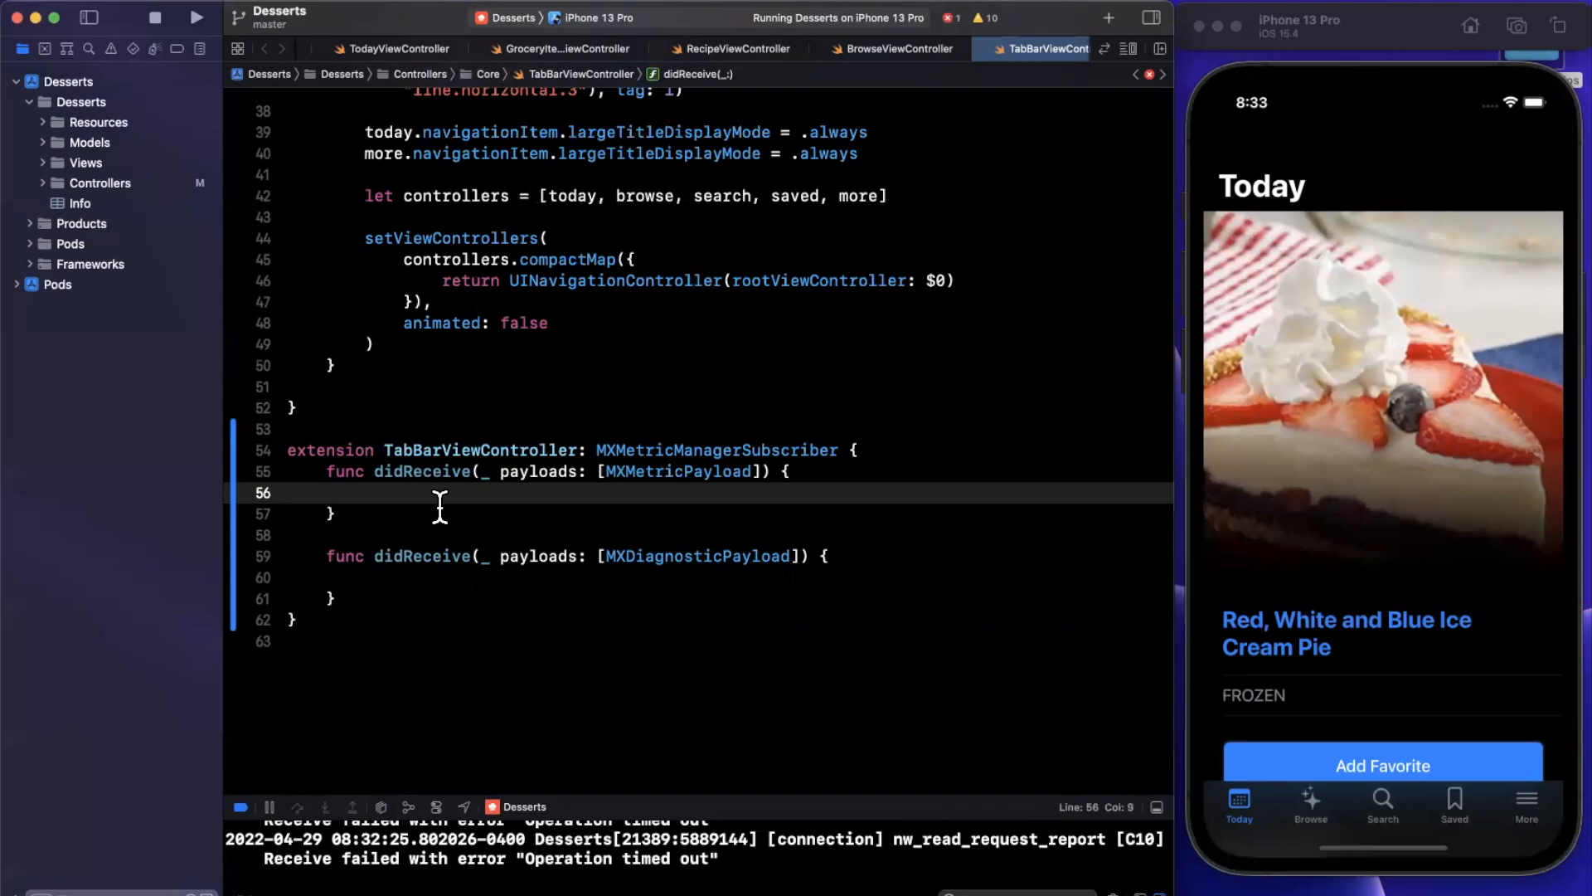
Write a payloads.forEach loop printing "Payload: \(data)" from each dictionaryRepresentation()
text(payo)
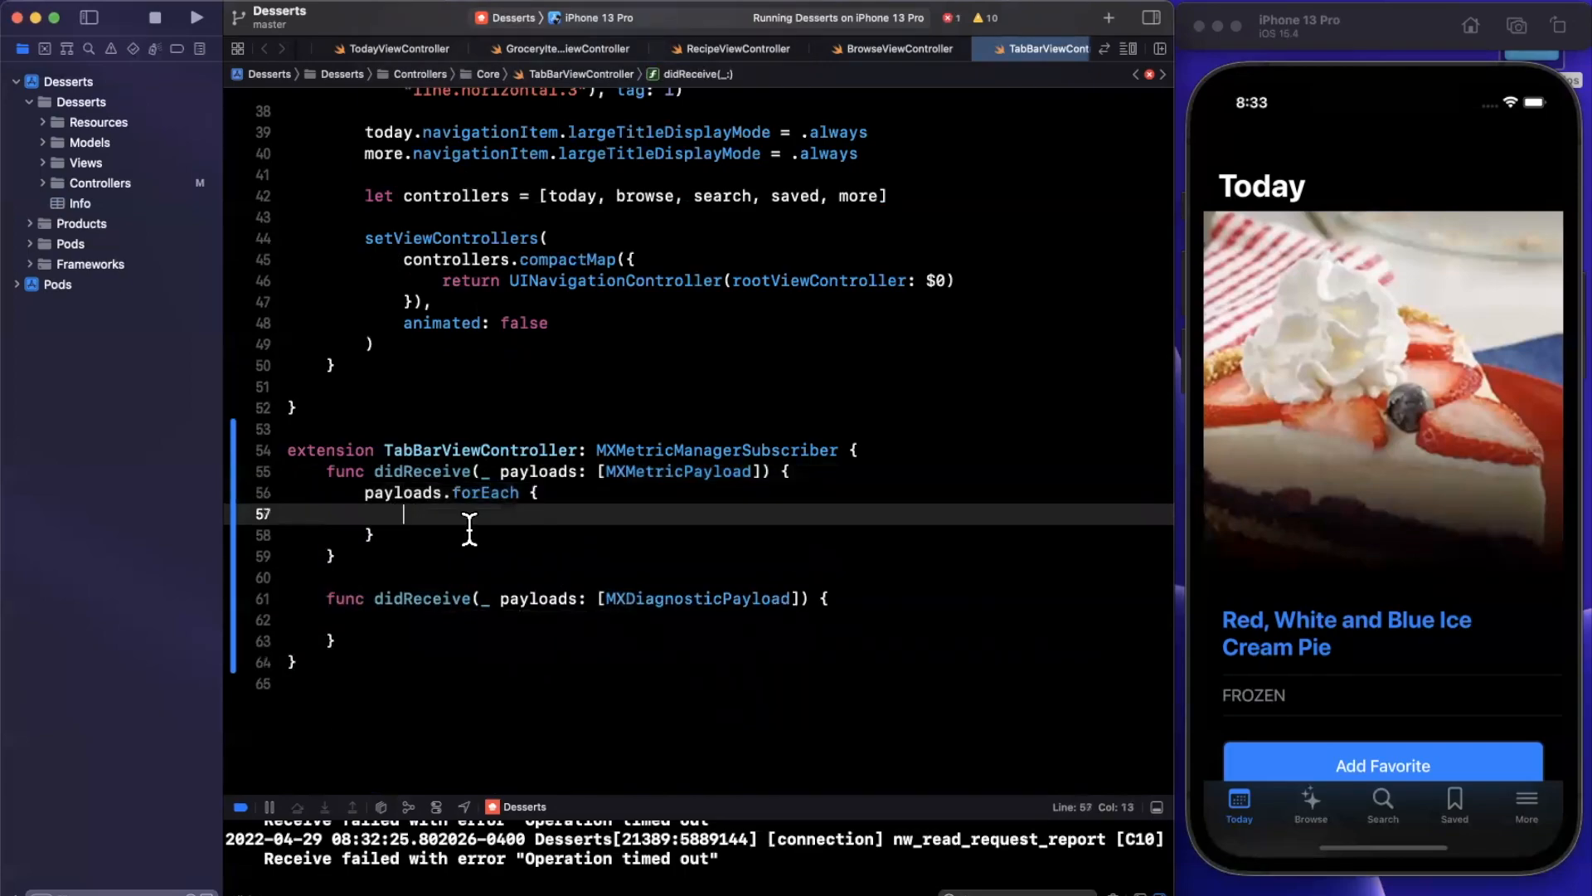
text(let)
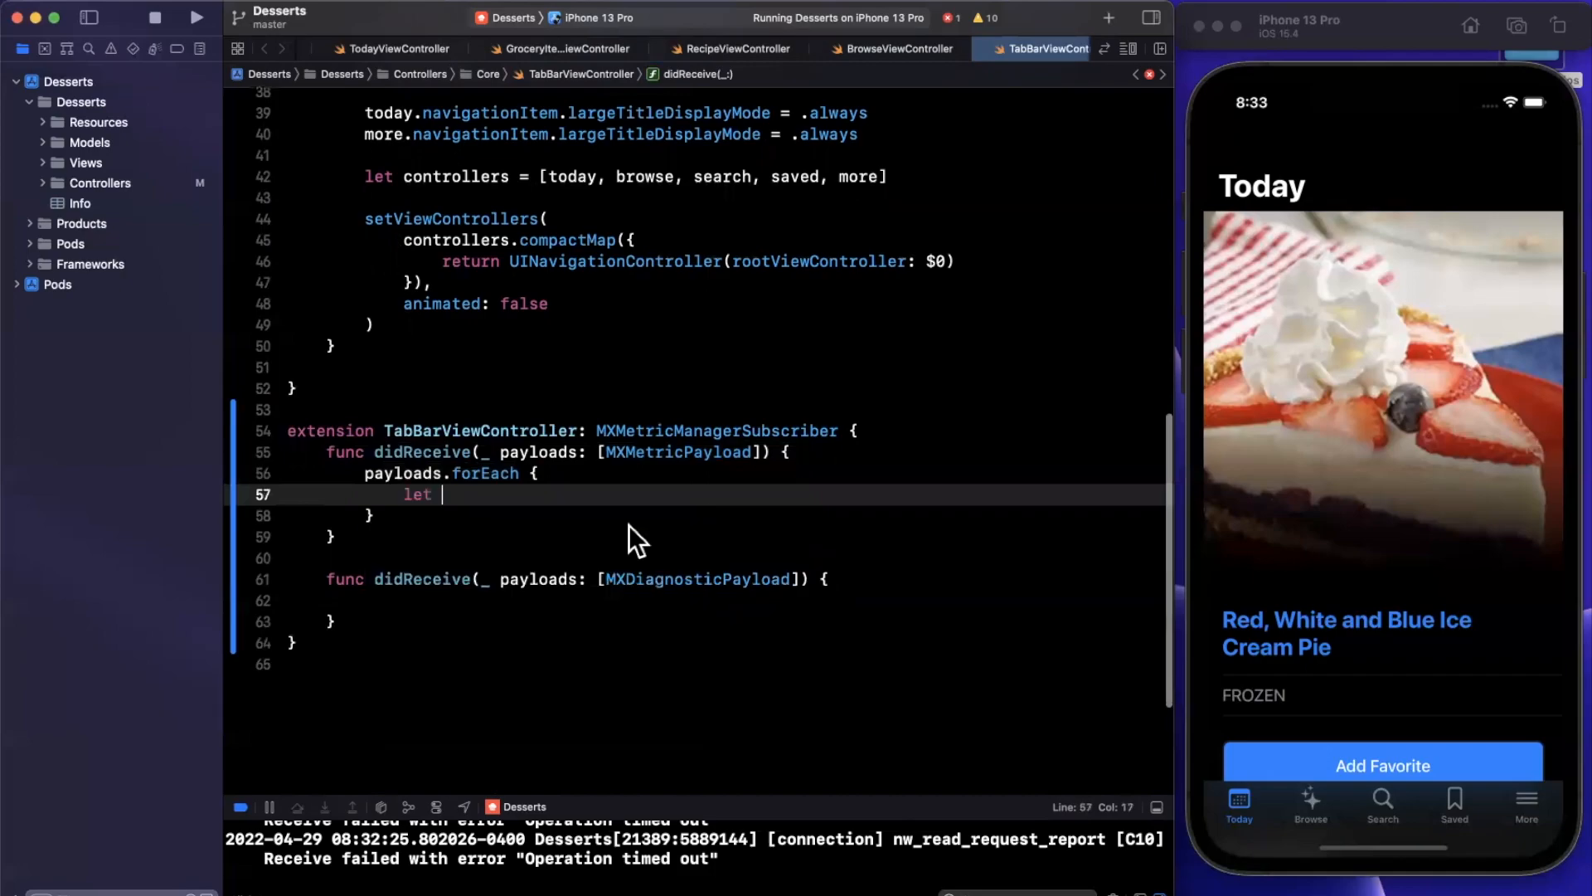
text(data = $0.)
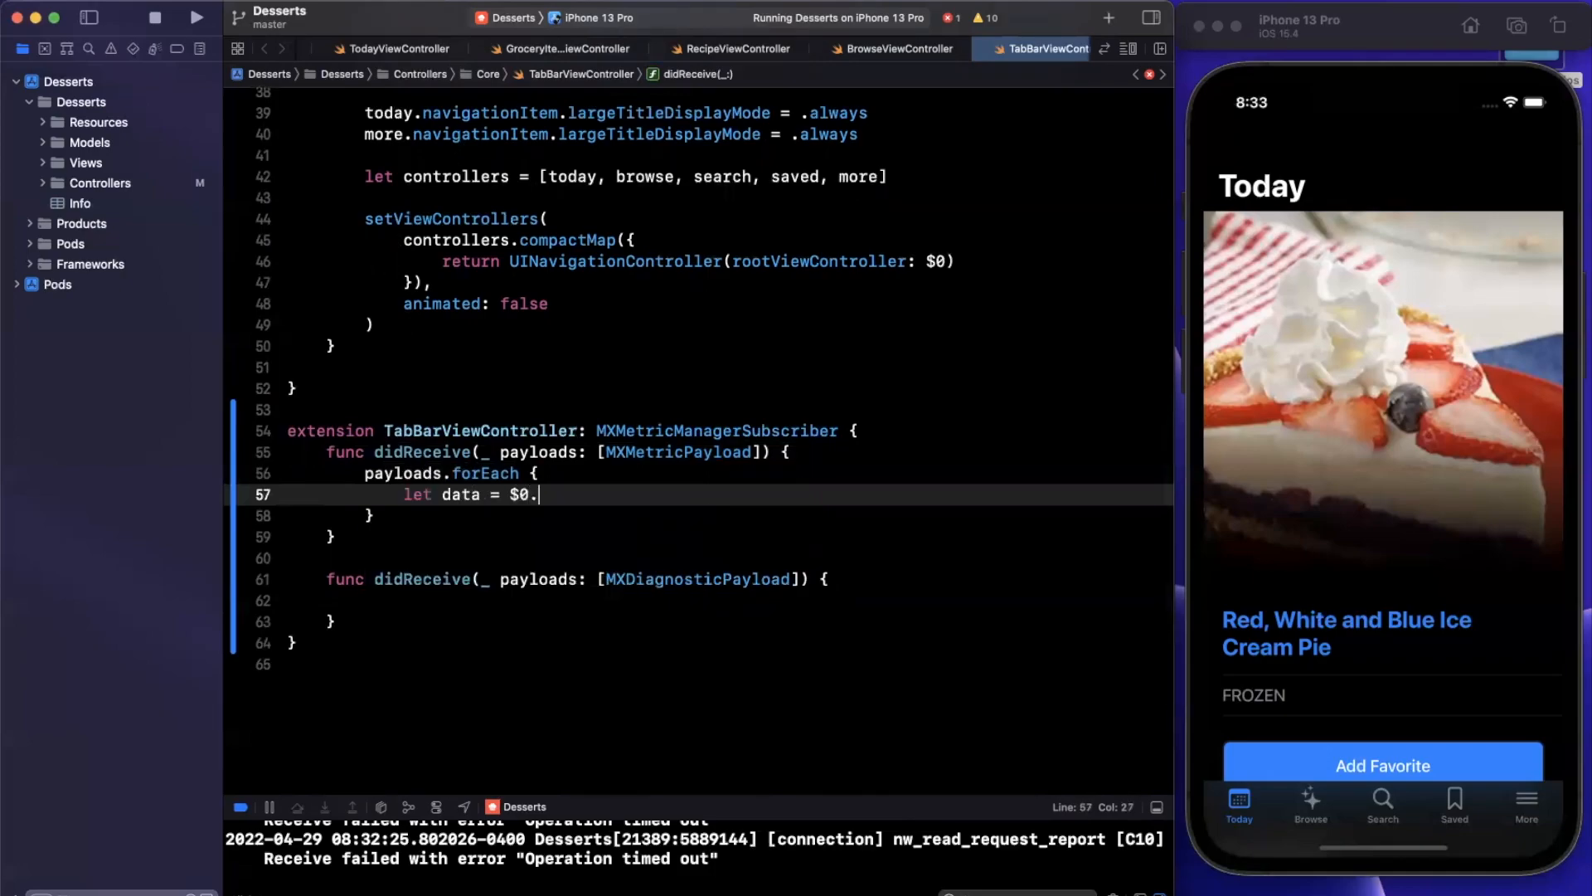
text(dictionaryRepresentation()
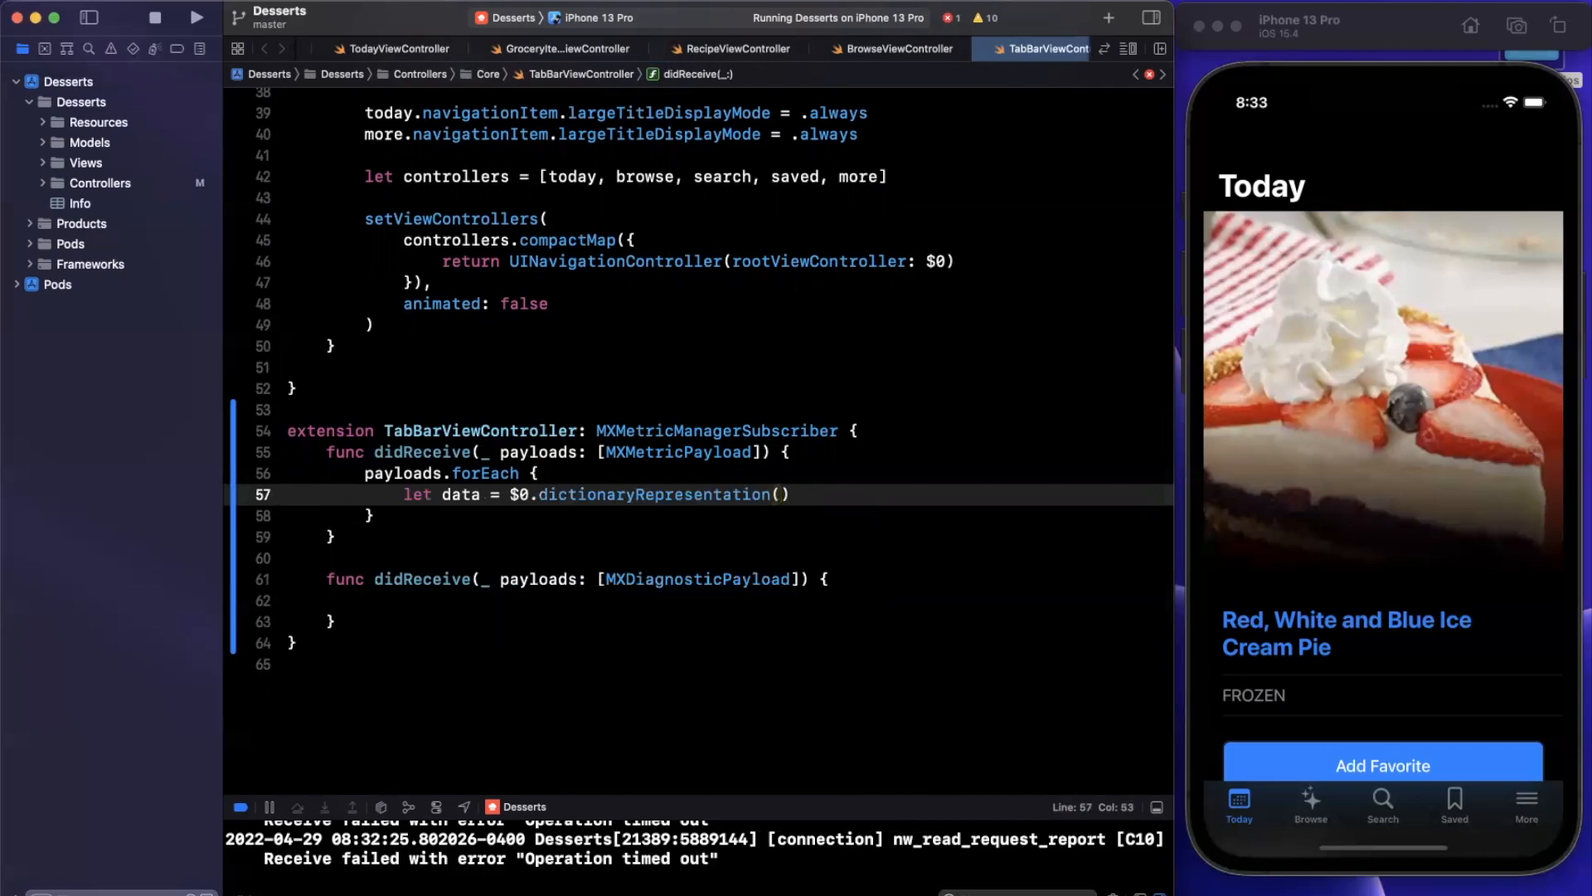
text(print()
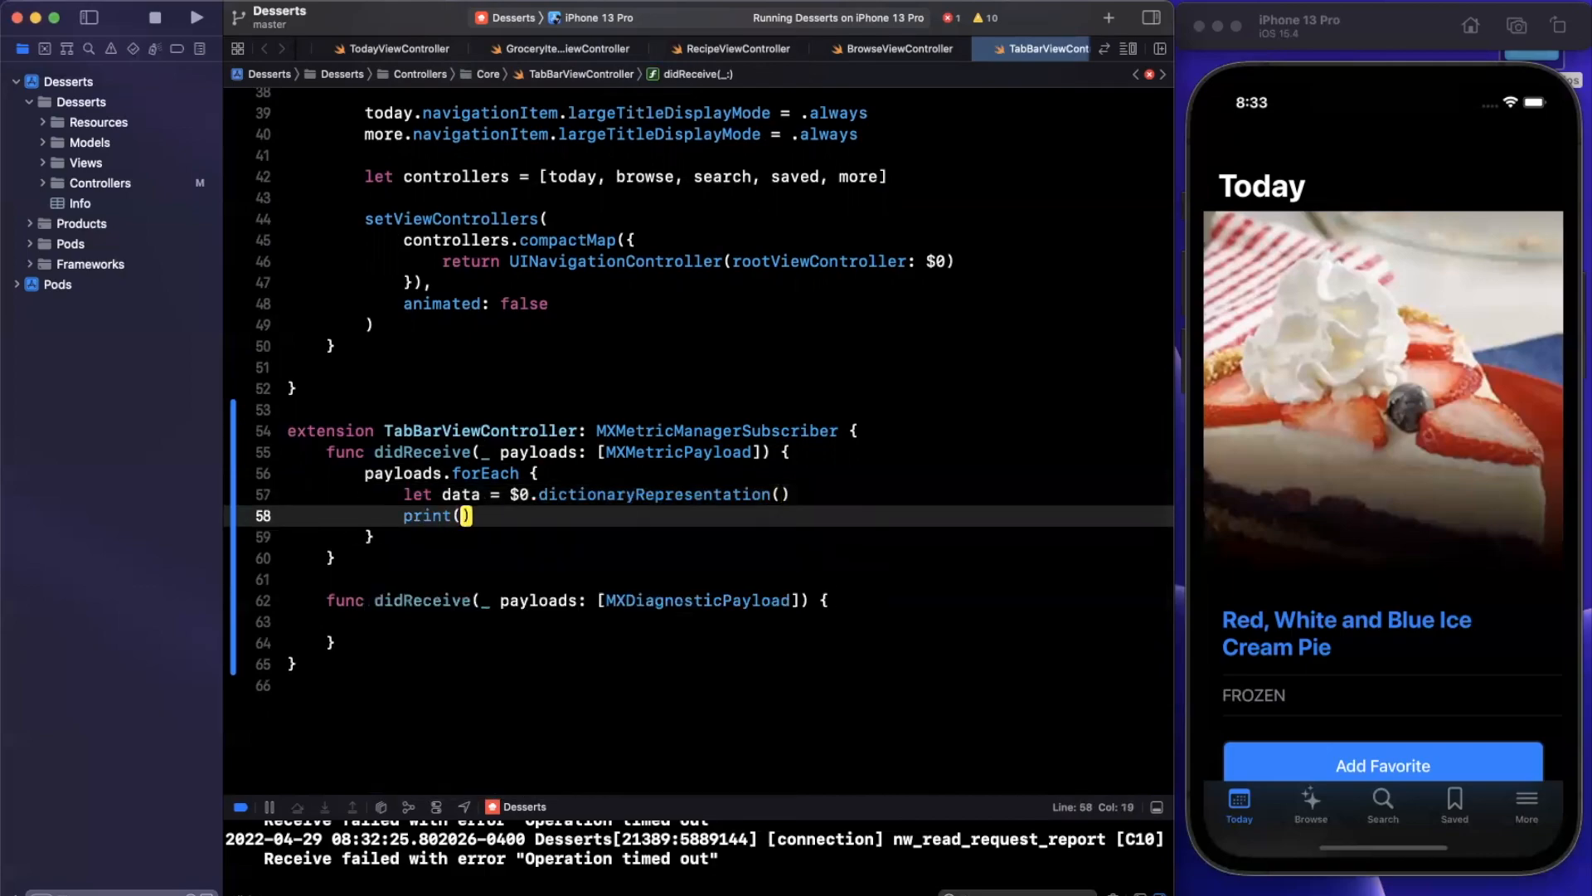
text("\(data)")
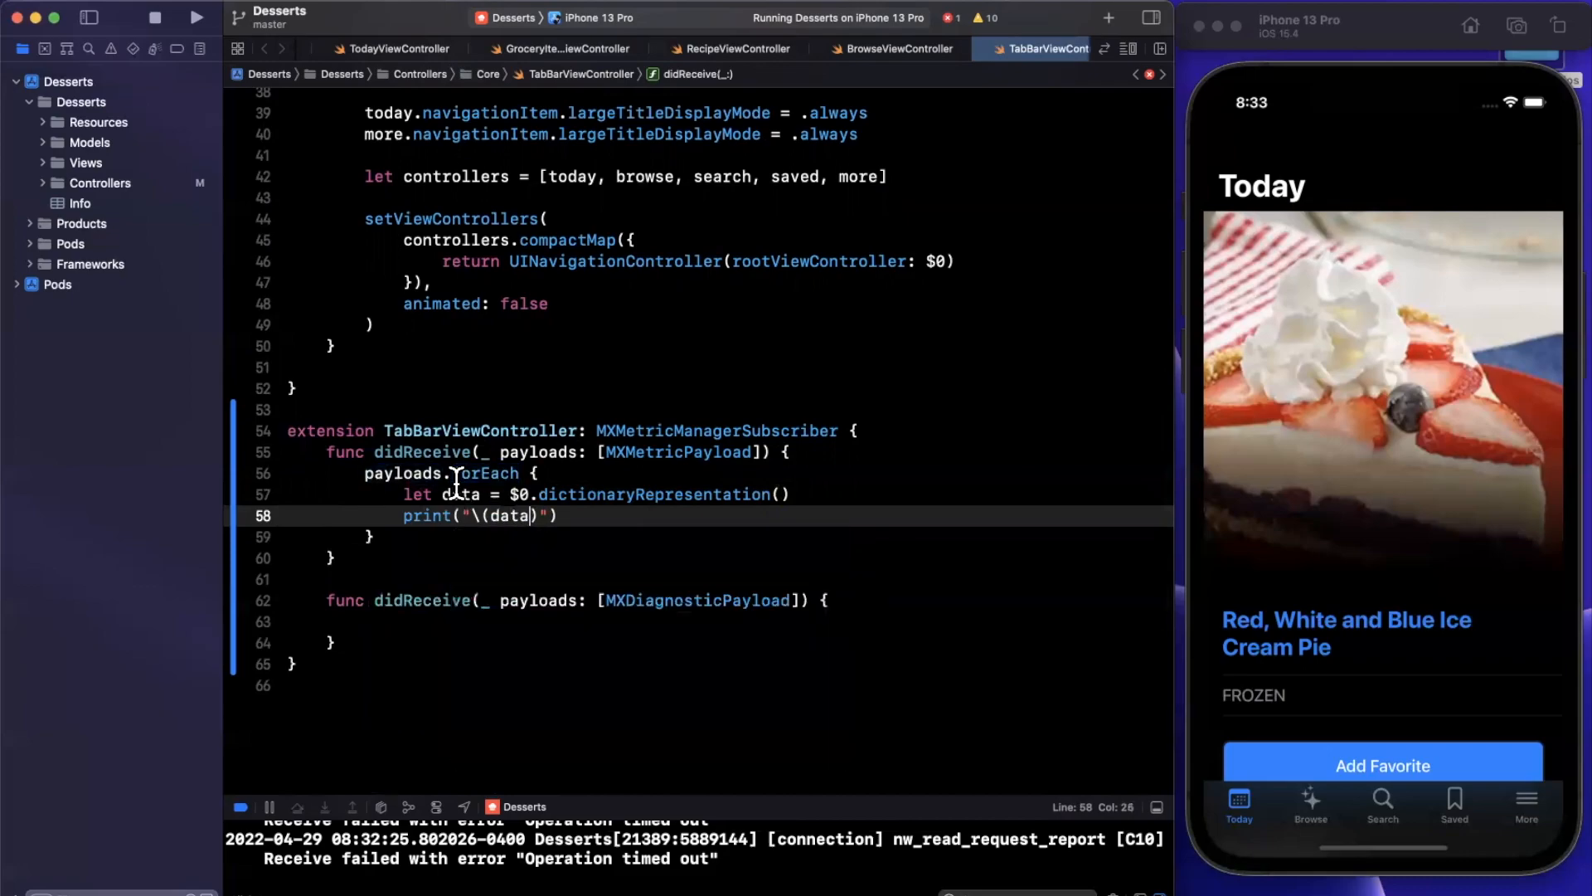
text(Payo)
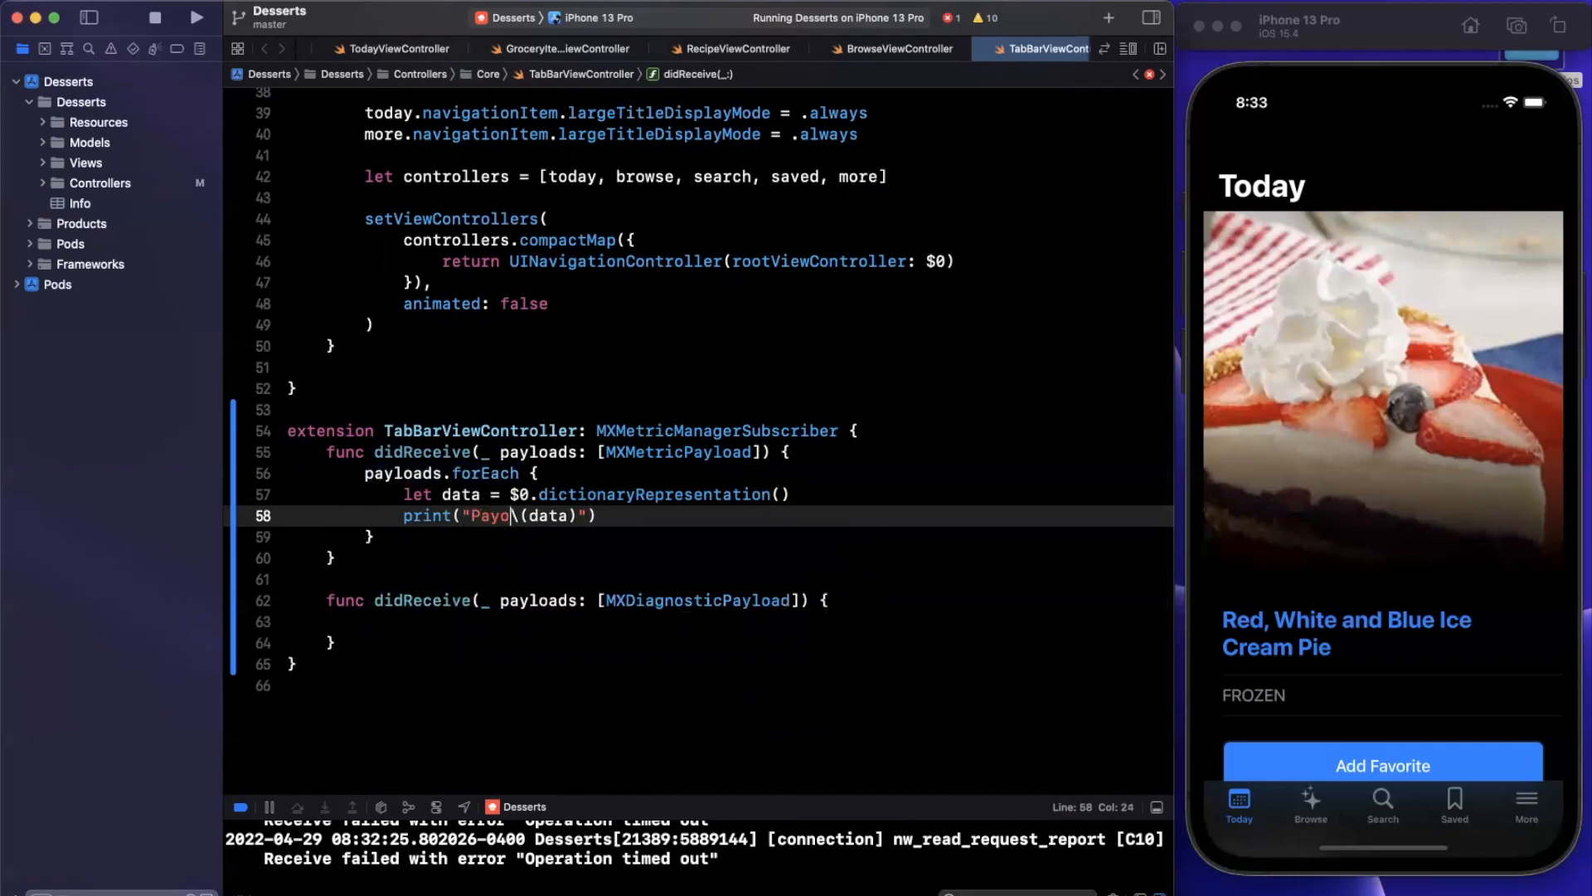
text(load)
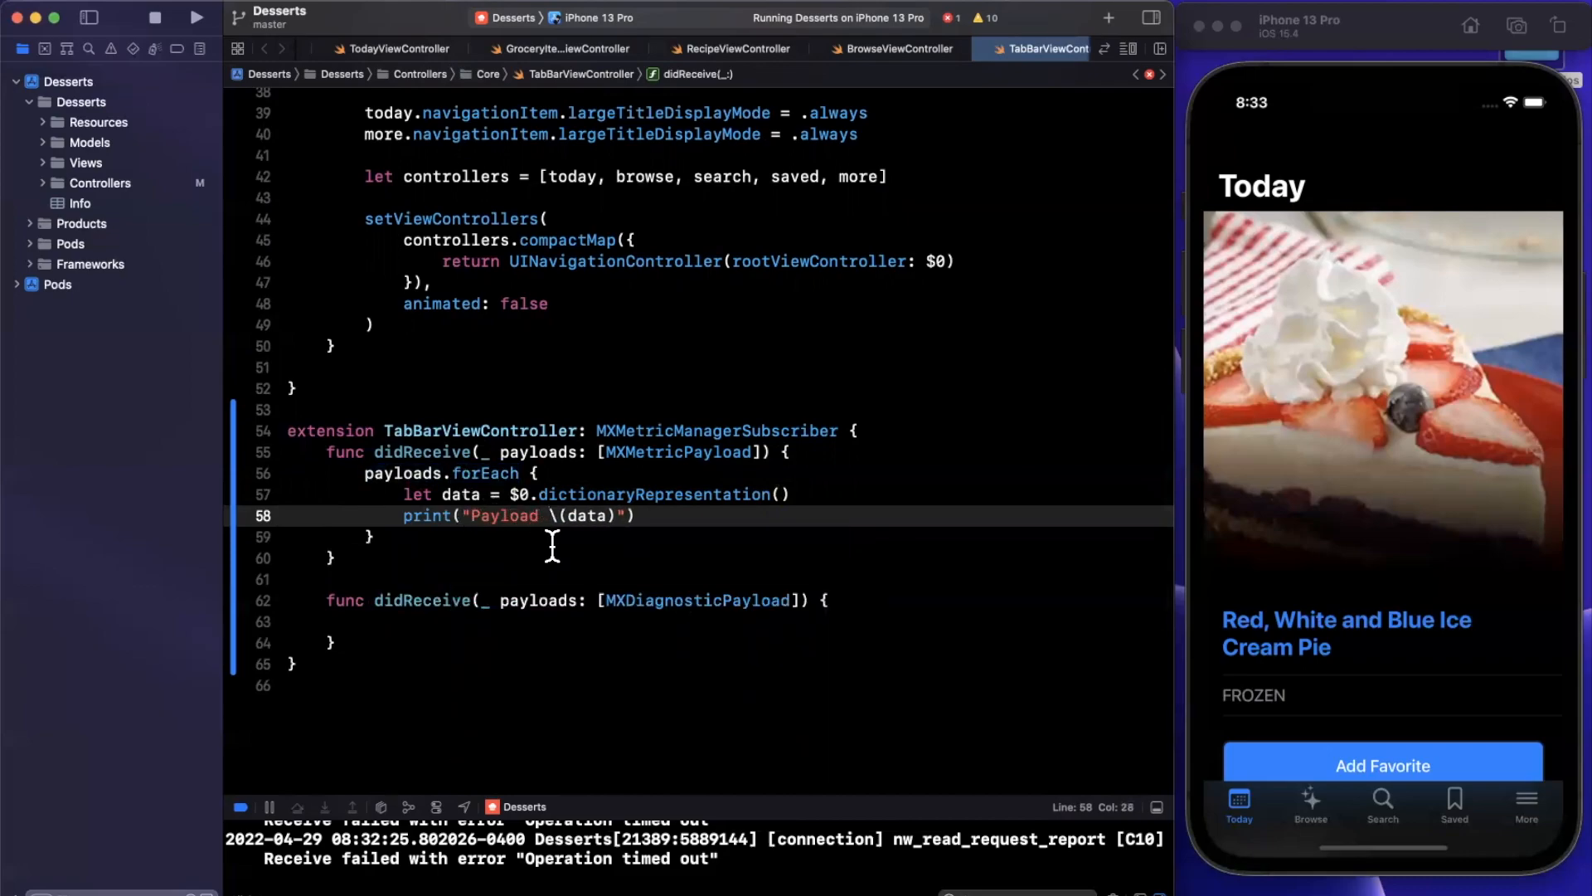
text(:)
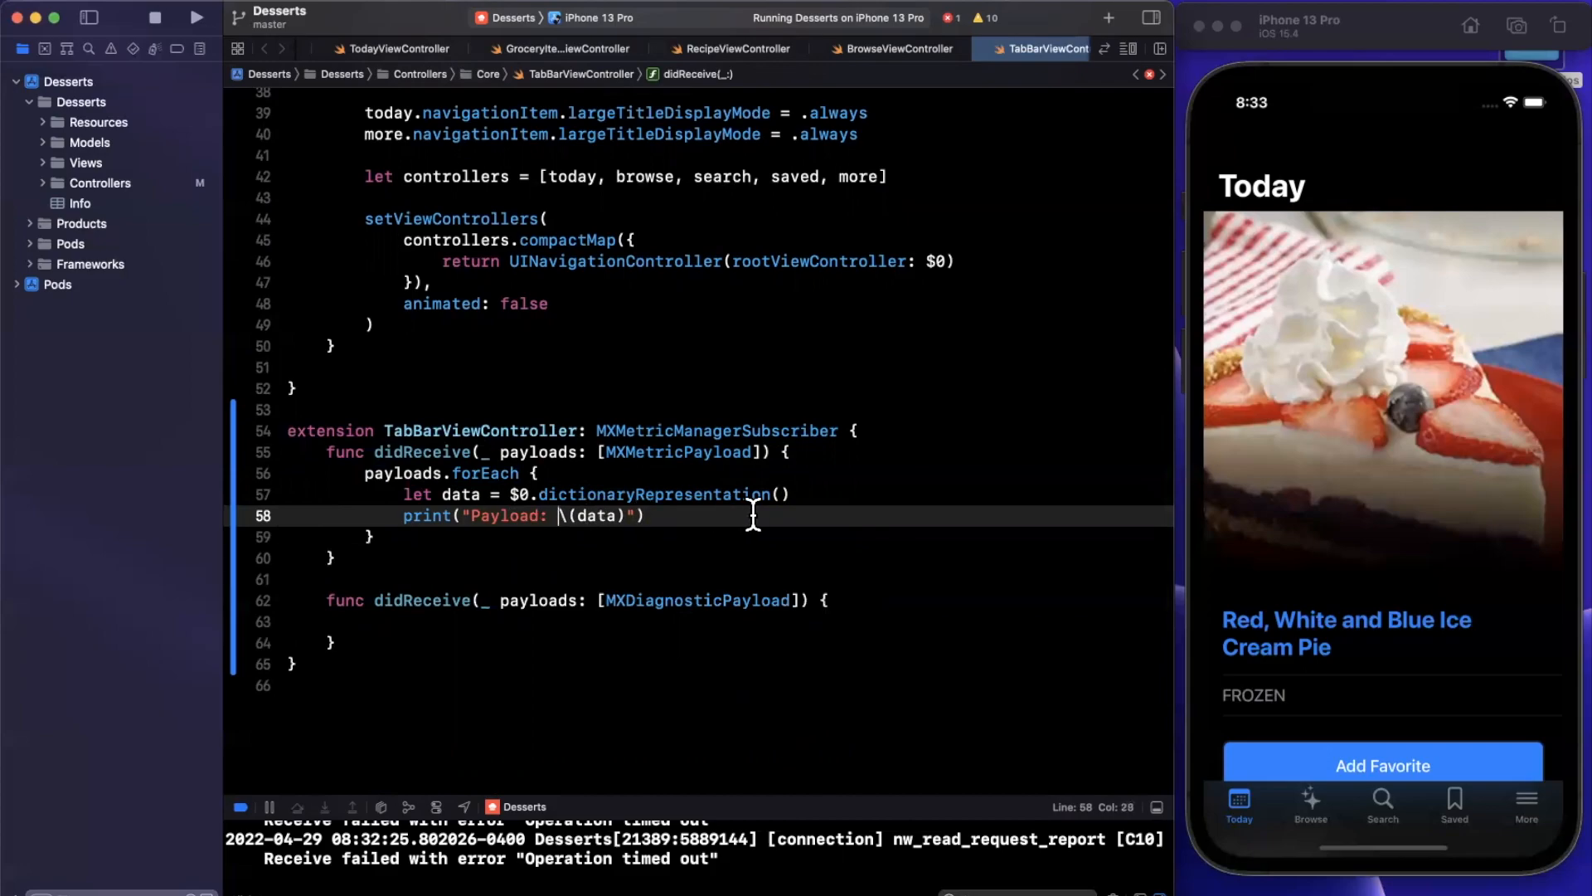
mouse_move(309, 594)
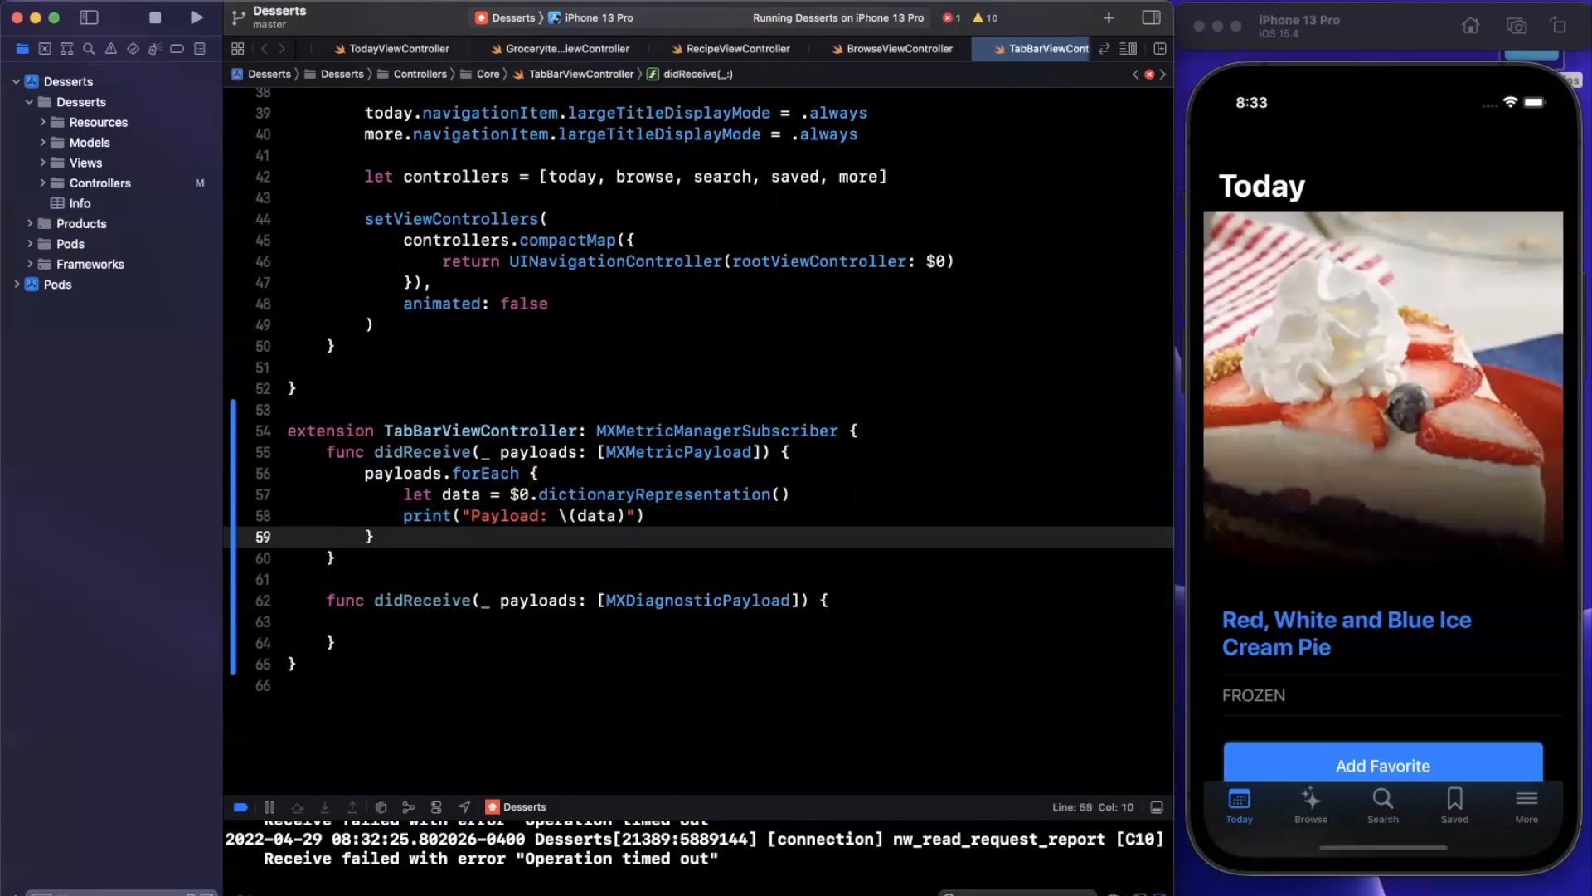
Copy the logging loop into the diagnostic didReceive handler
drag(366, 472, 374, 536)
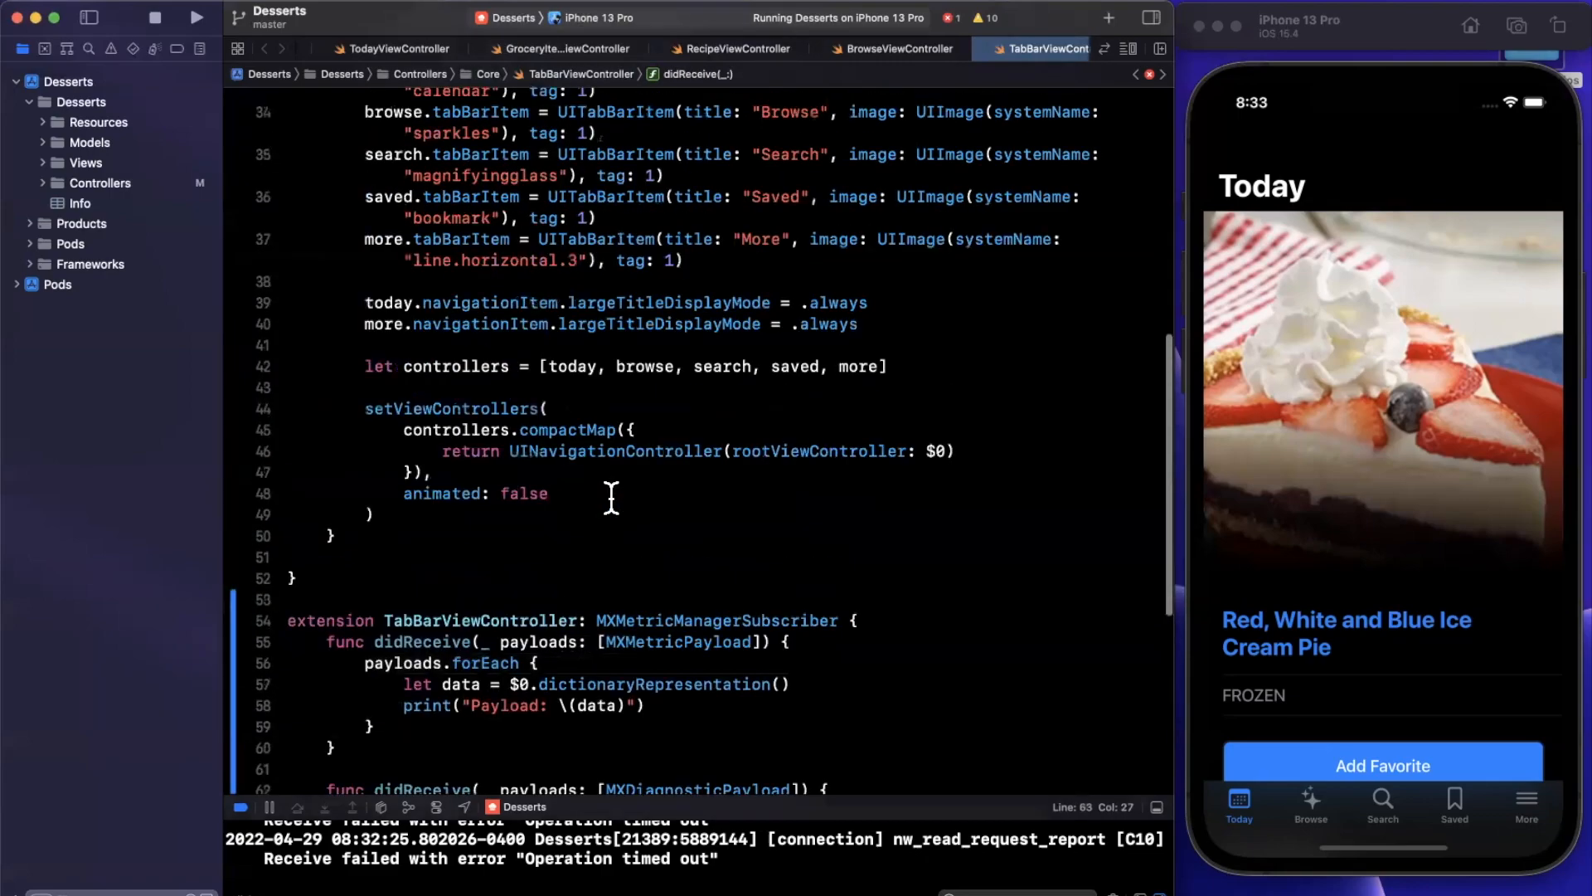
scroll(down, 3)
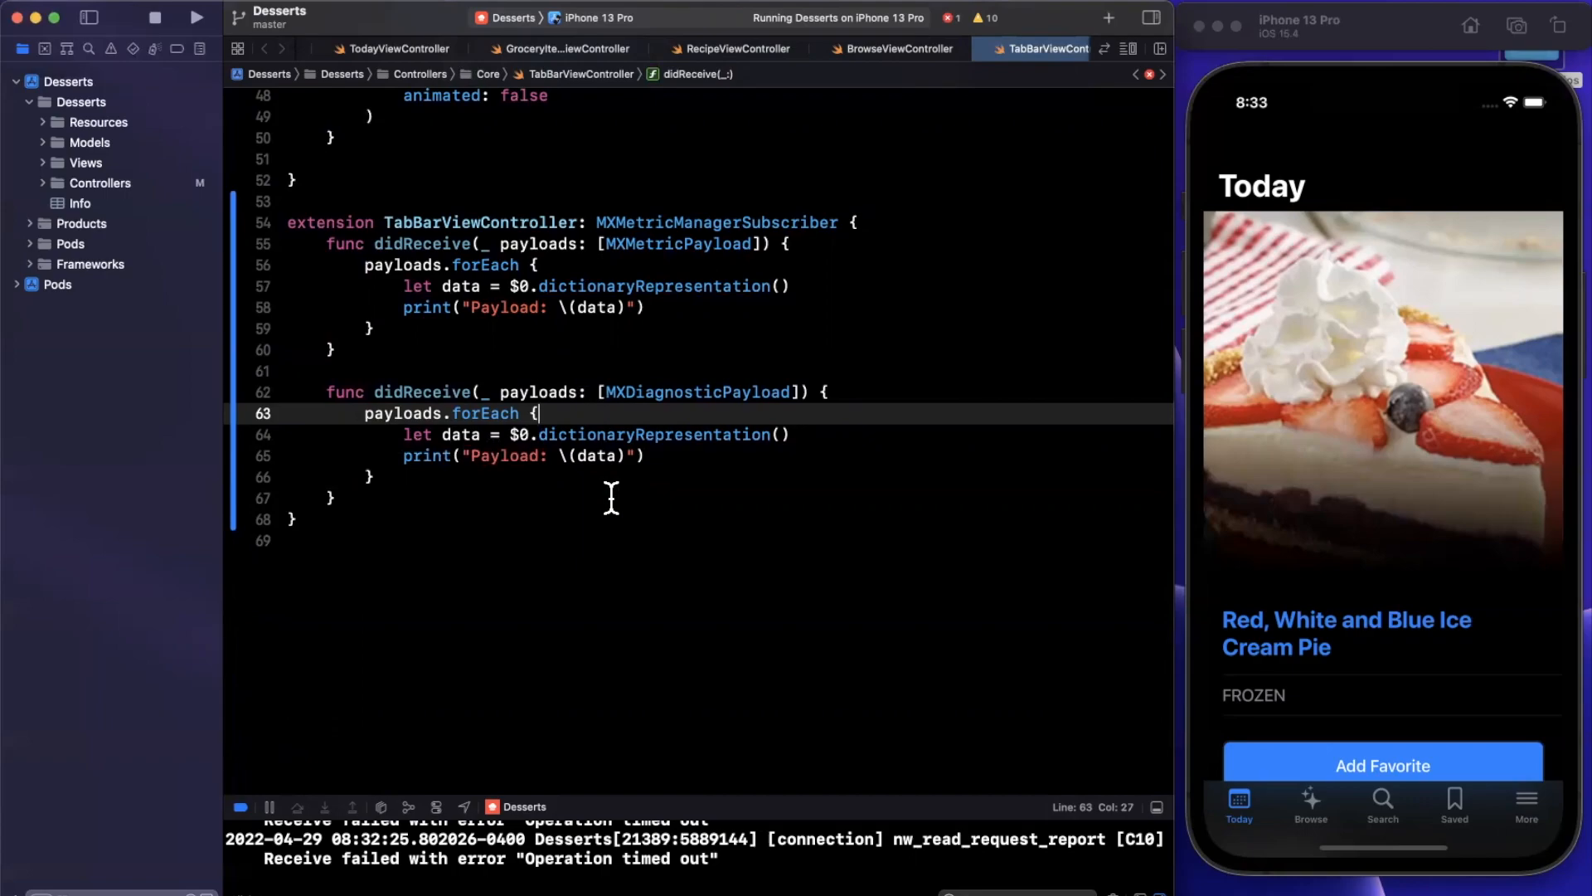
click(593, 540)
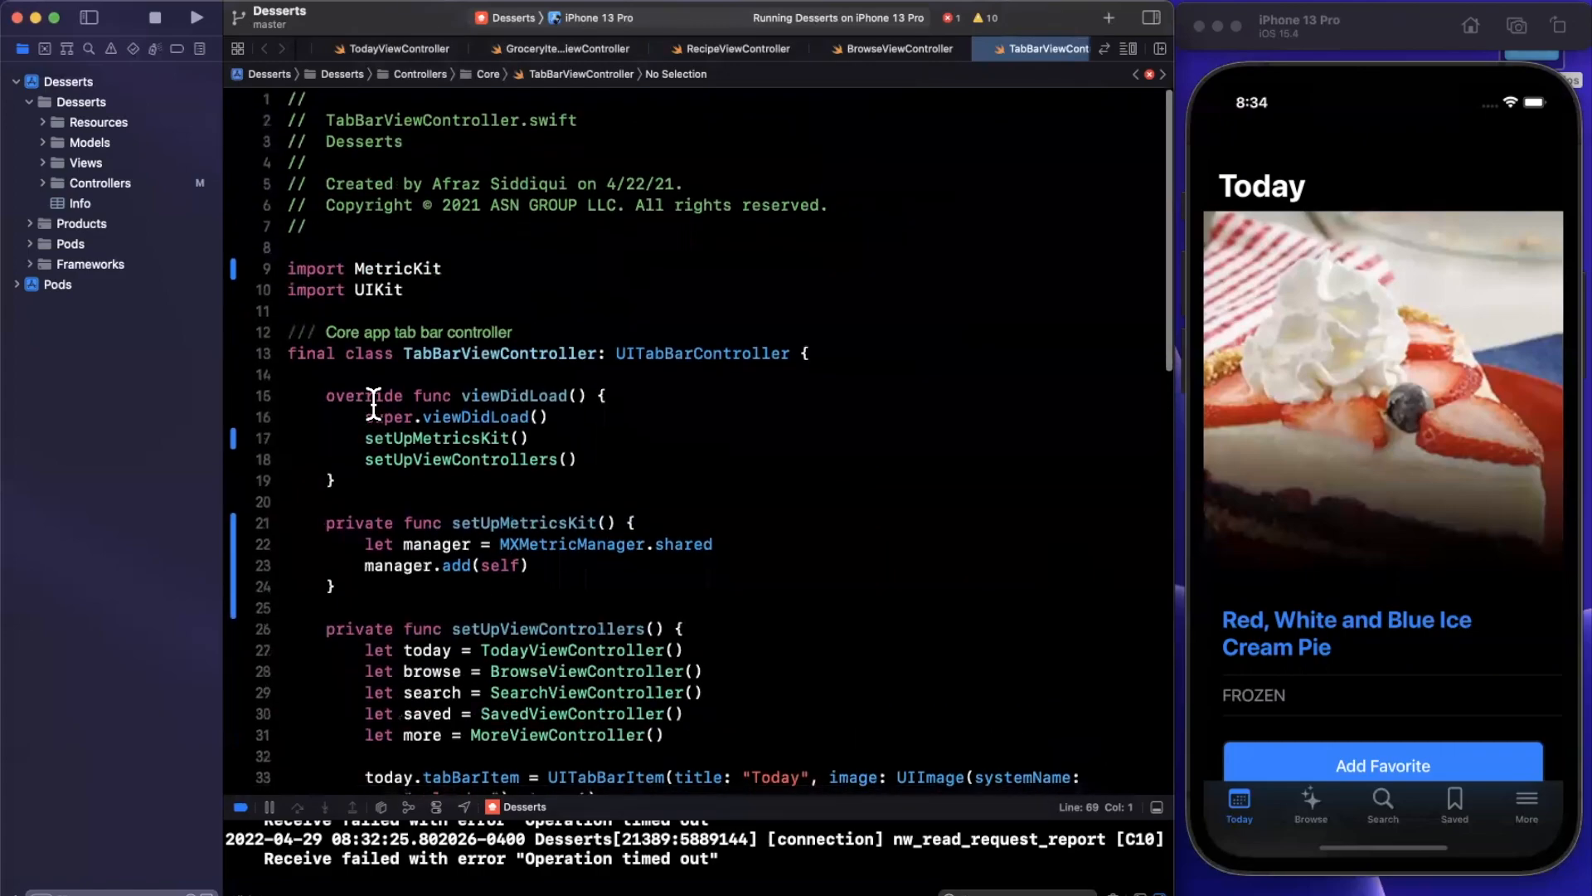
Add an MXMetricManager extension with static controllerLoad = makeLogHandle(category: "controllerLoad")
scroll(down, 3)
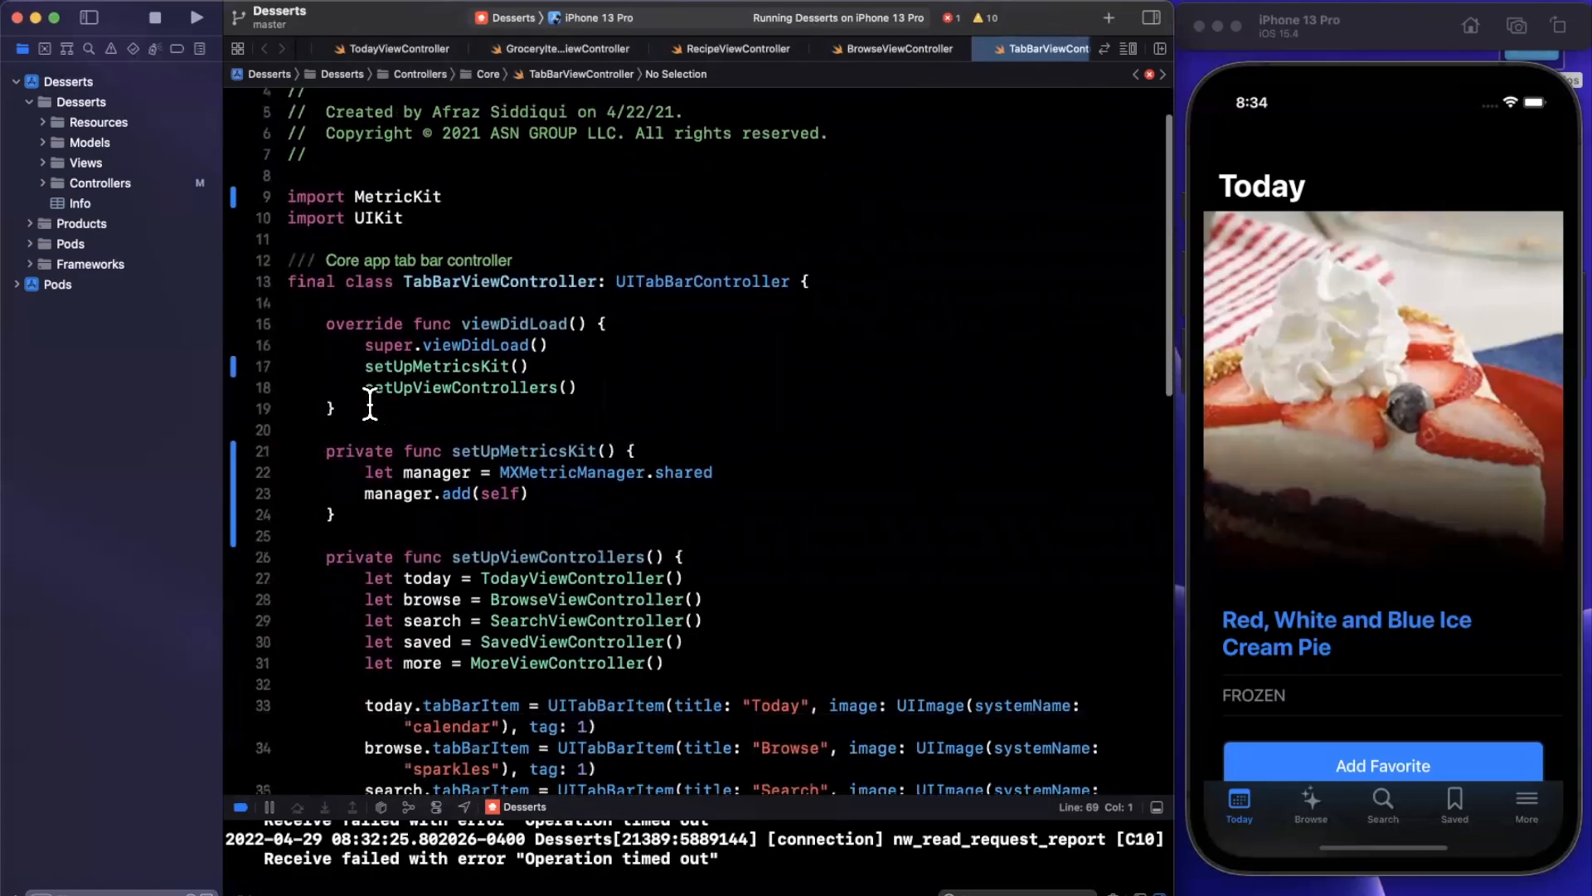
double_click(569, 372)
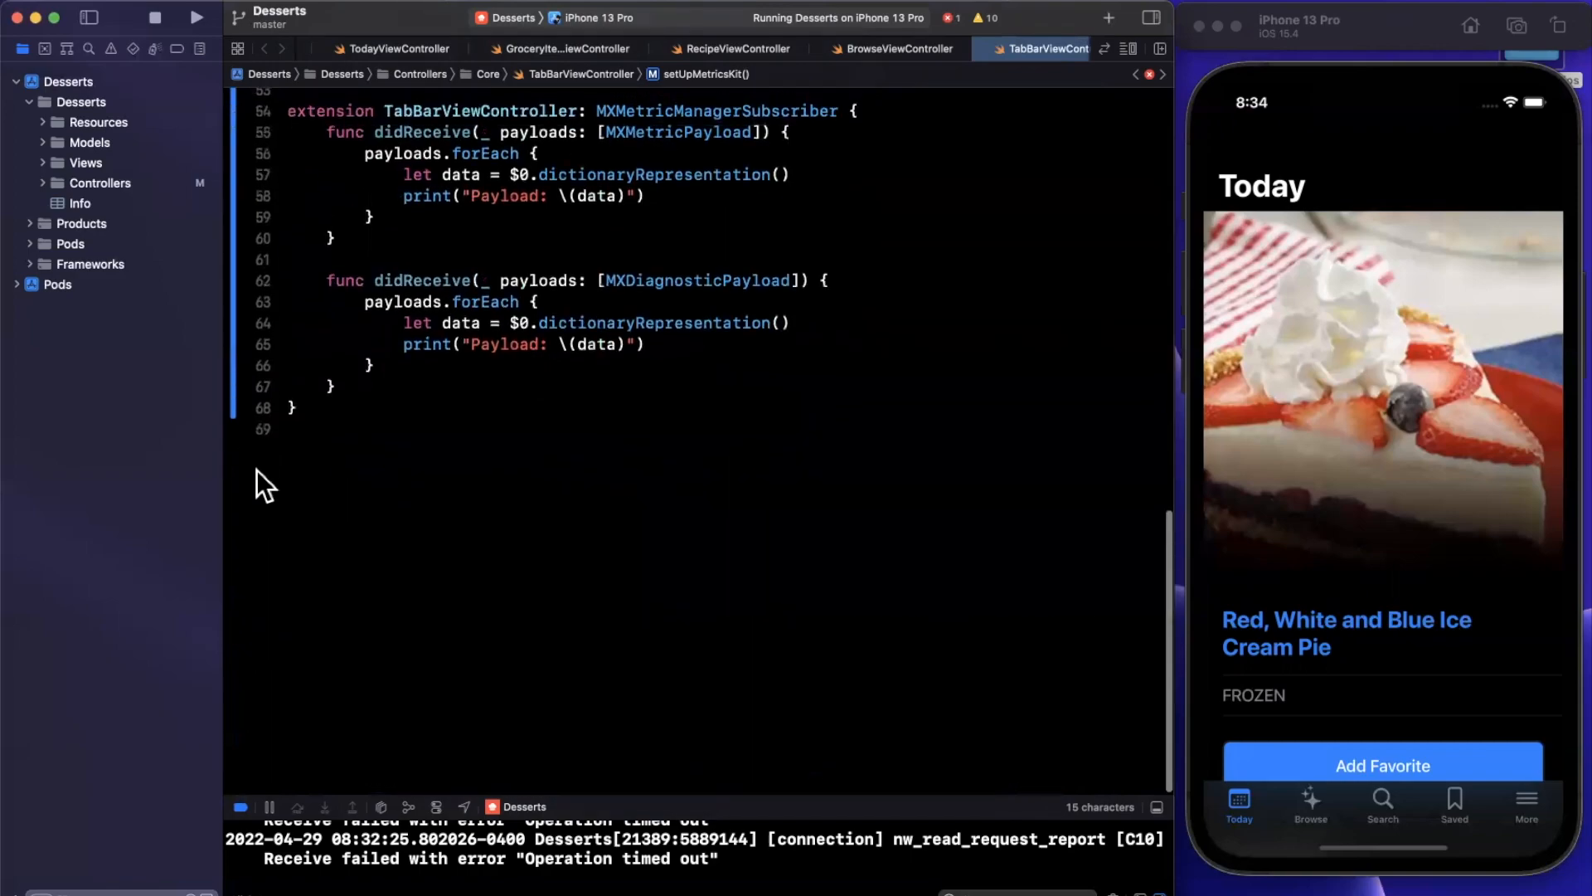
text(extension MXMetricManager {)
text(static let)
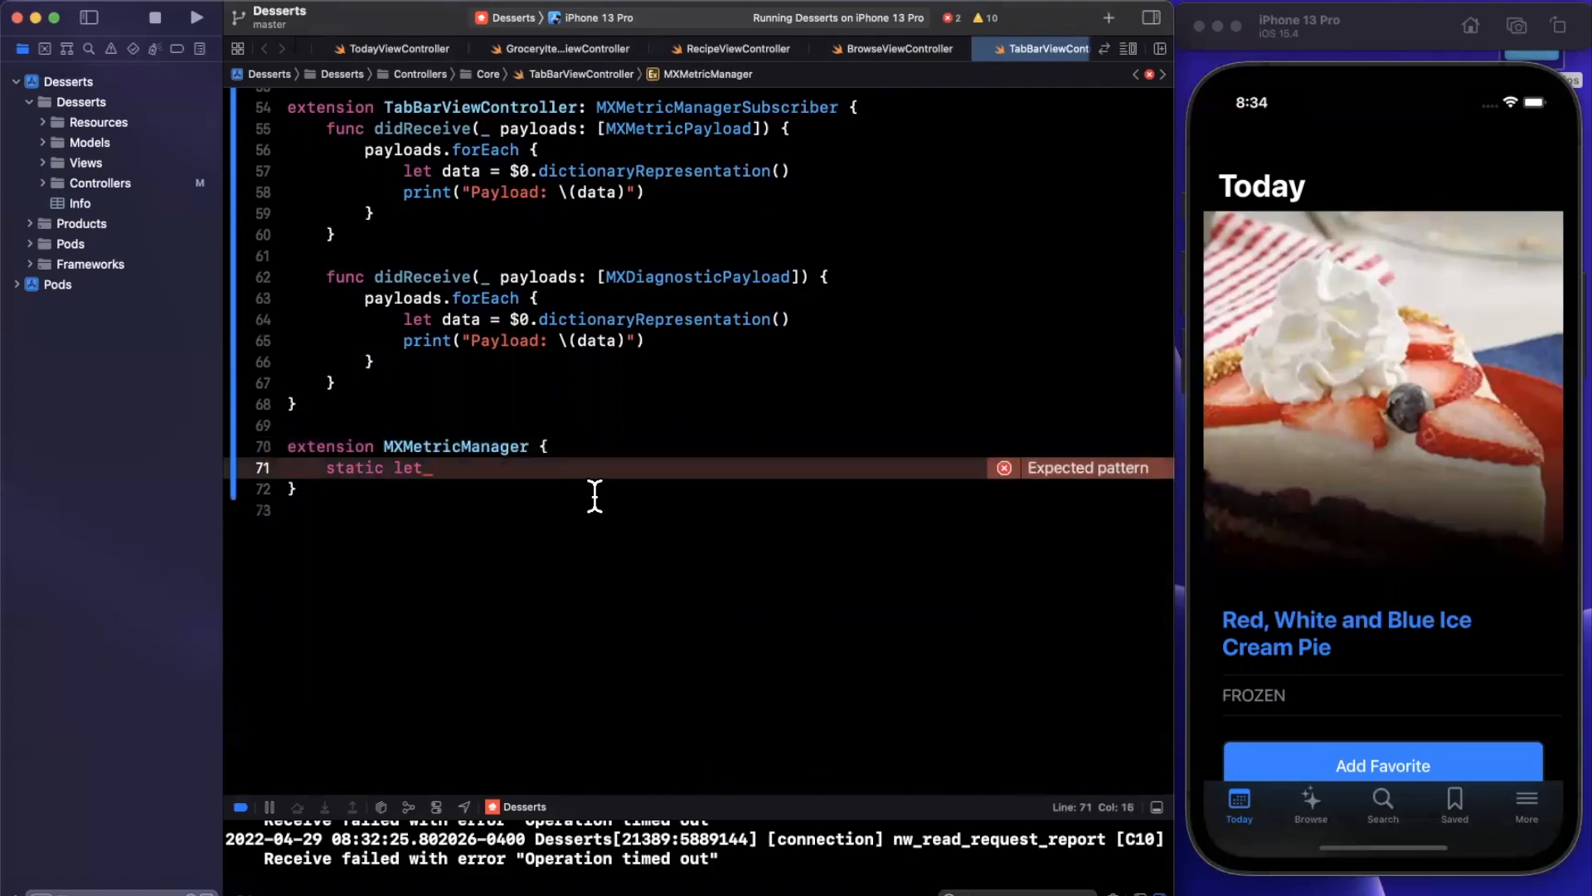
text(control)
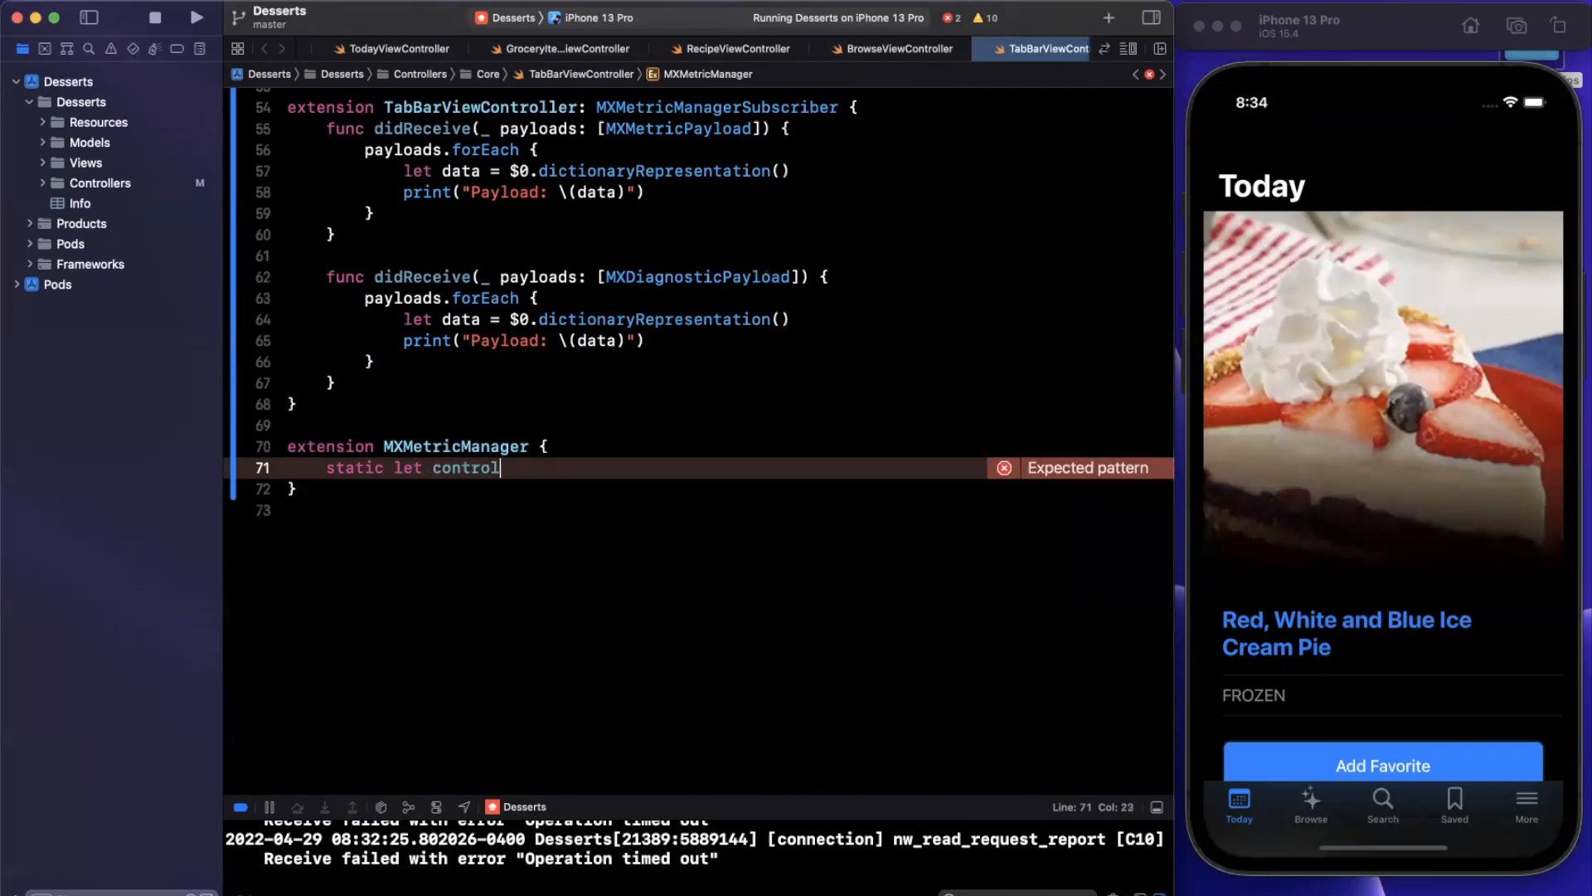
text(lerLoad)
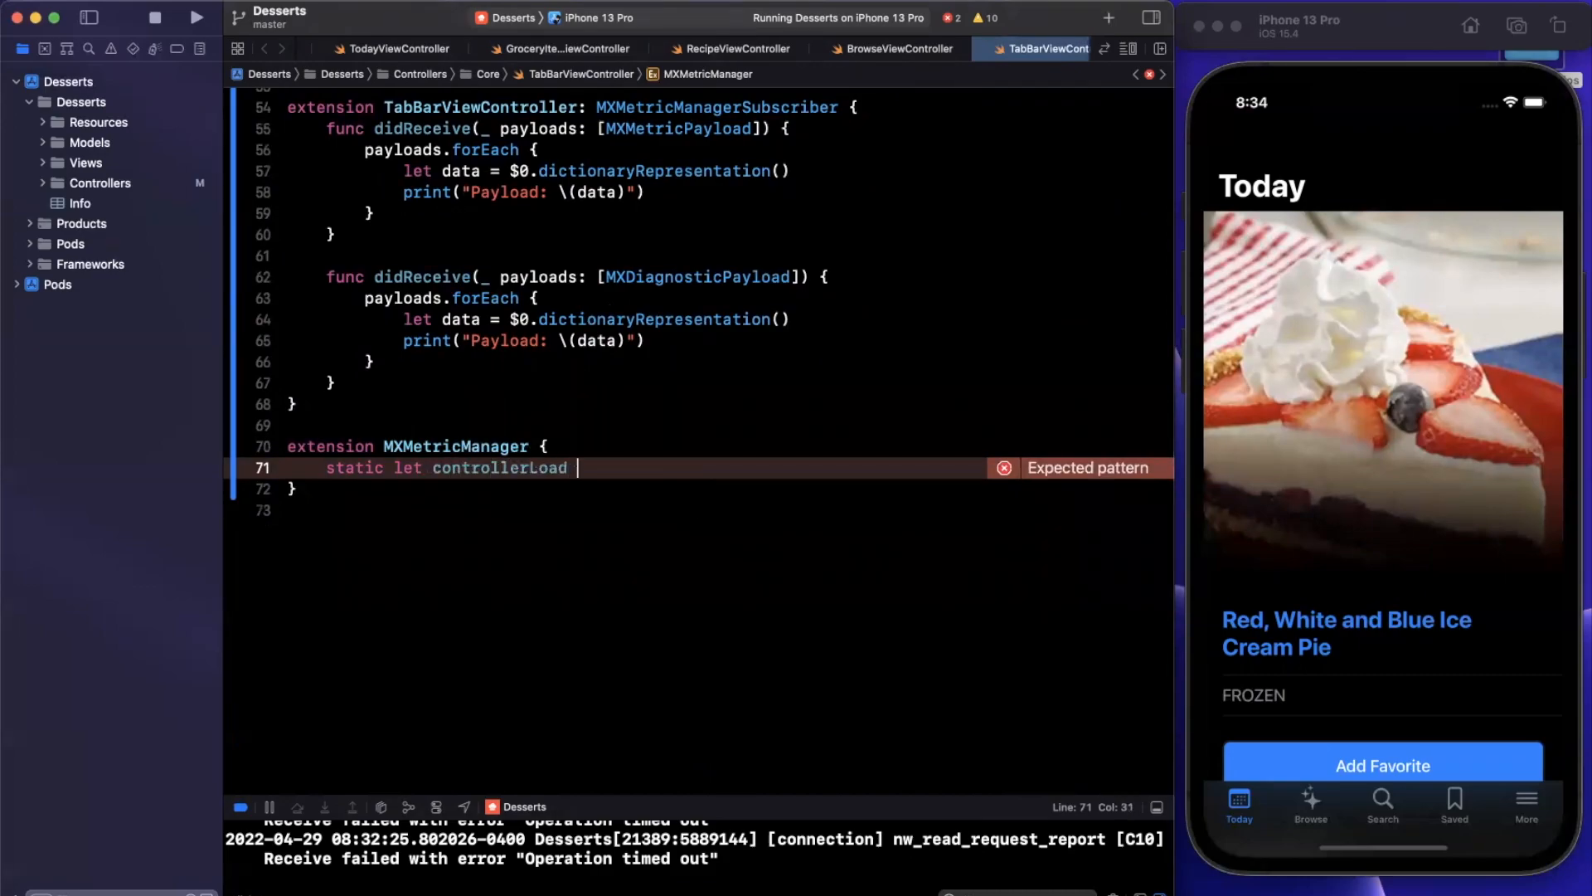
text(=)
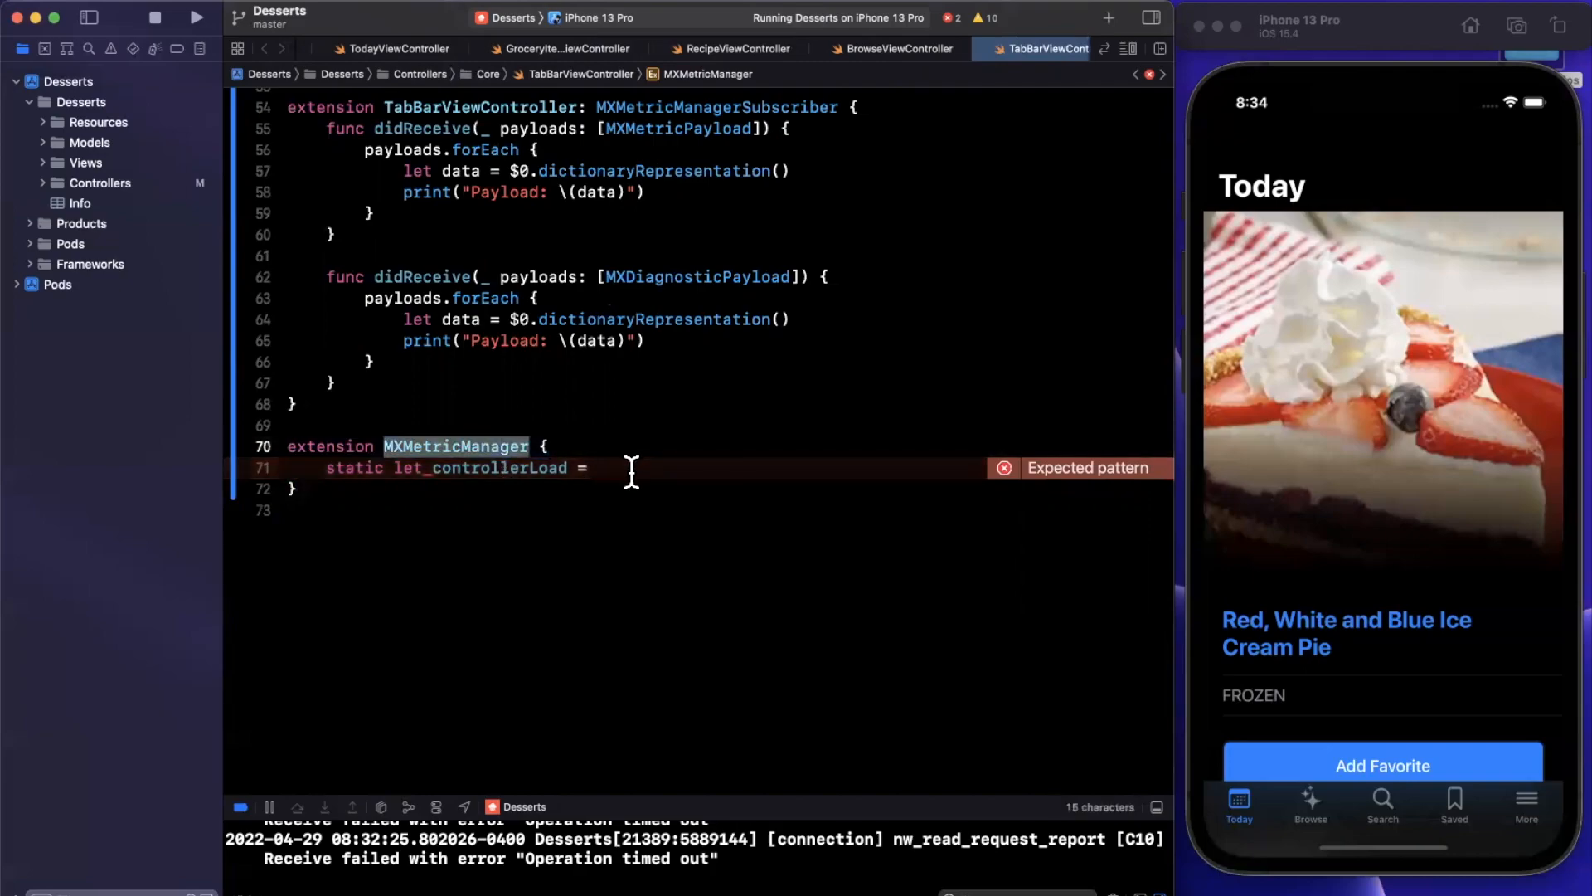
text(MXMetricManager.)
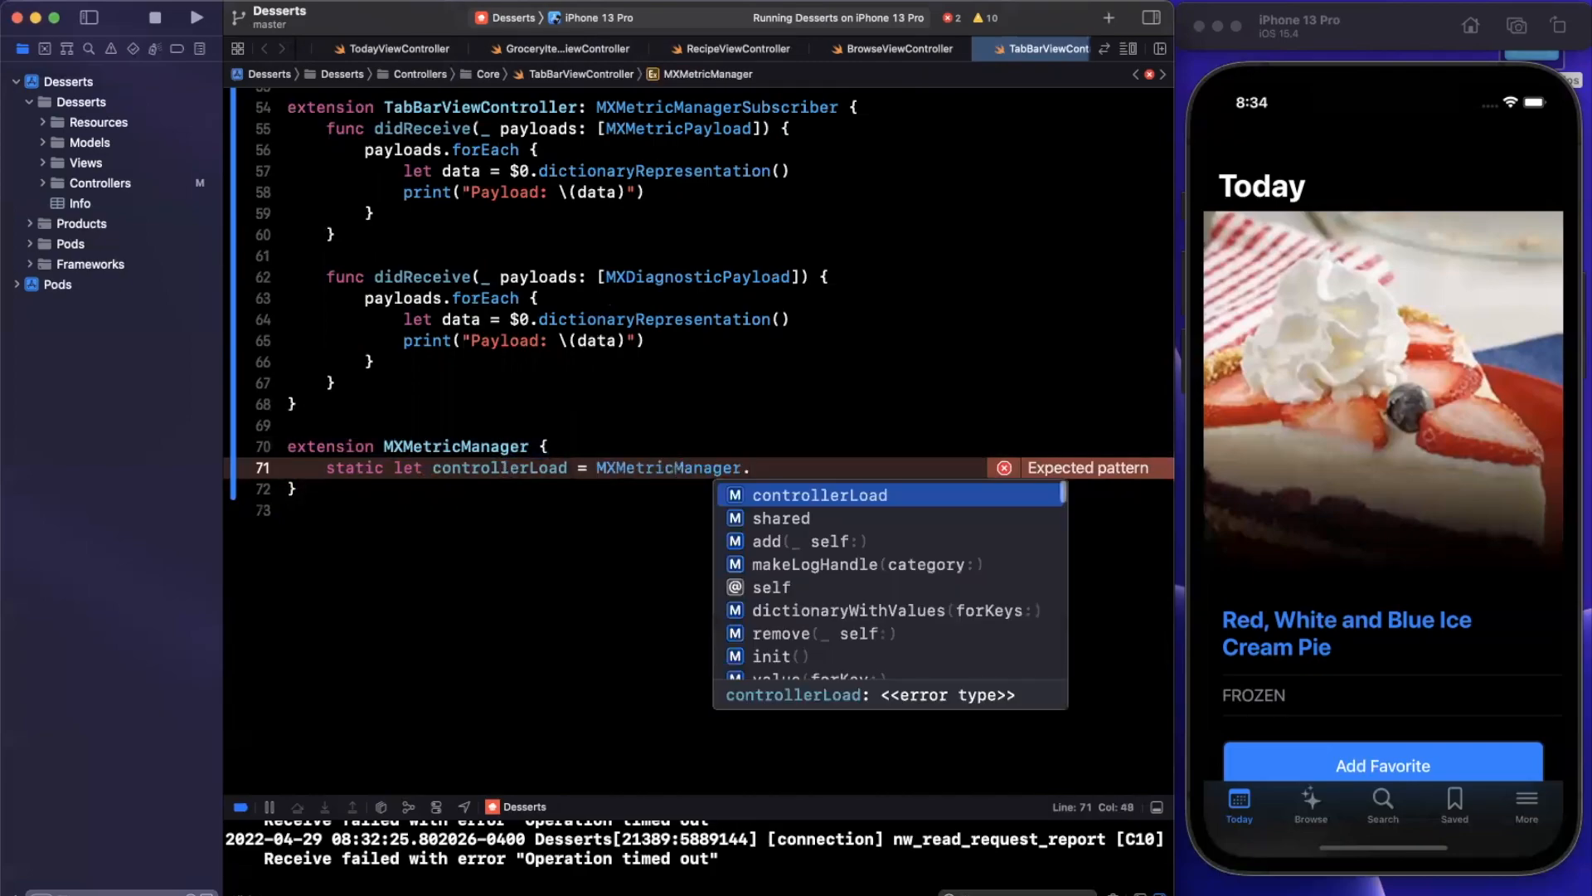
text(makeLogHandle(category: String)
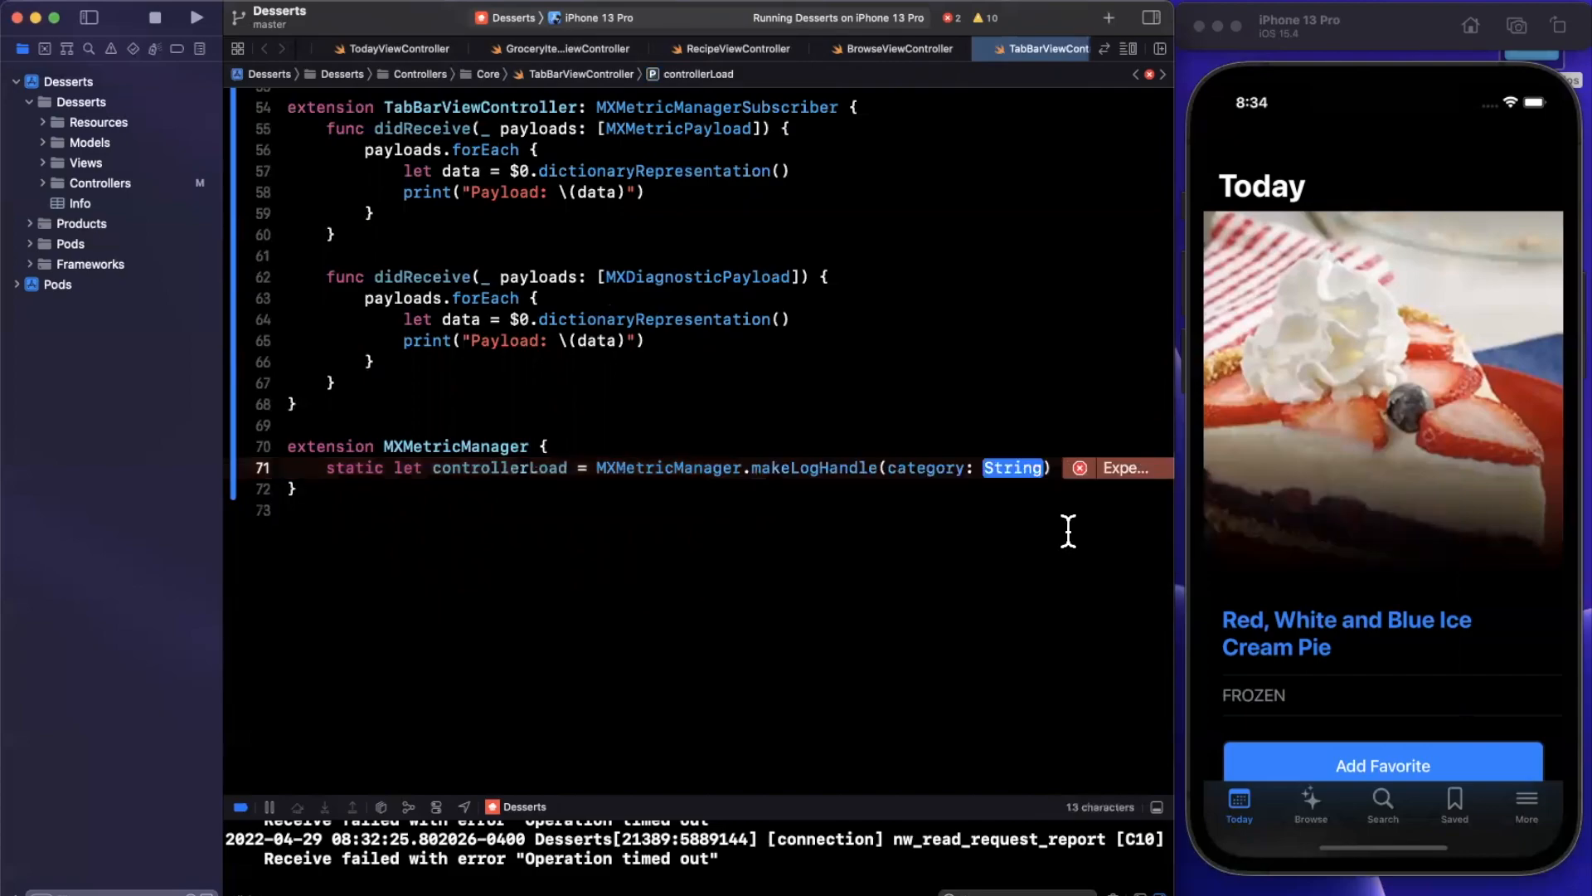
text("")
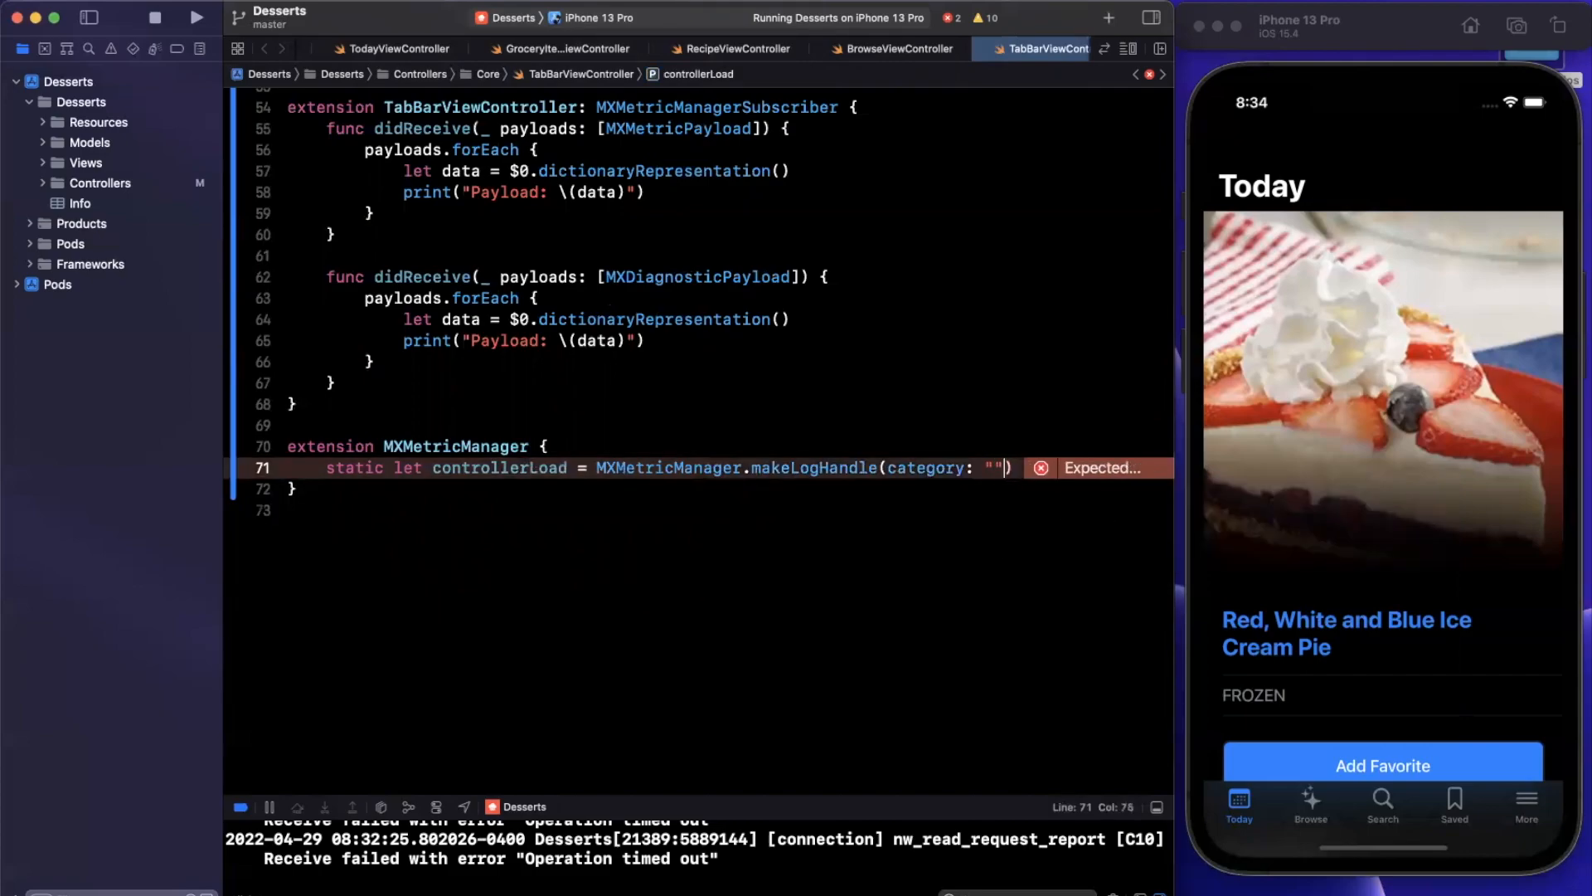
mouse_move(549, 520)
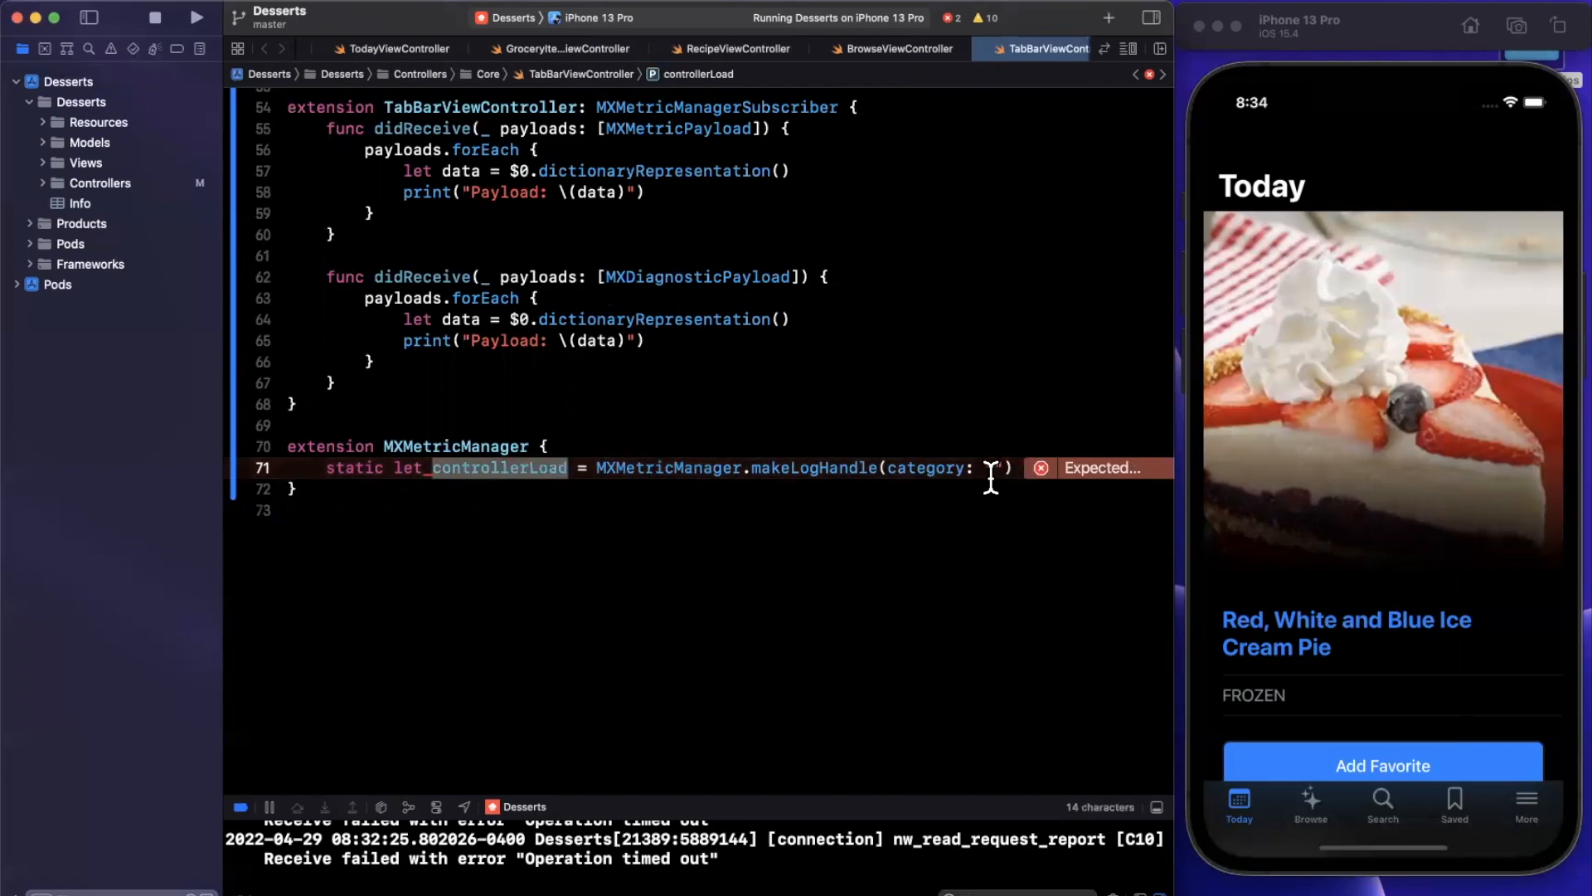
text("controllerLoad")
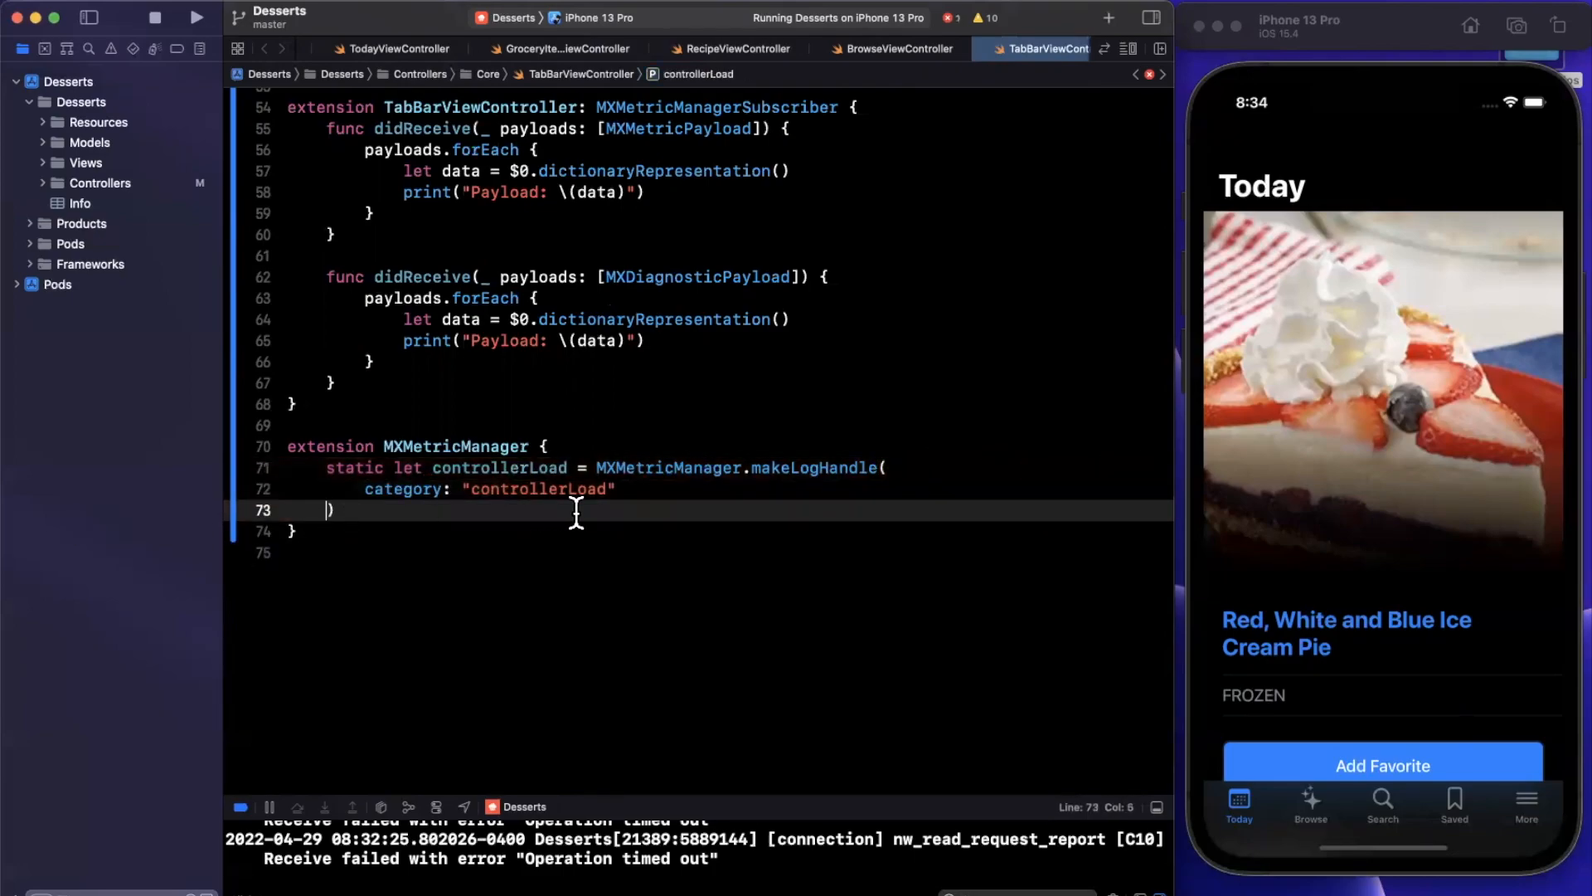
double_click(497, 467)
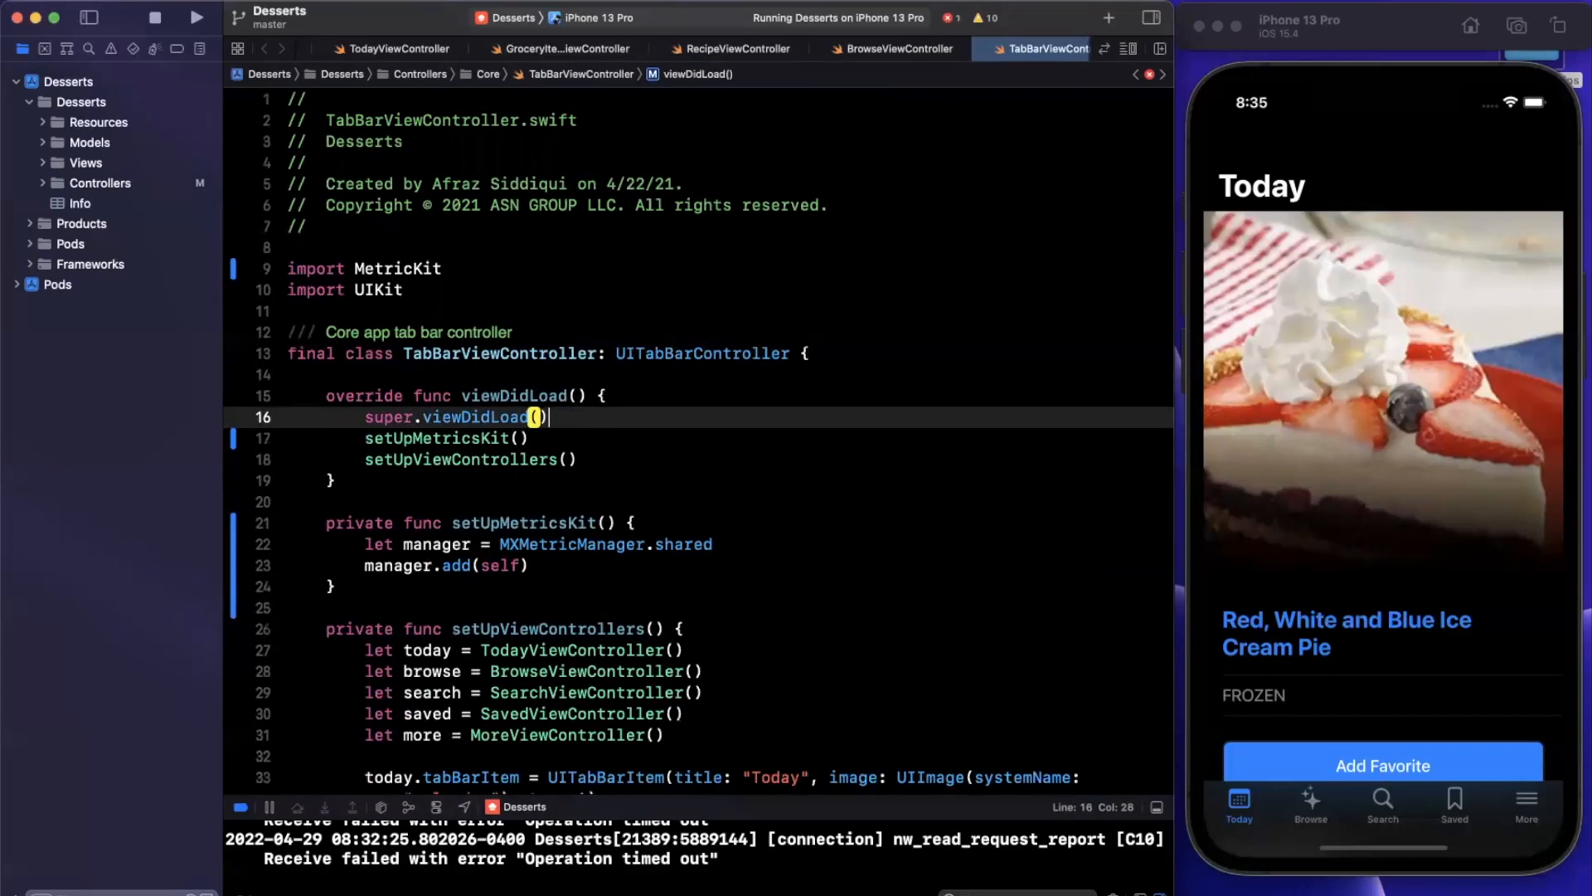
Insert mxSignpost(.event, log: MXMetricManager.controllerLoad, name: "") at the top of viewDidLoad
text(mxsign)
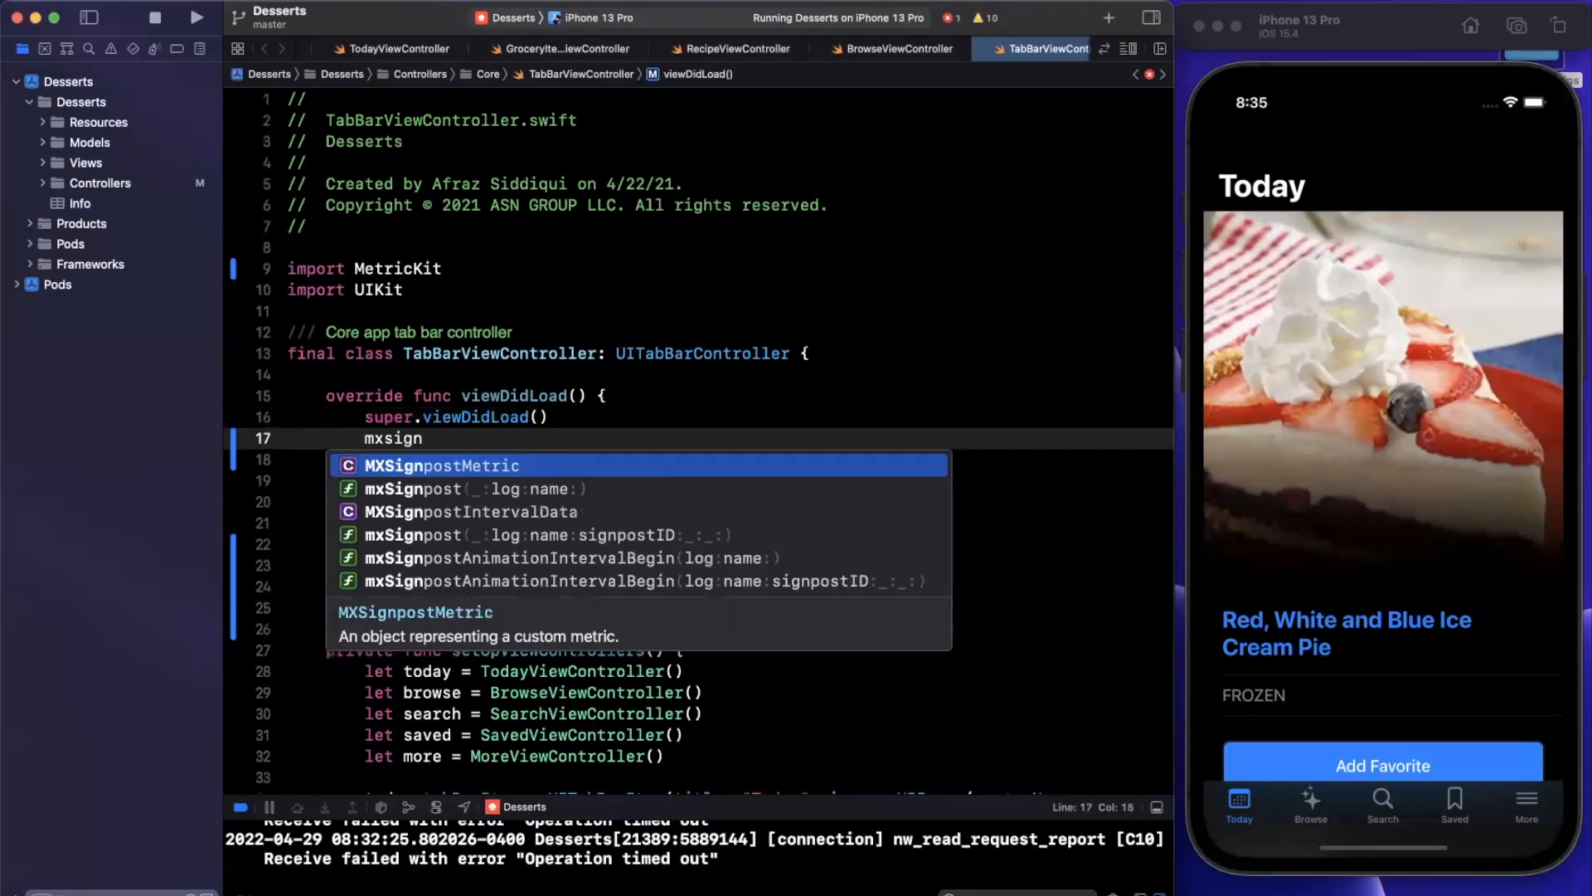
key(Down)
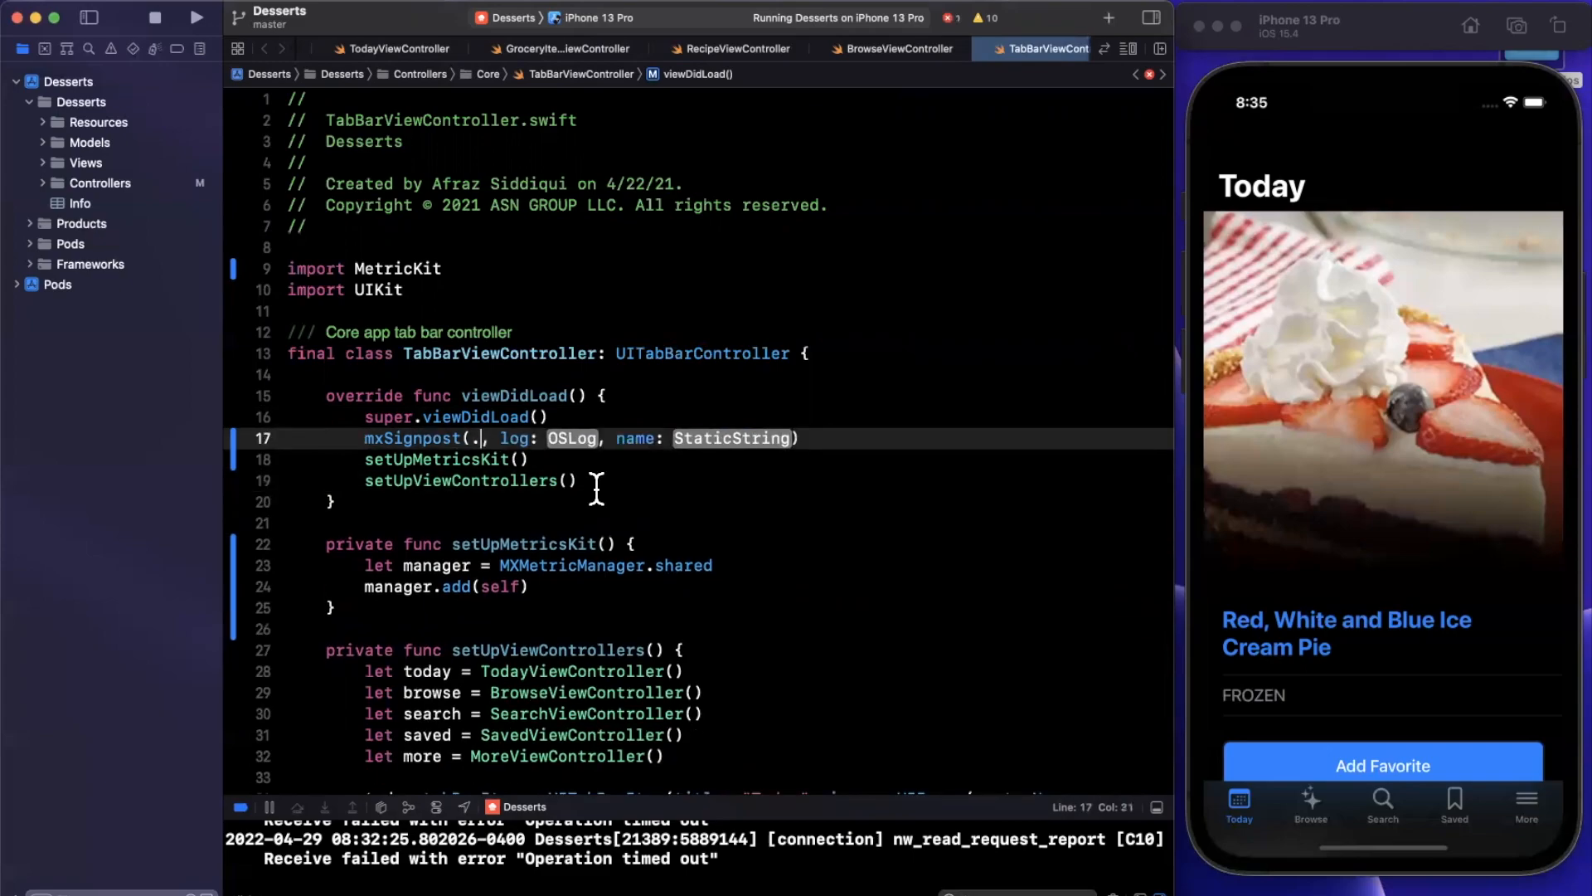
text(event)
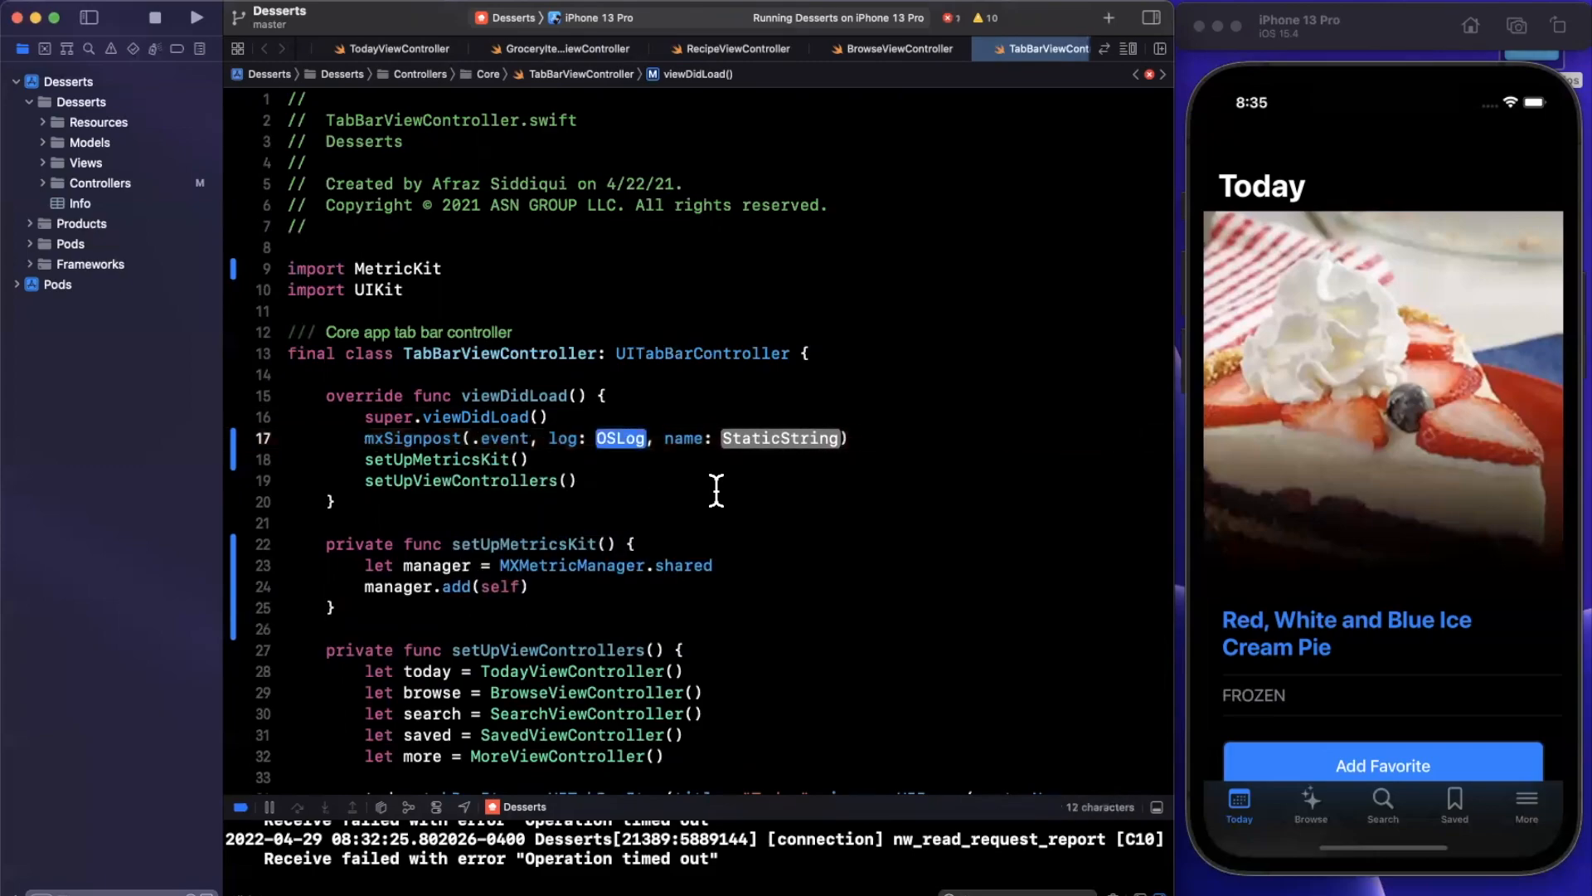
mouse_move(782, 492)
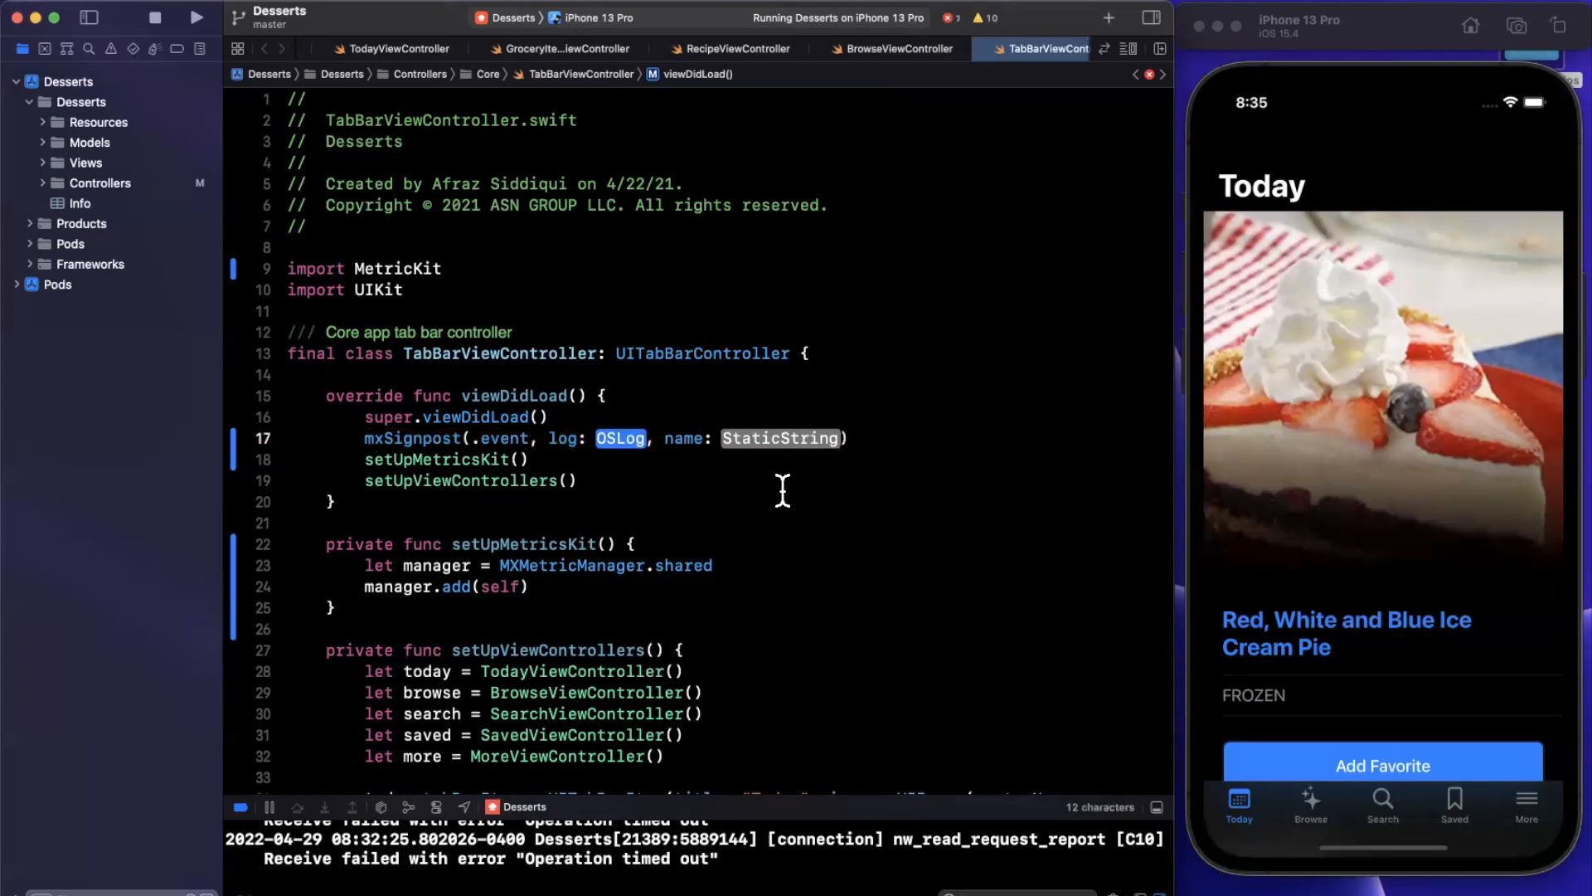
mouse_move(822, 484)
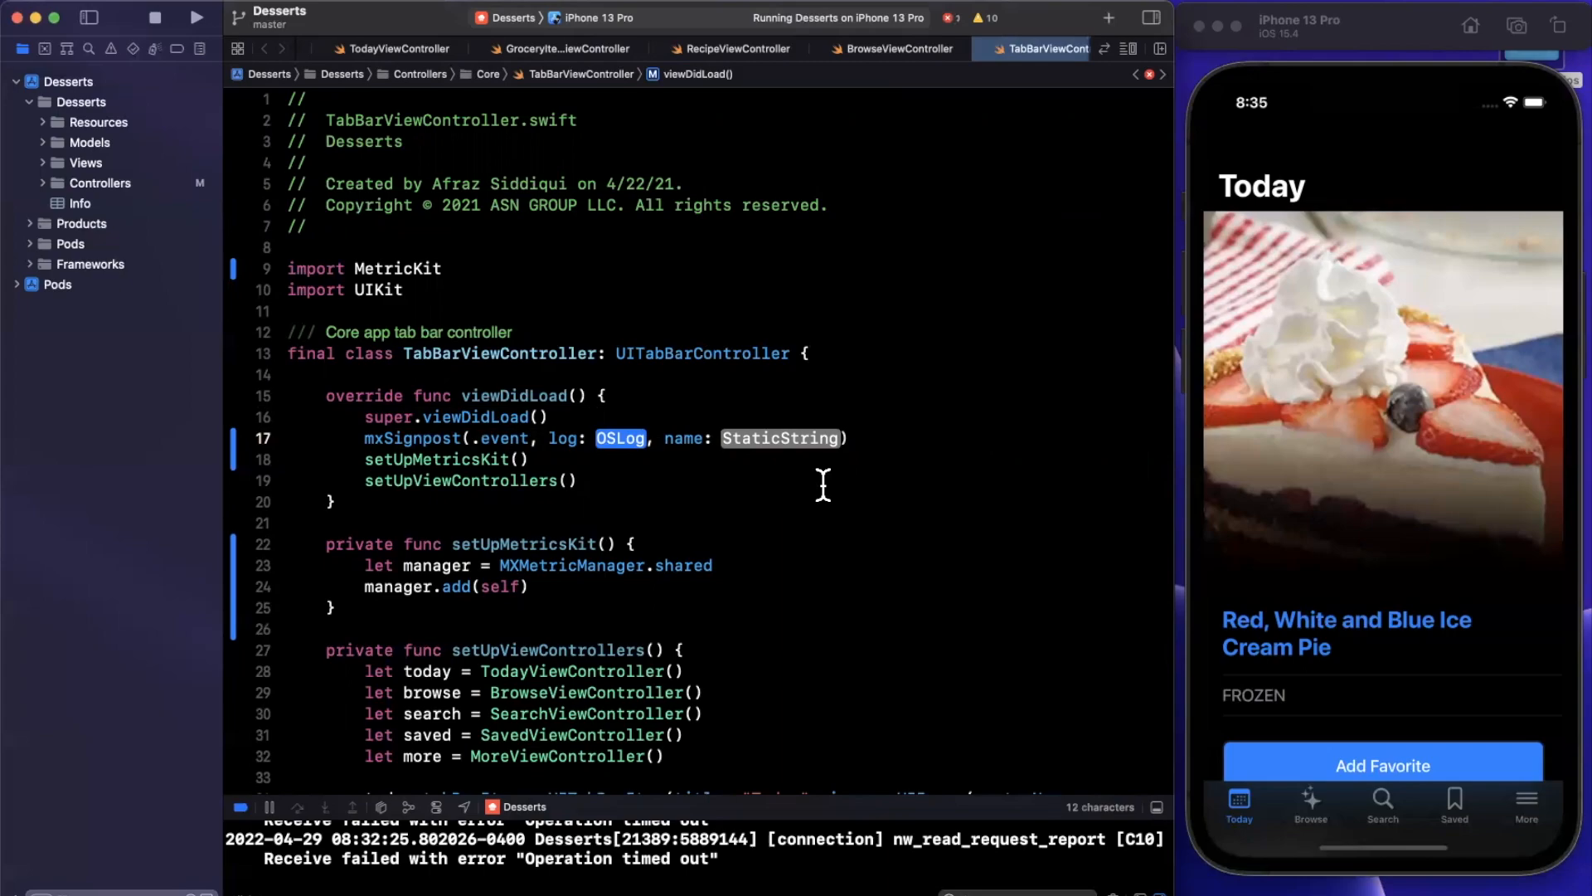
text(MXMetricManager.controllerLoad,)
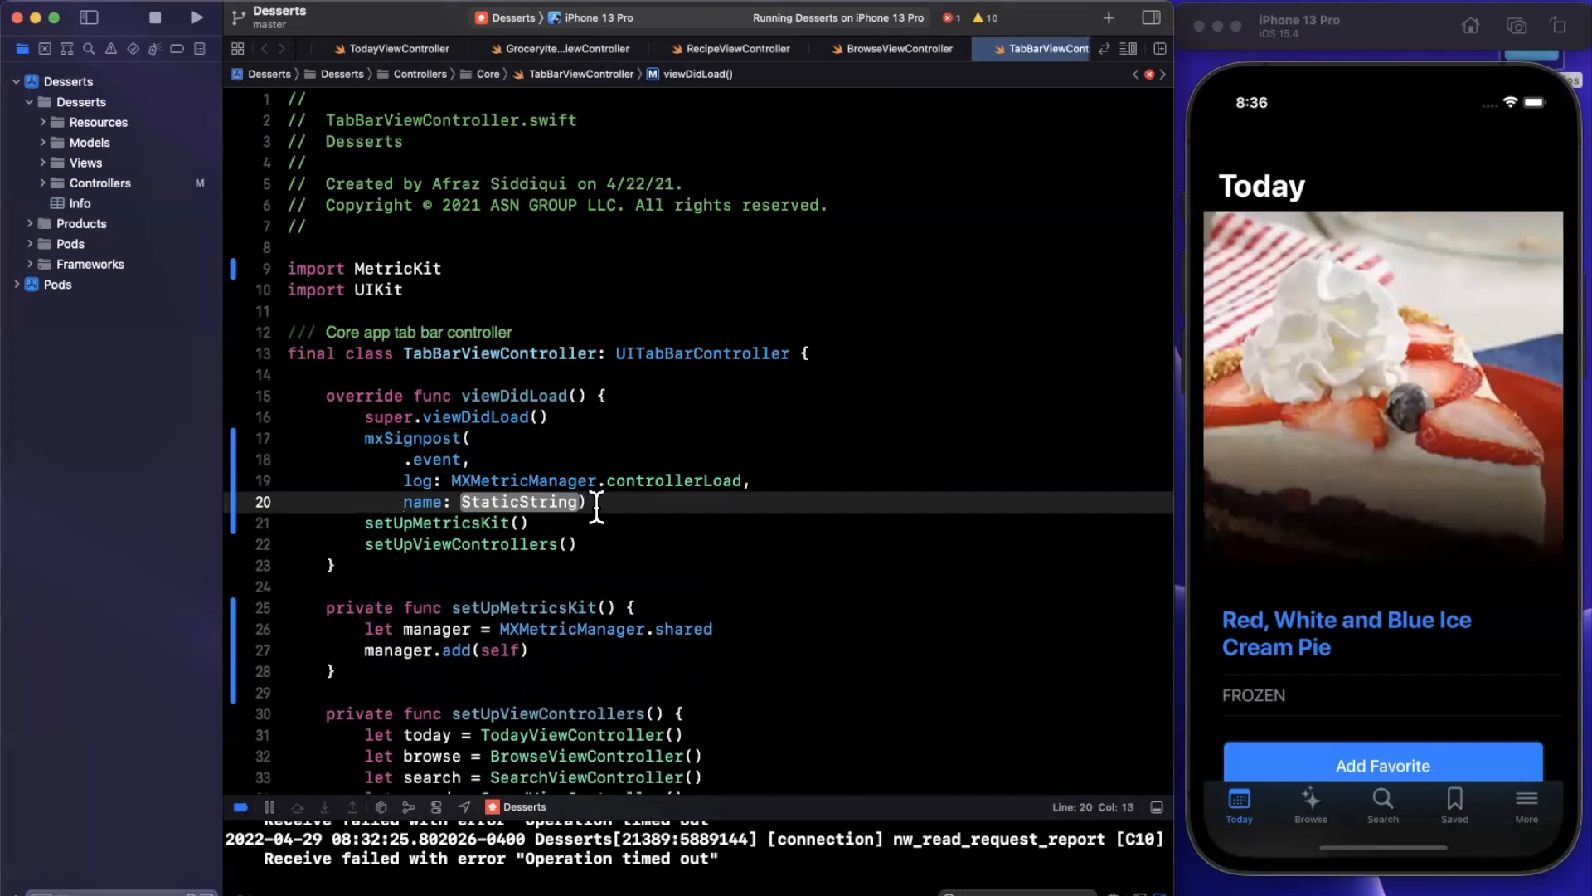
text("")
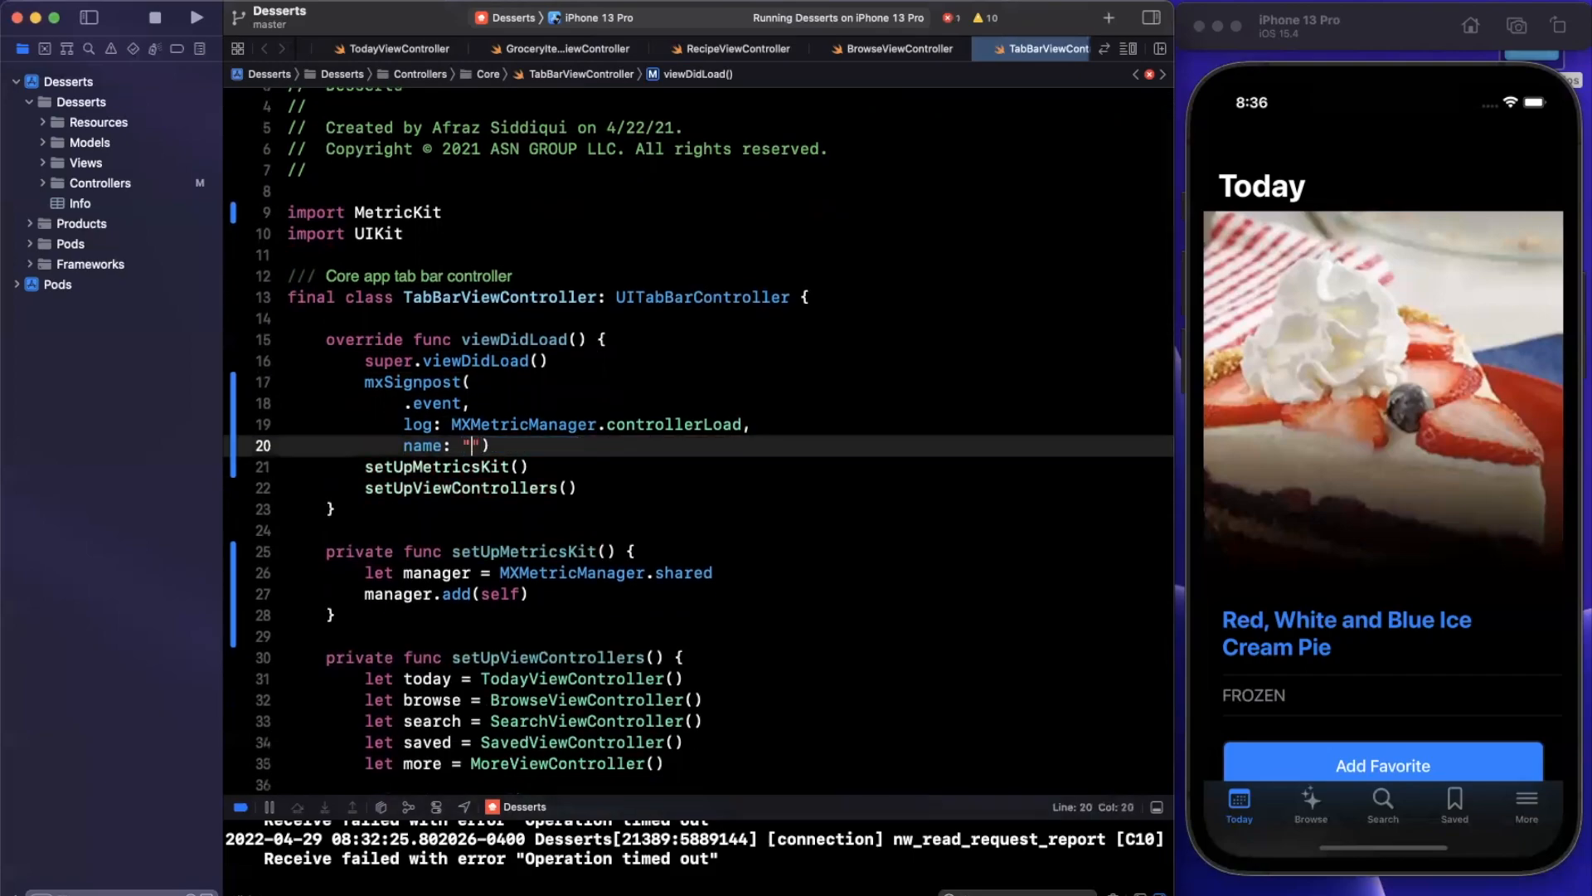
text(\())
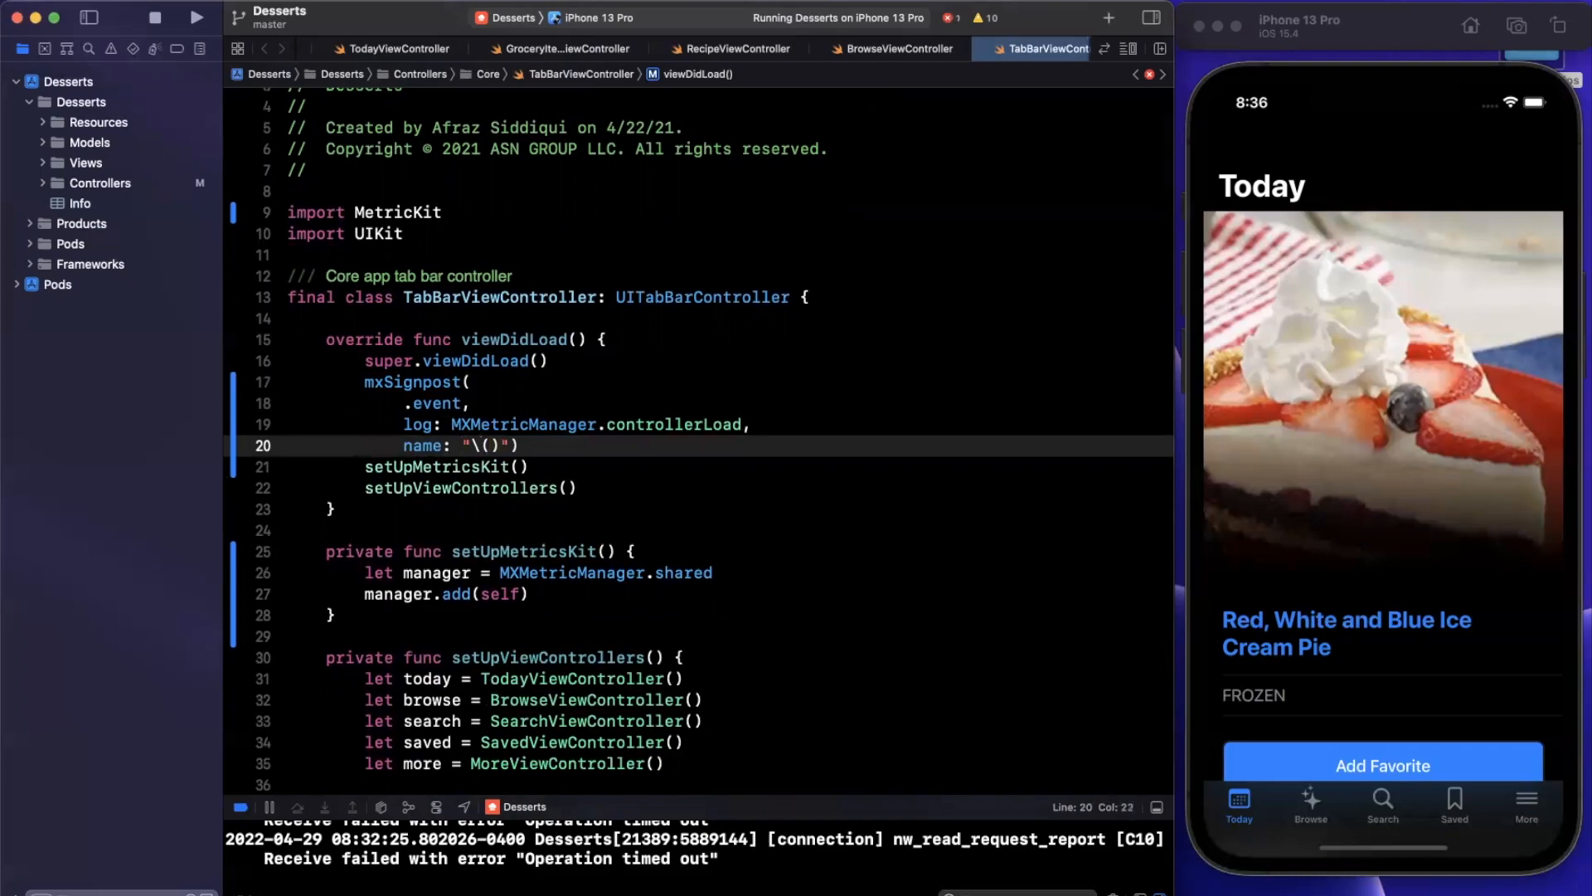
text(123)
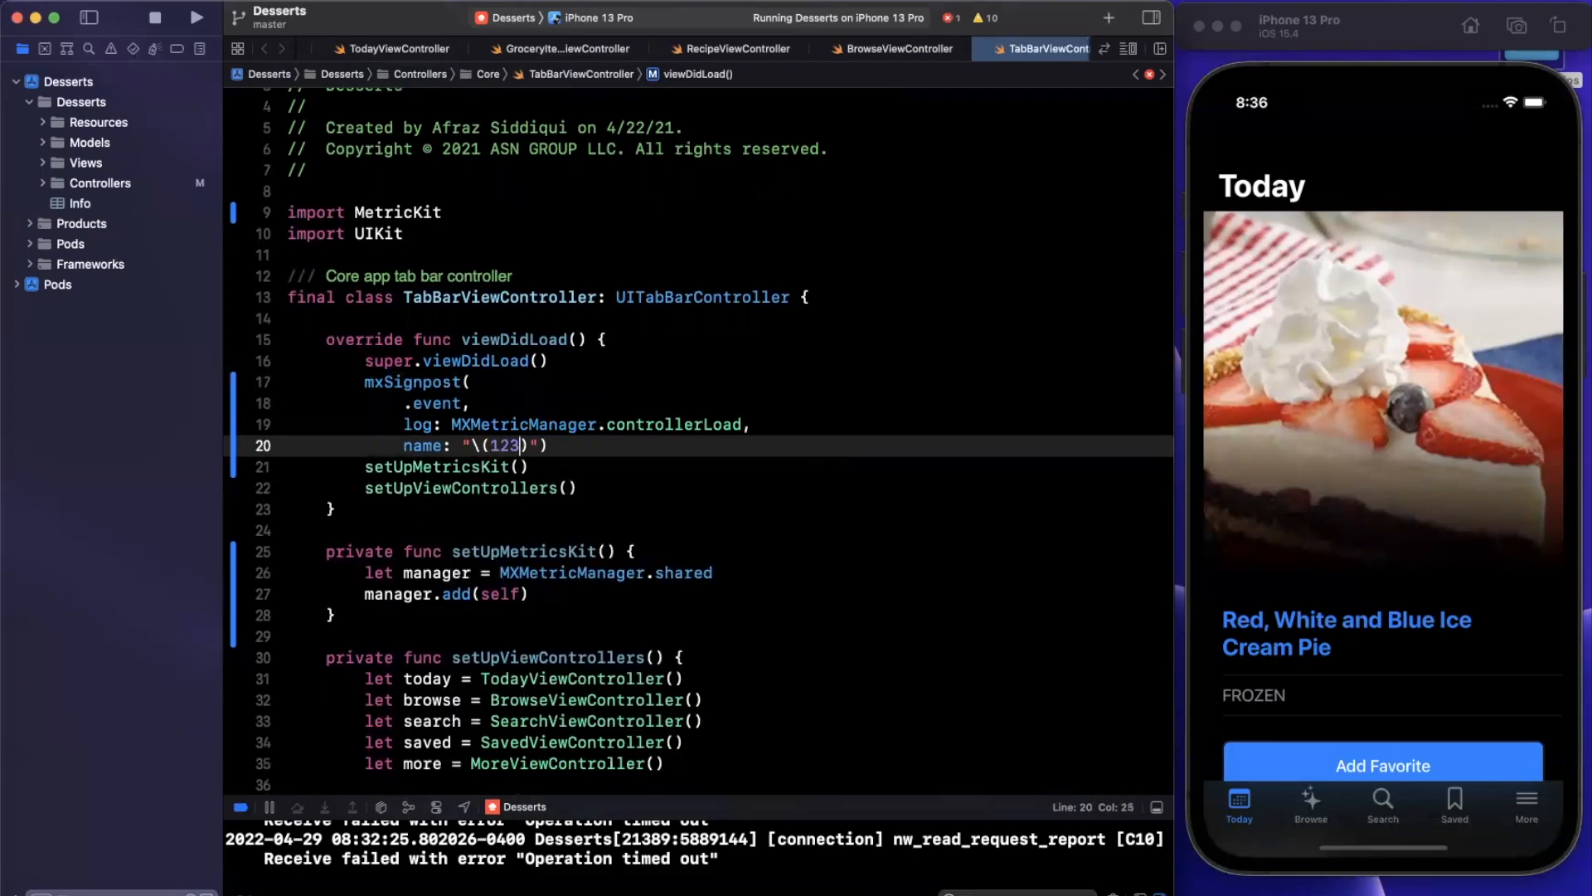
key(Return)
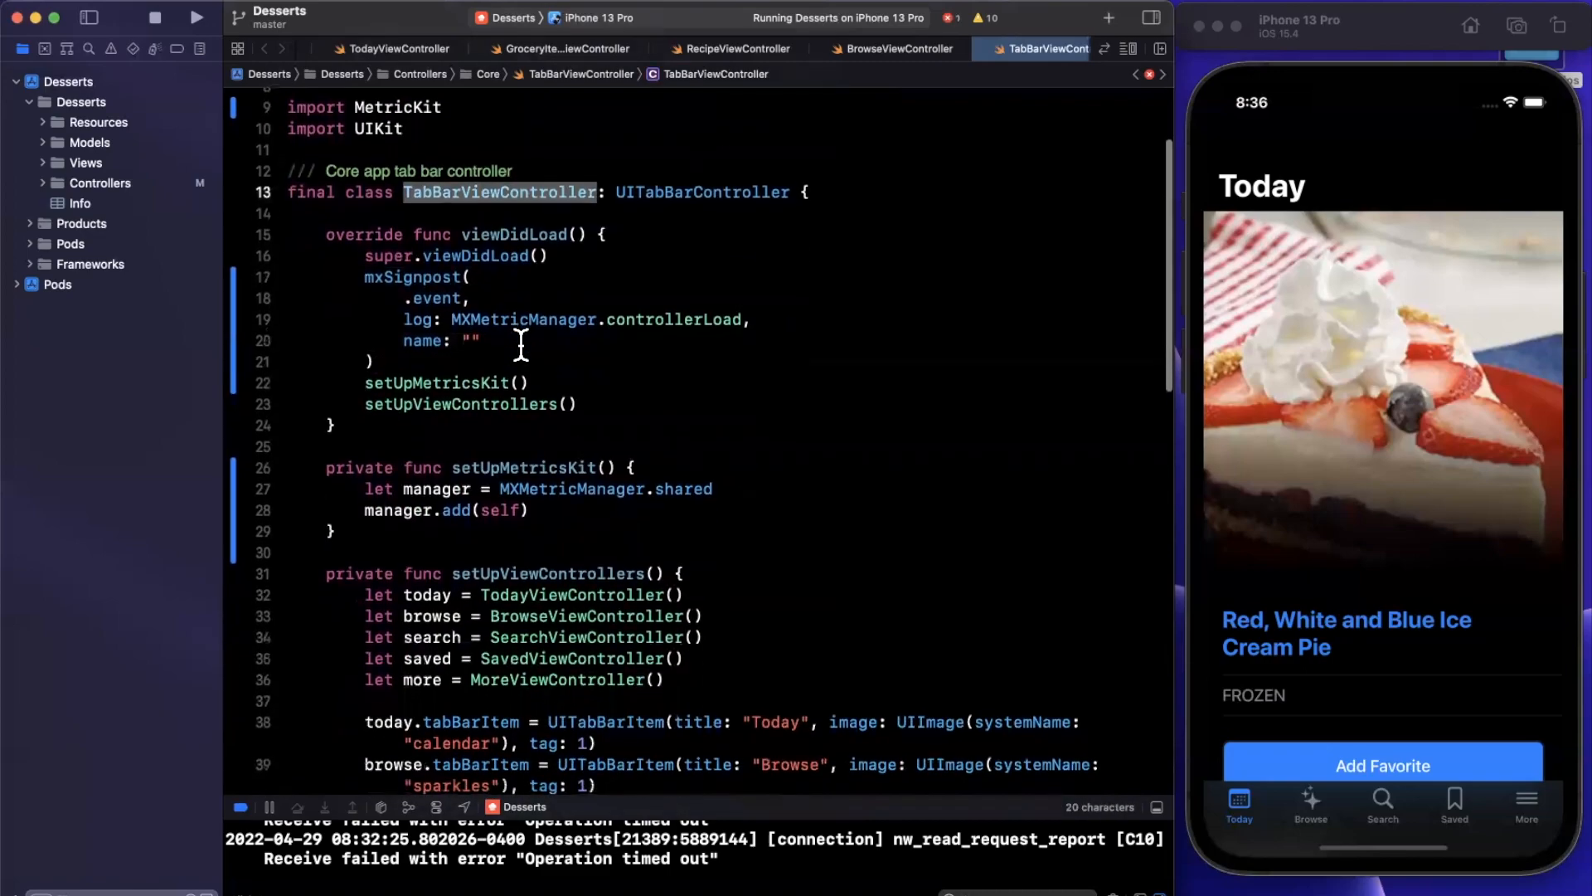
Name the signpost "TabBarViewController" and change its type from .event to .begin
text(TabBarViewController)
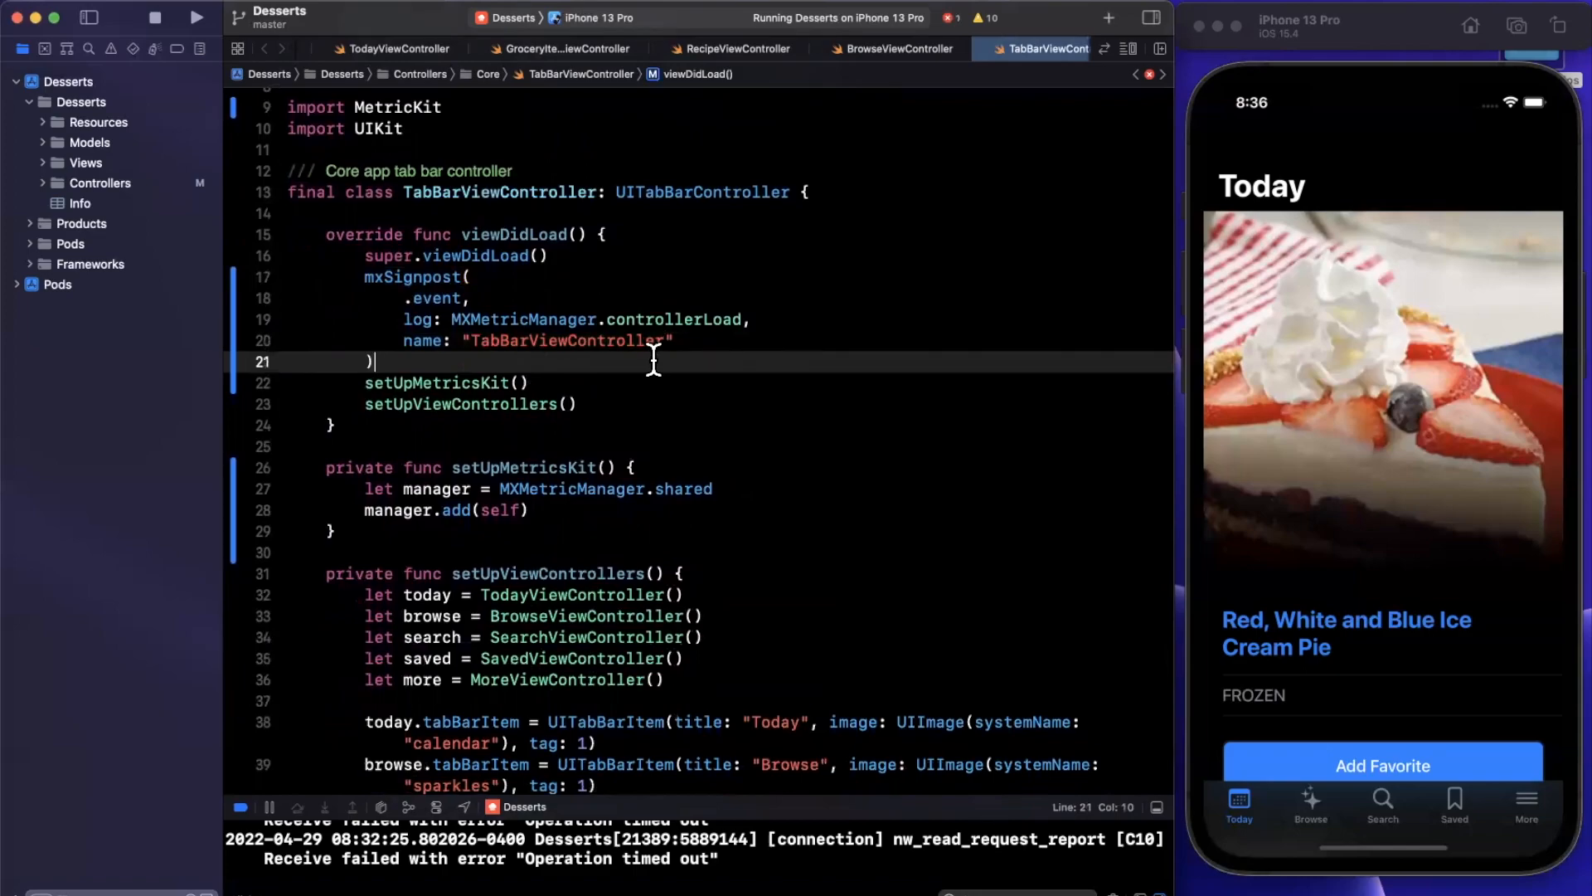
double_click(566, 340)
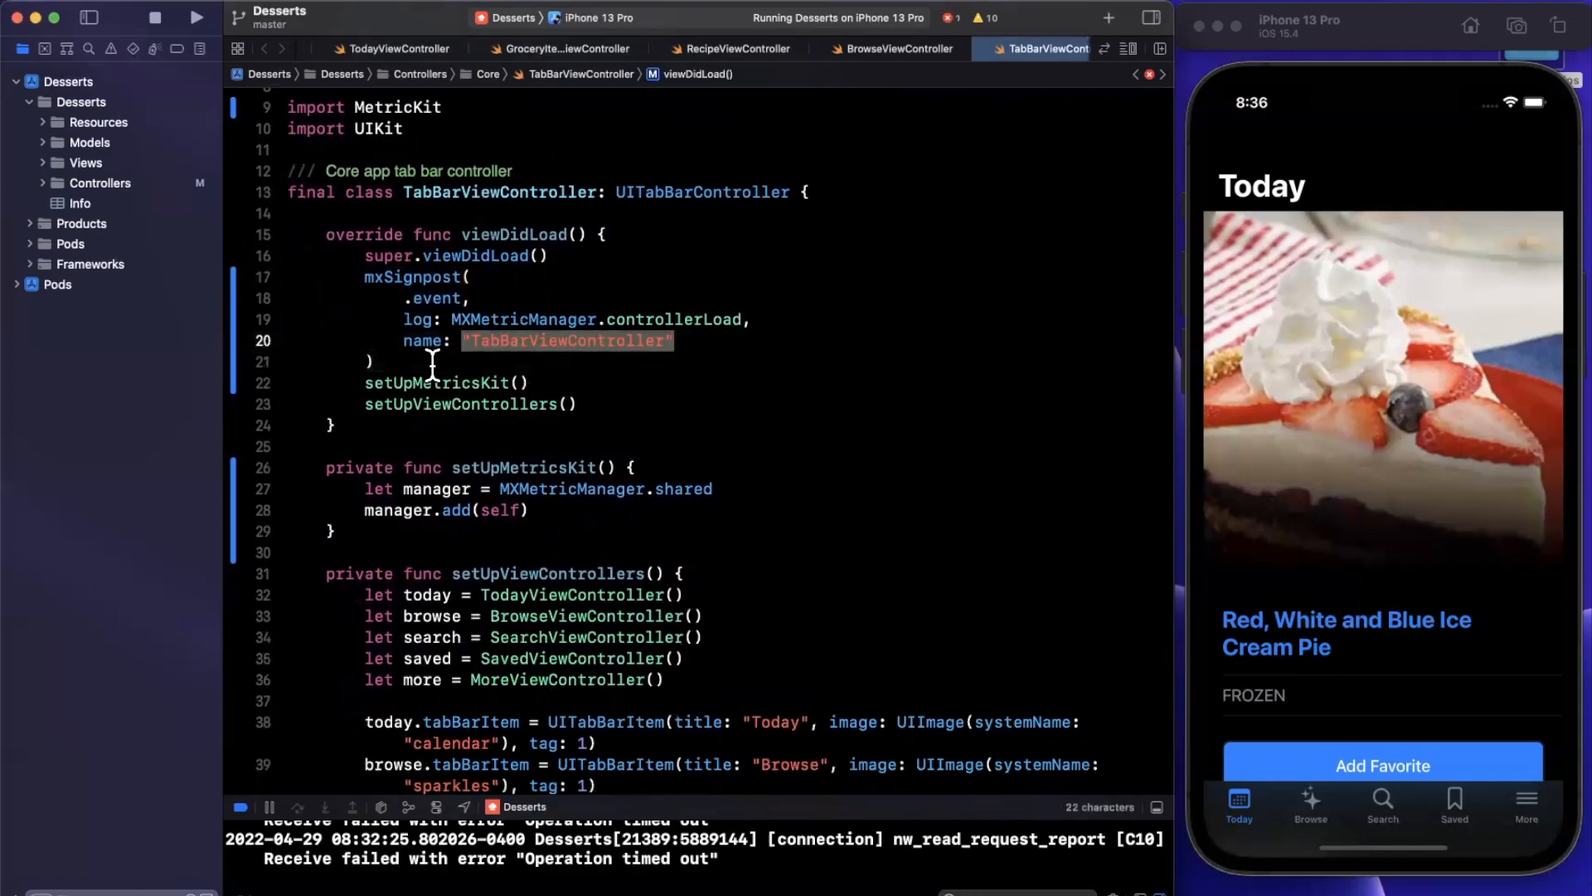
double_click(436, 298)
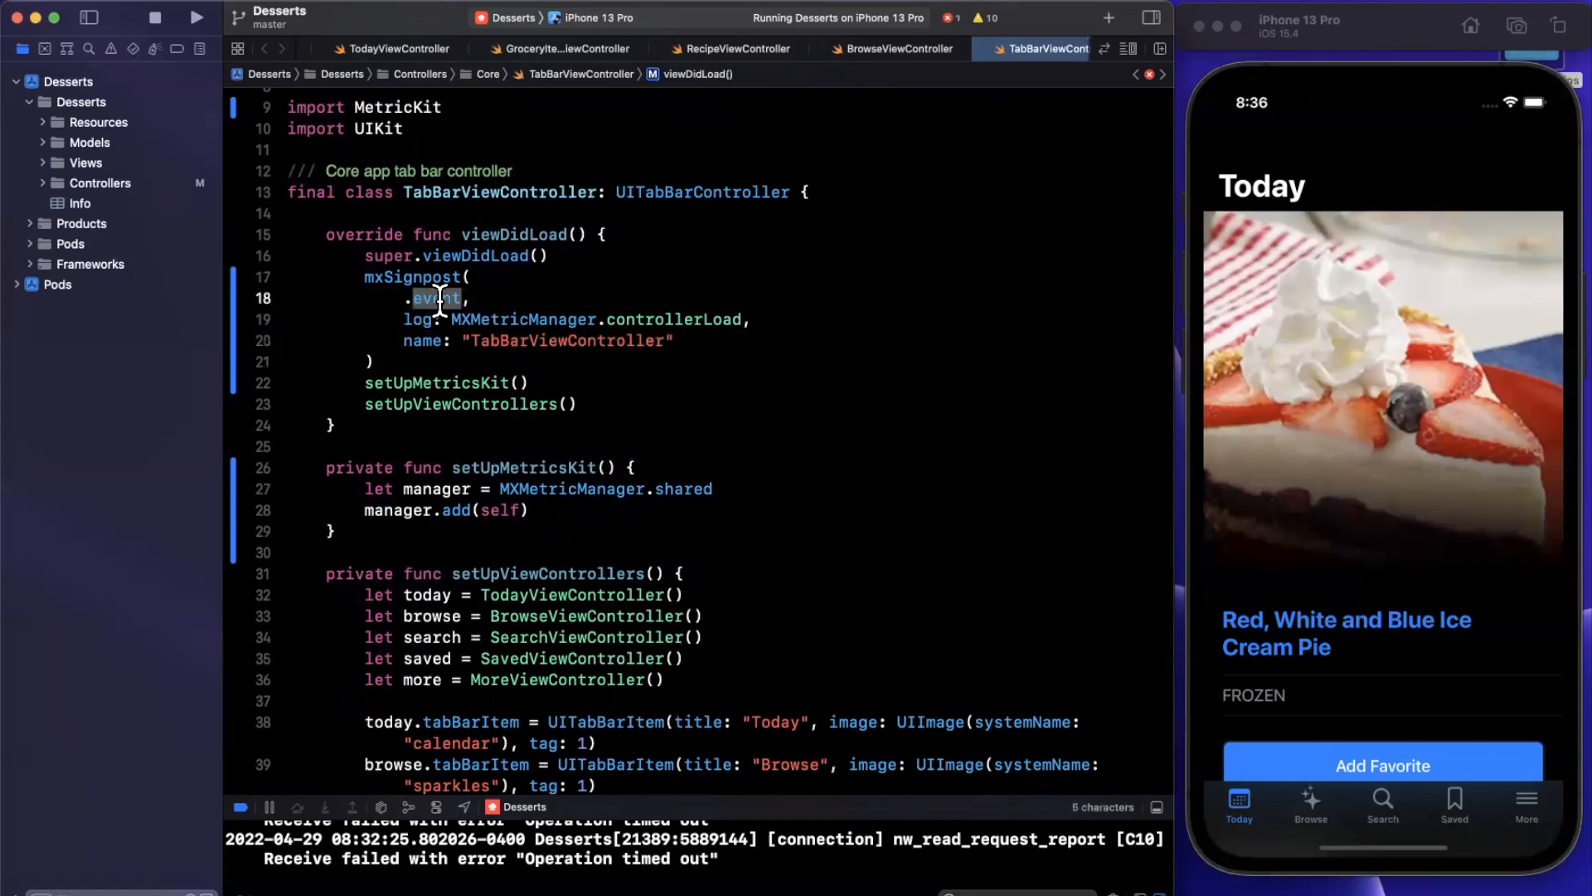
text(begin)
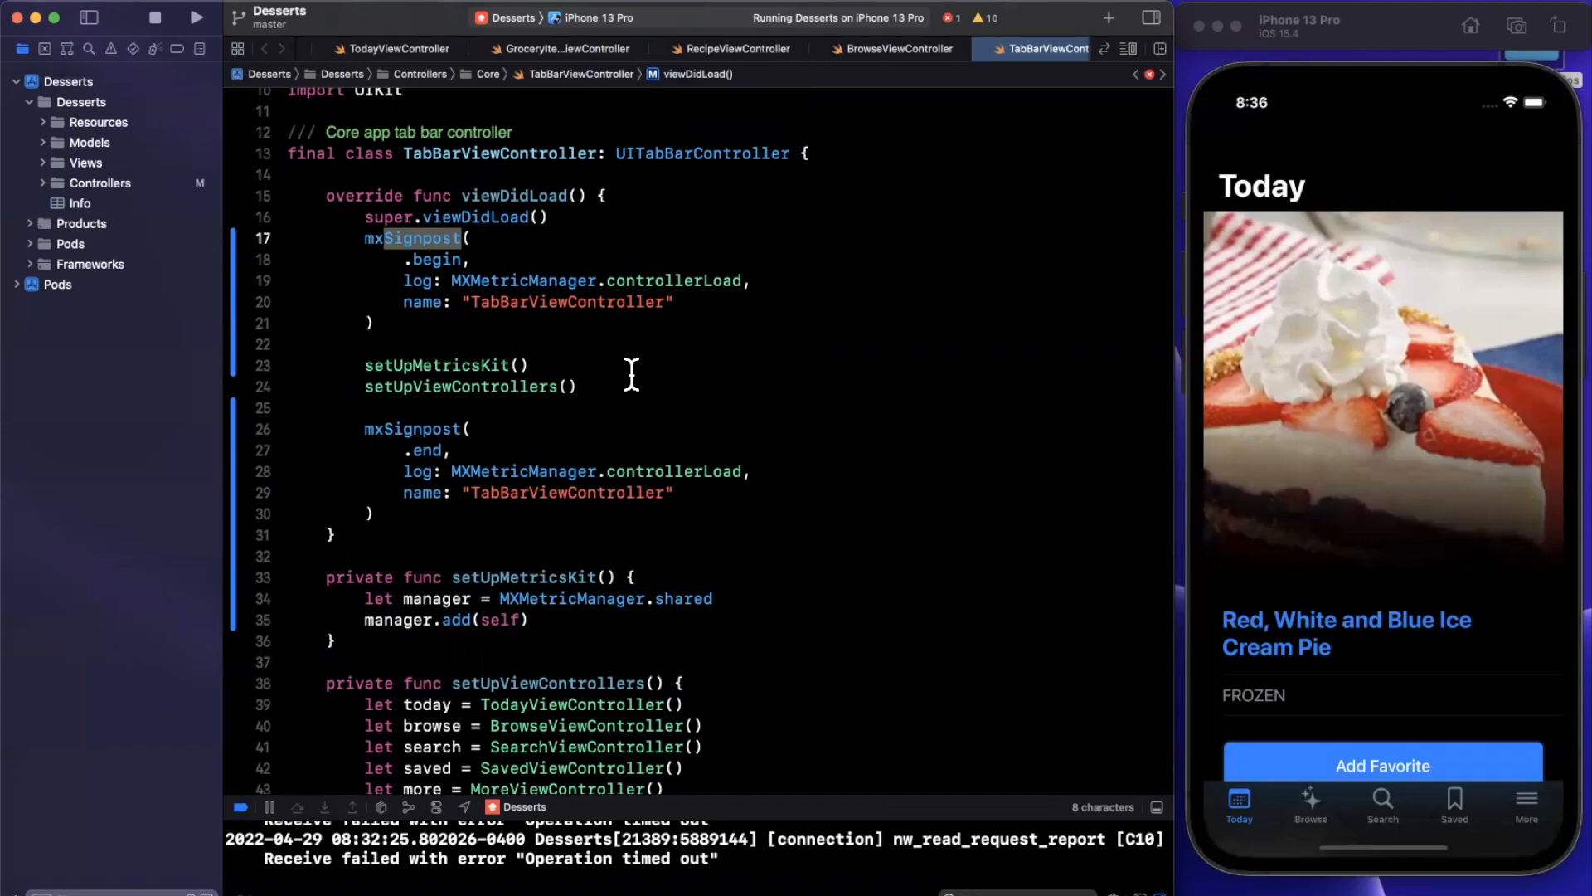
Duplicate the controllerLoad log handle declaration and search the file for payload
scroll(down, 3)
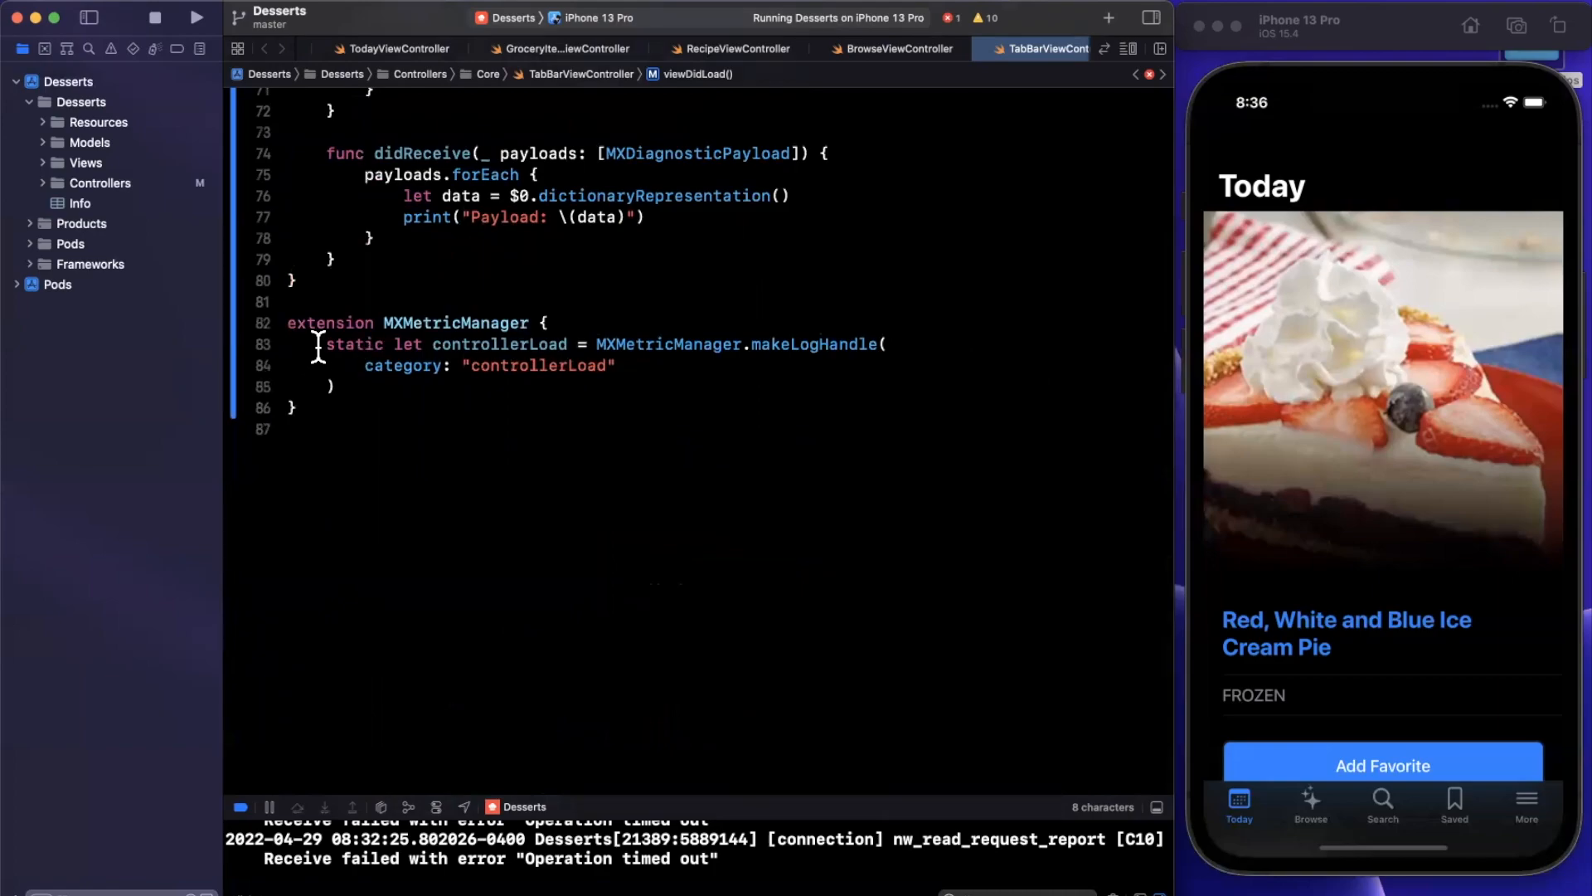
click(338, 388)
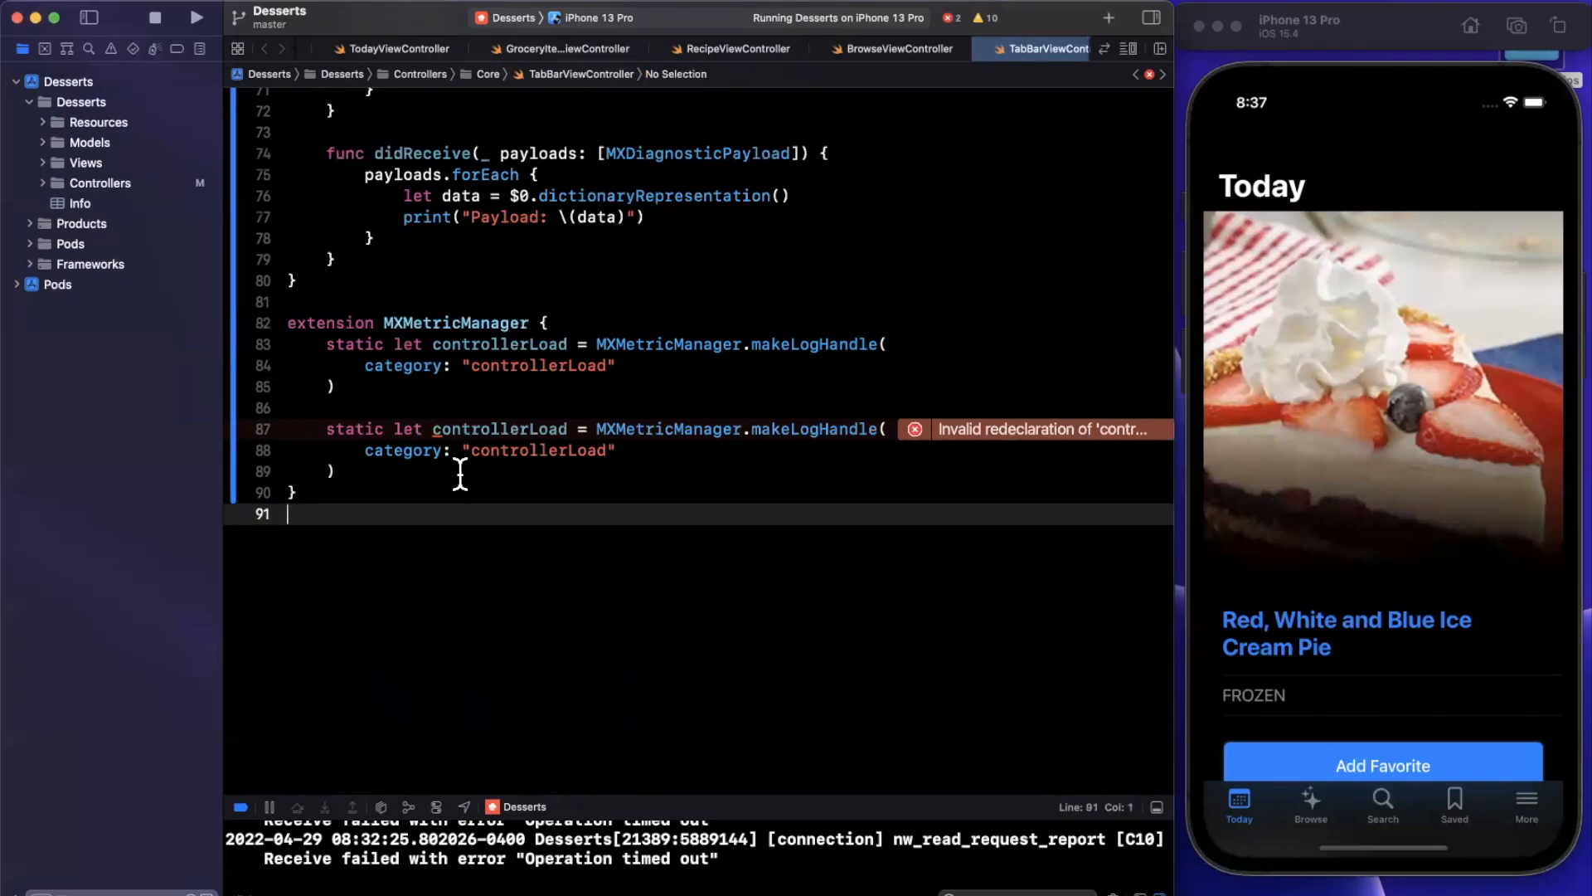
text(layout)
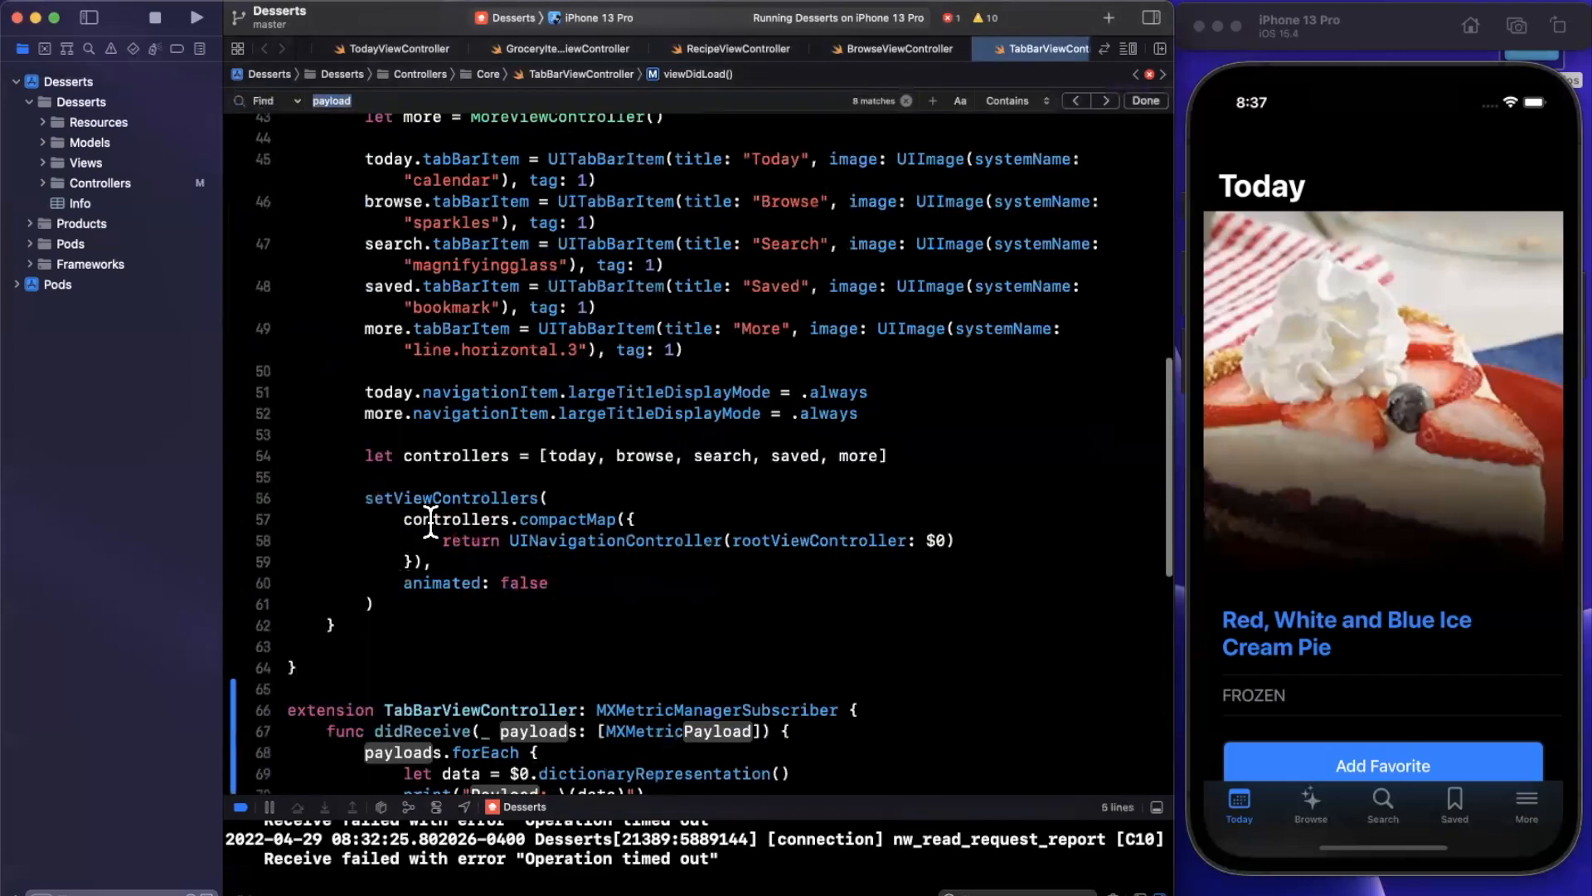
Dismiss the find bar and place the cursor on the blank line below viewDidLoad's begin signpost
scroll(down, 3)
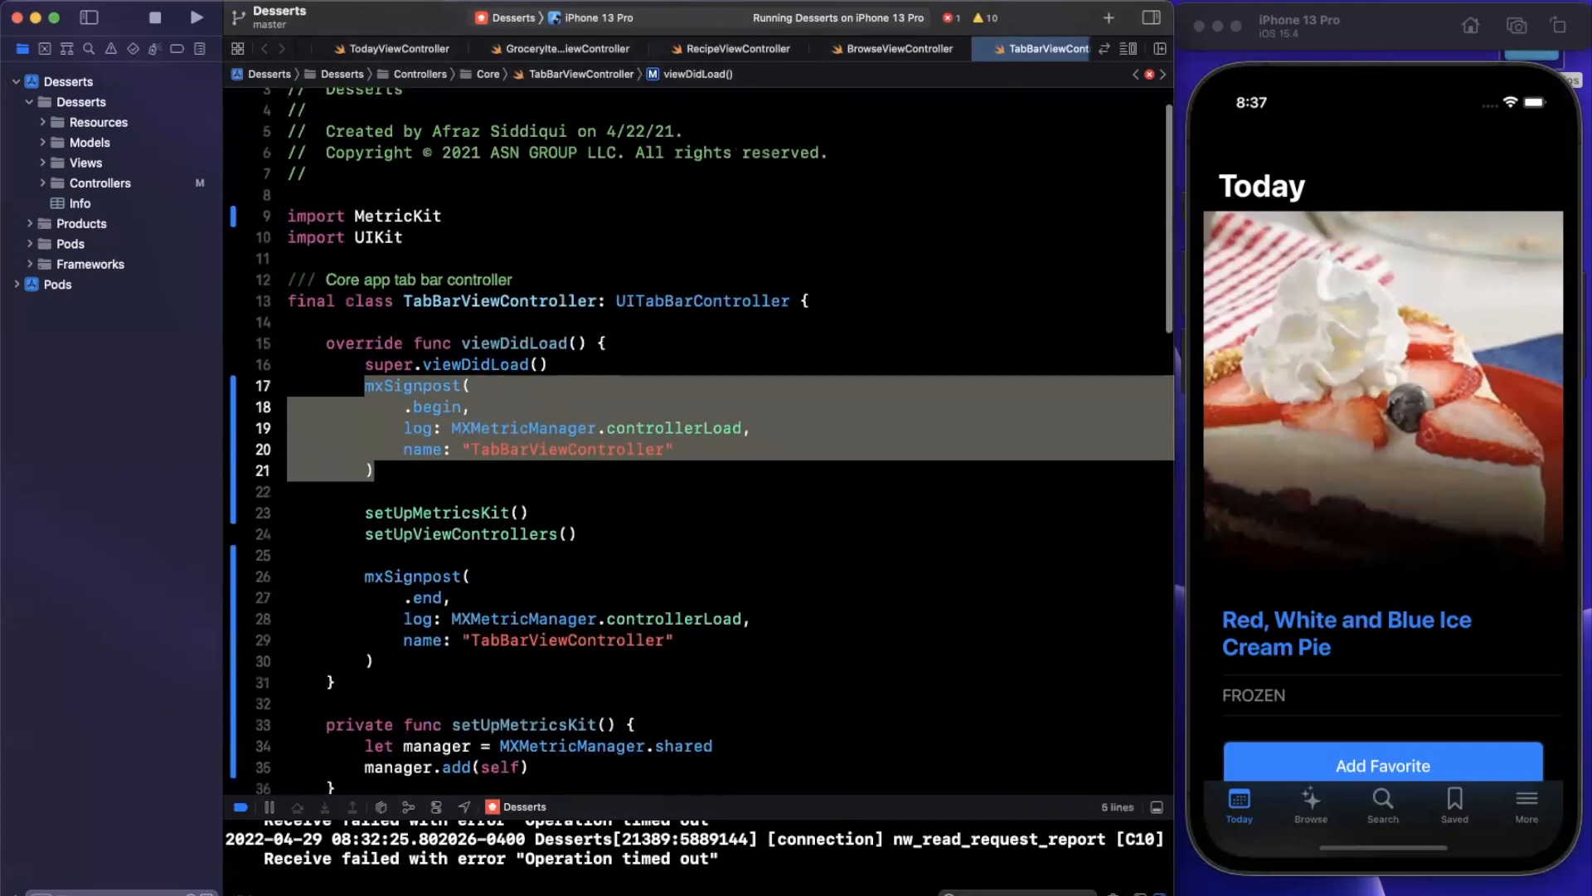
click(650, 492)
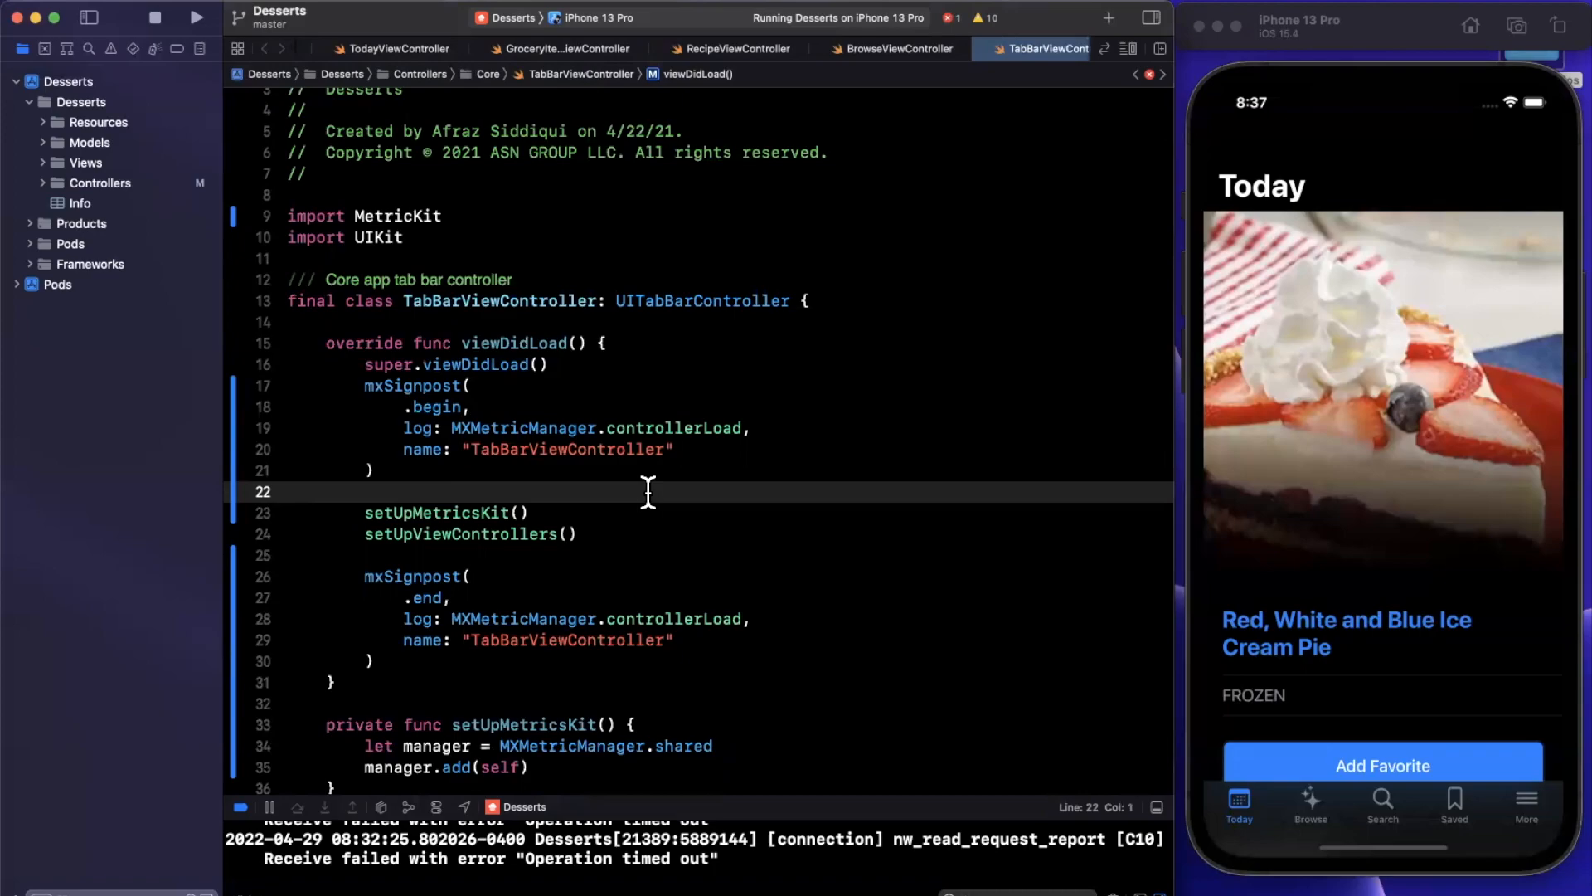
click(288, 492)
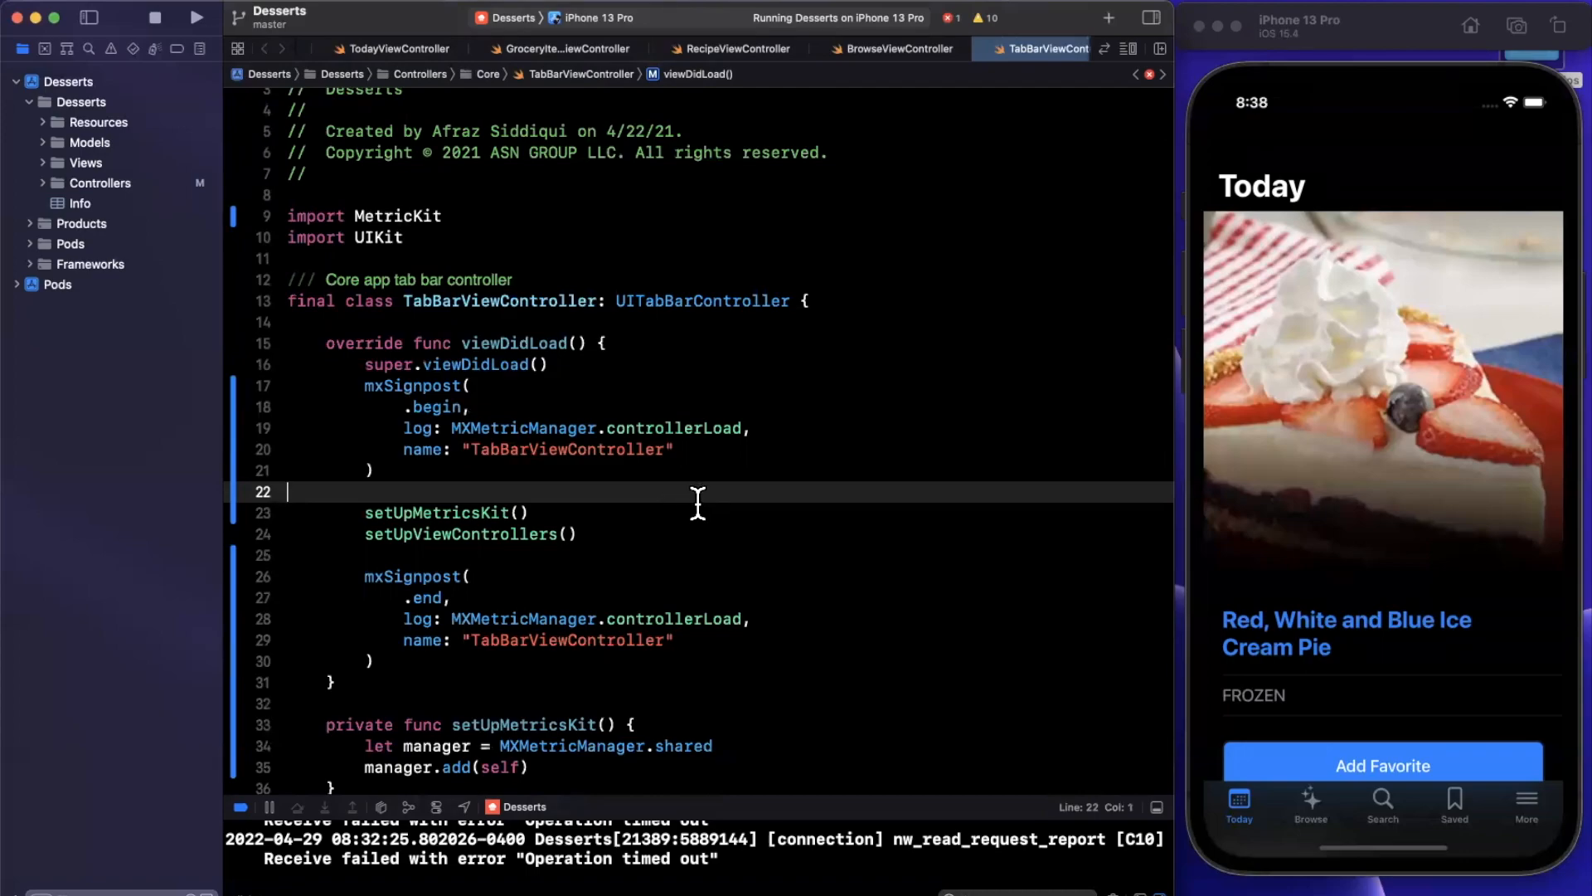
mouse_move(853, 457)
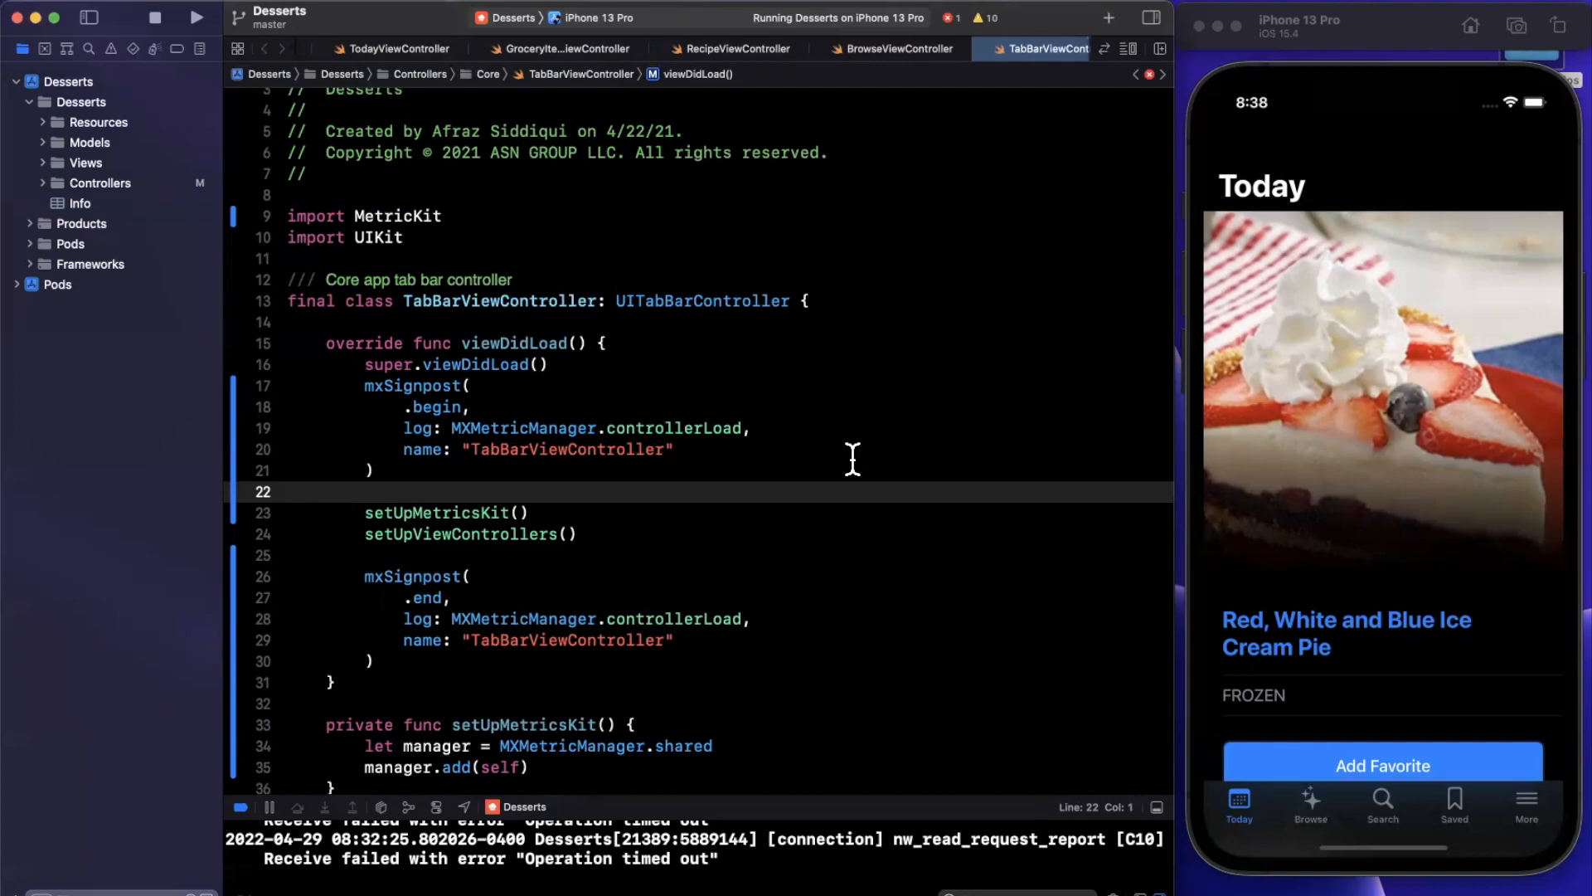
click(288, 492)
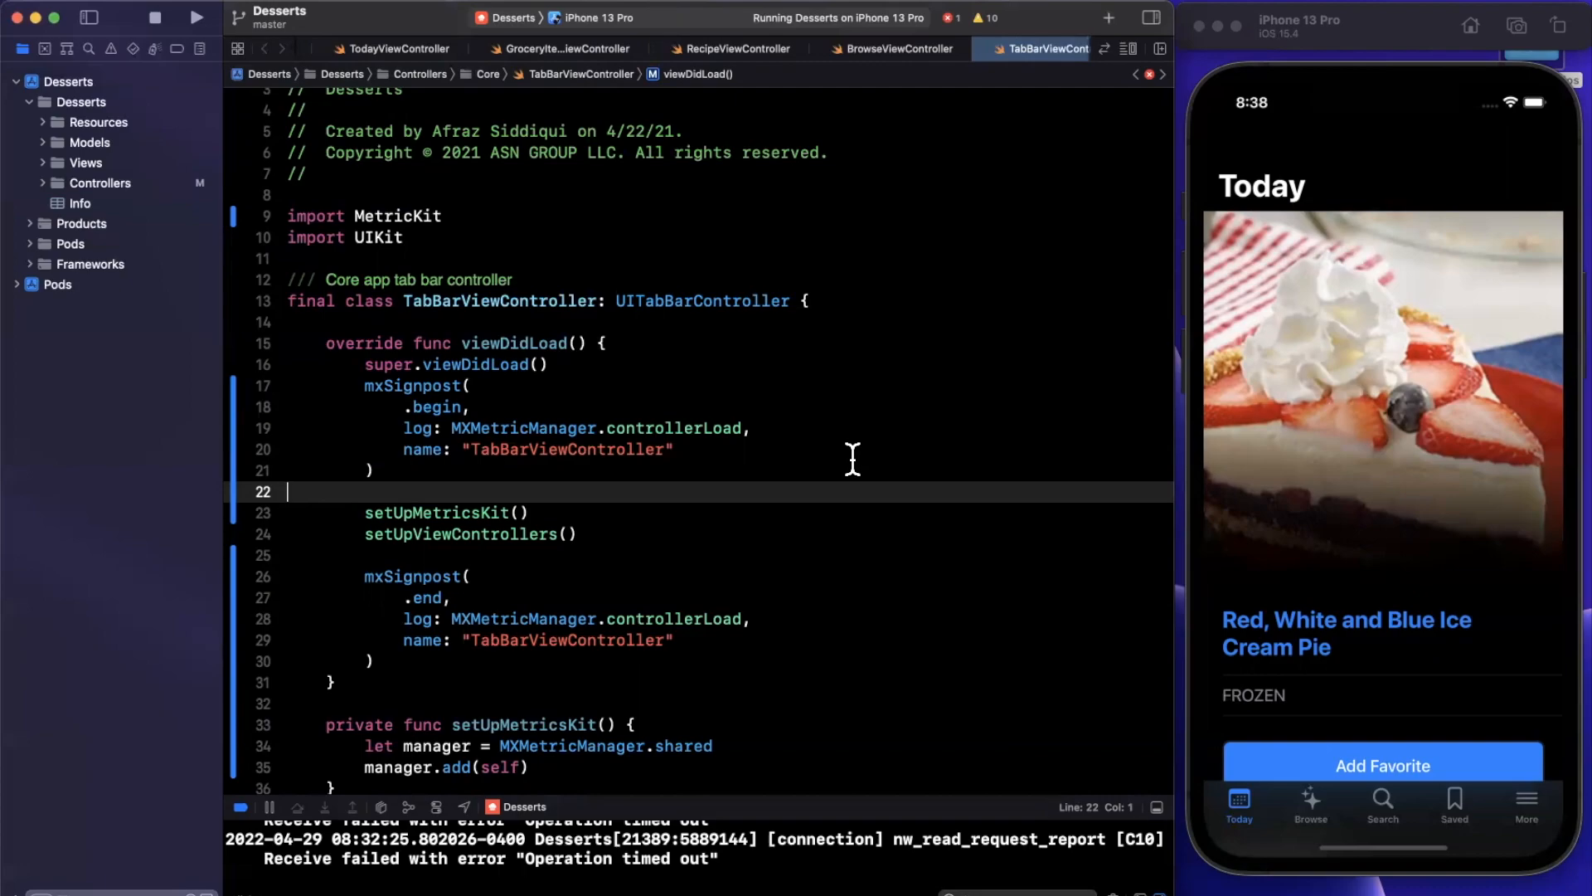